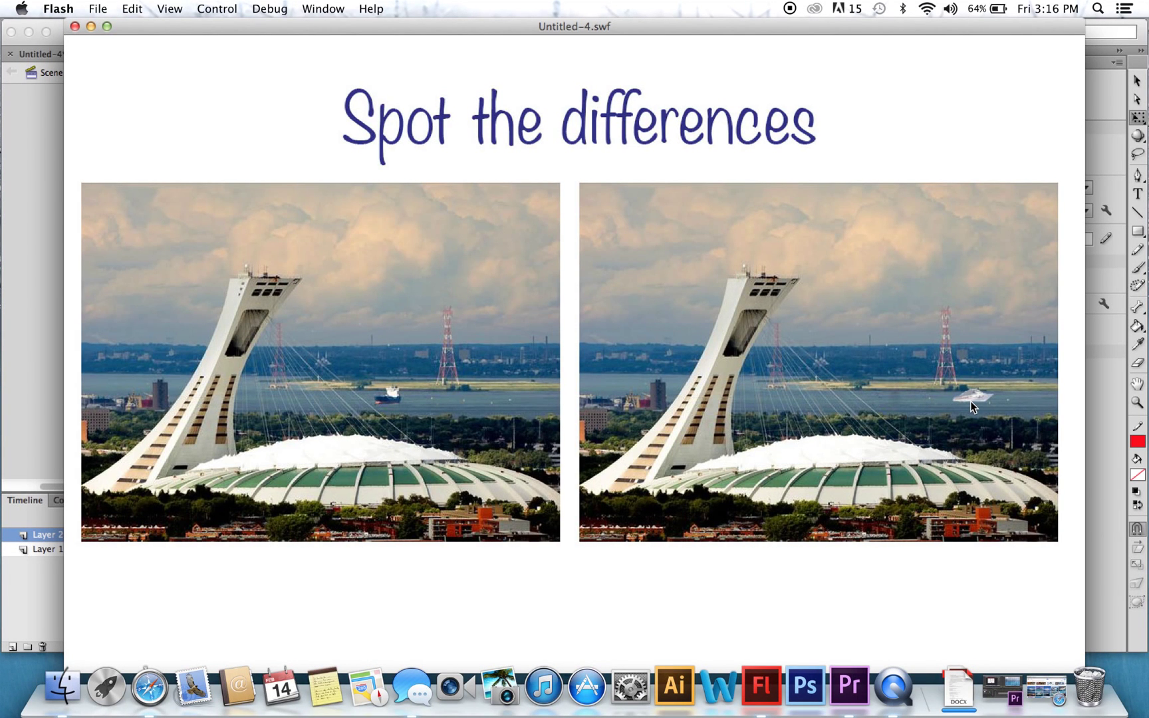
Step: Test a hidden difference spot in the right photo of the previewed game
{"action": "left_click", "coordinate": [969, 393]}
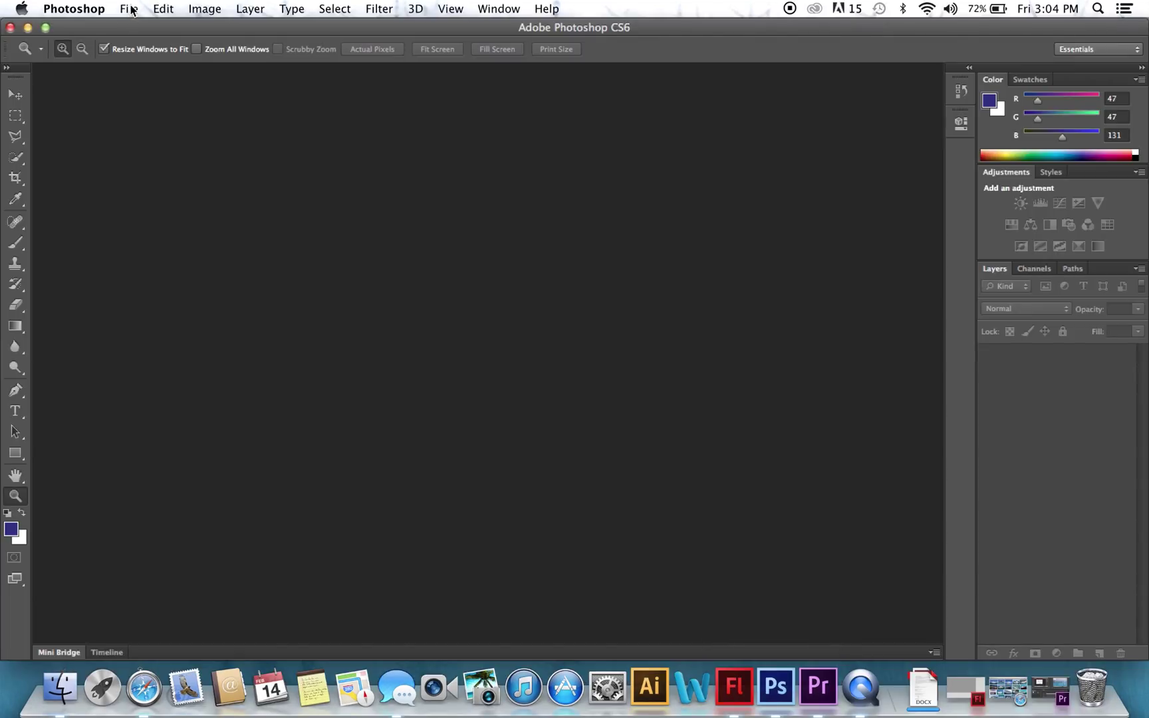
Step: Create a new 1280 × 800 px Photoshop document
{"action": "left_click", "coordinate": [129, 9]}
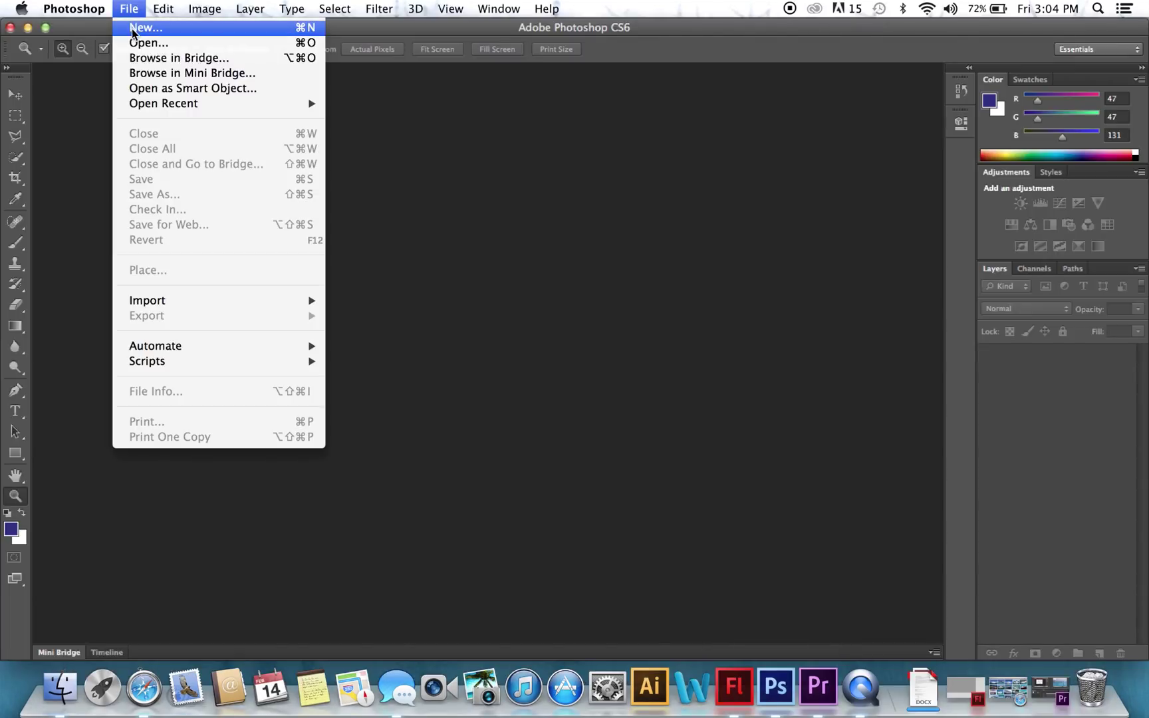
{"action": "left_click", "coordinate": [145, 27]}
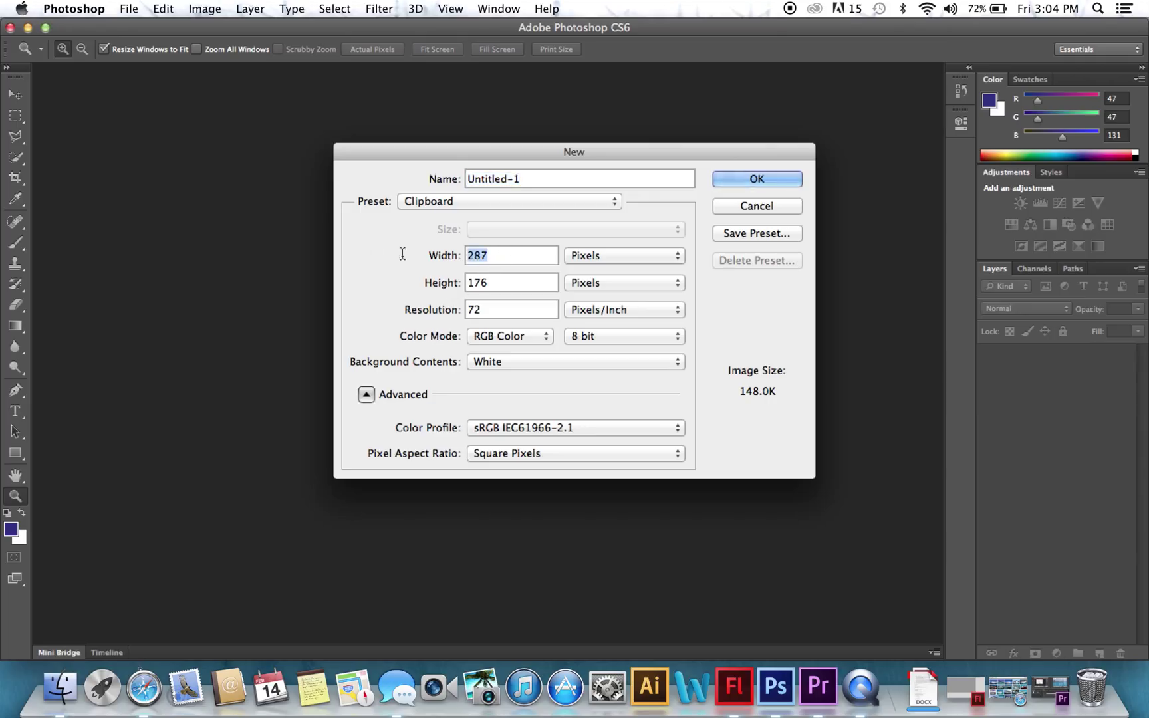
{"action": "type", "text": "1280"}
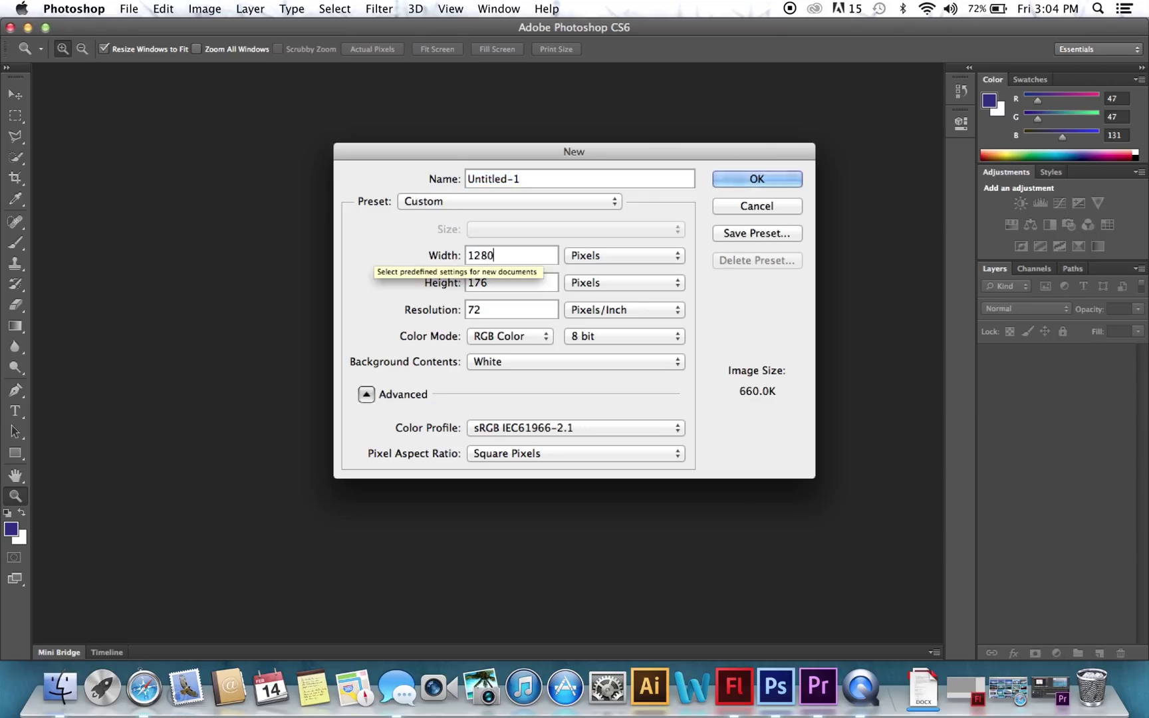
{"action": "type", "text": "800"}
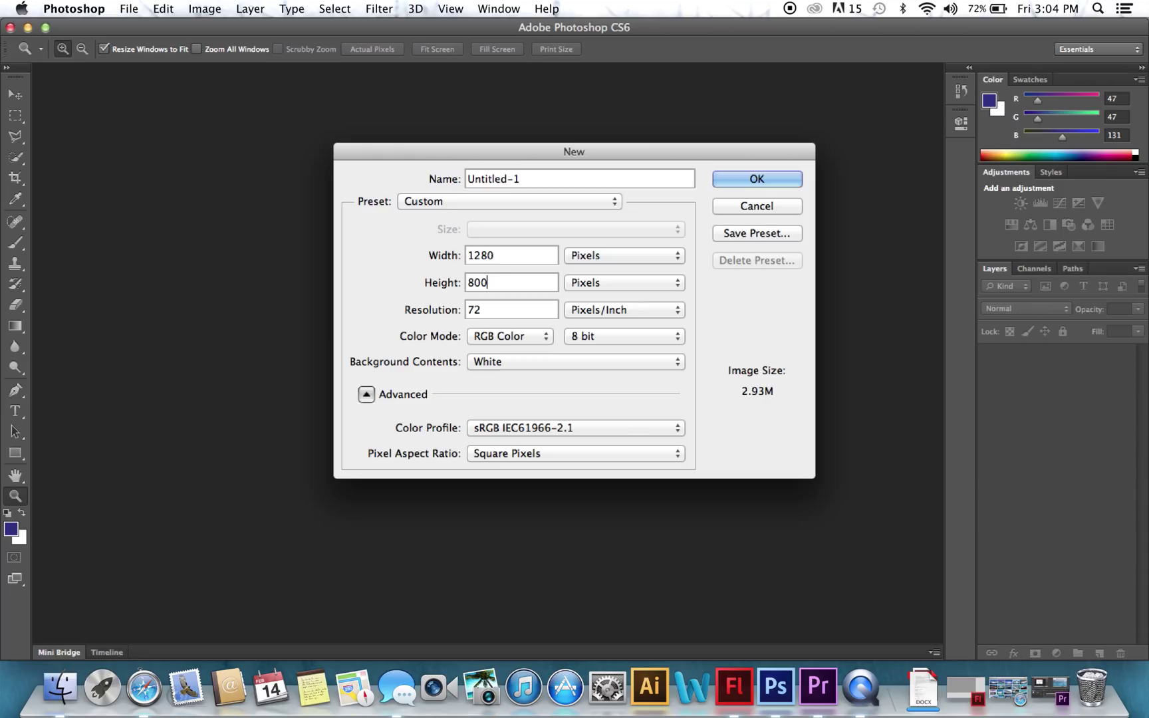
{"action": "left_click", "coordinate": [756, 178]}
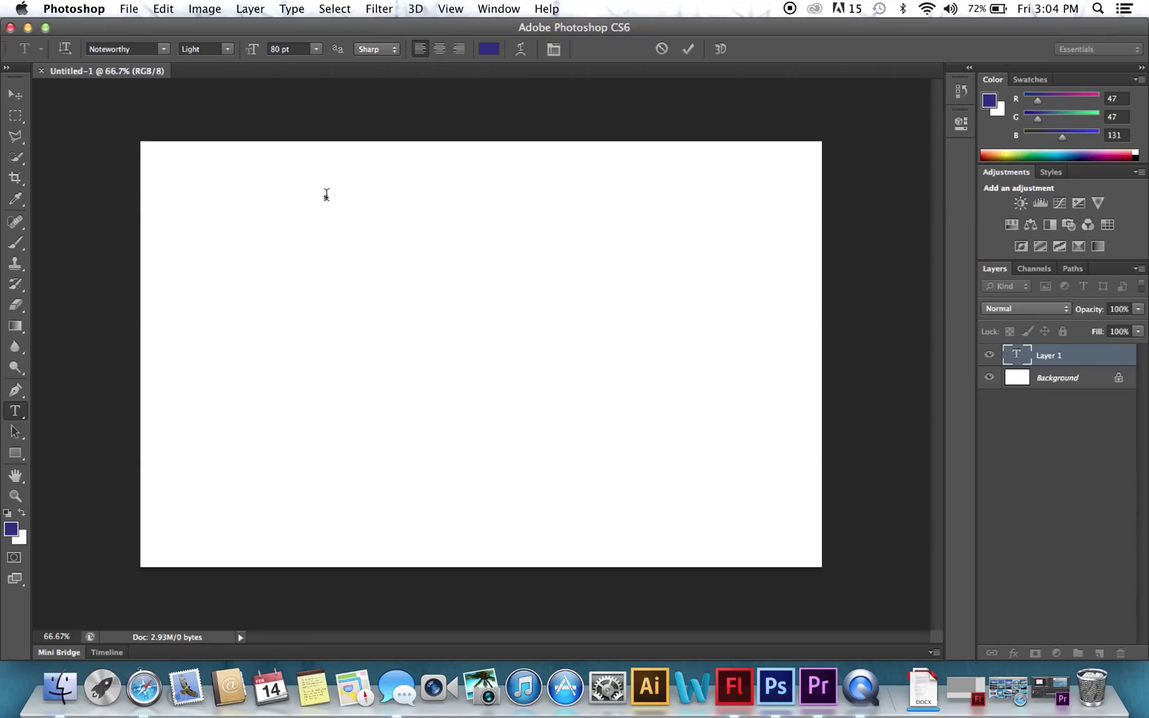
Step: Add the title text 'Spot the differences' near the top
{"action": "type", "text": "Spot th"}
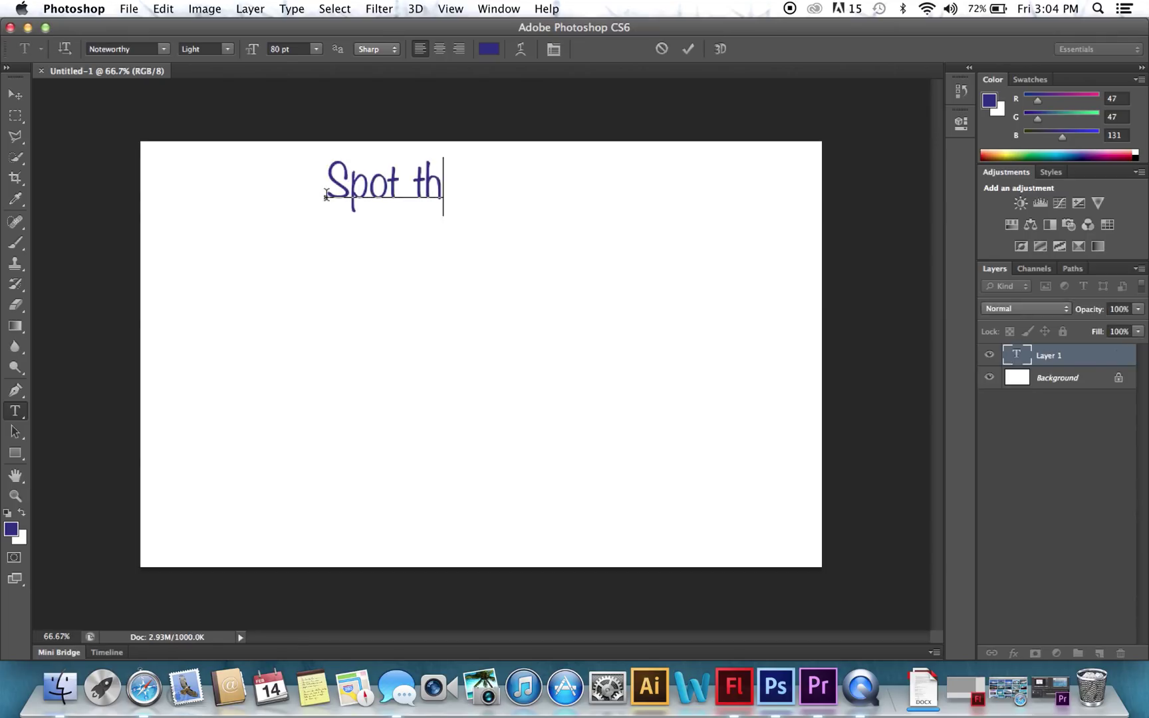
{"action": "type", "text": "e differences"}
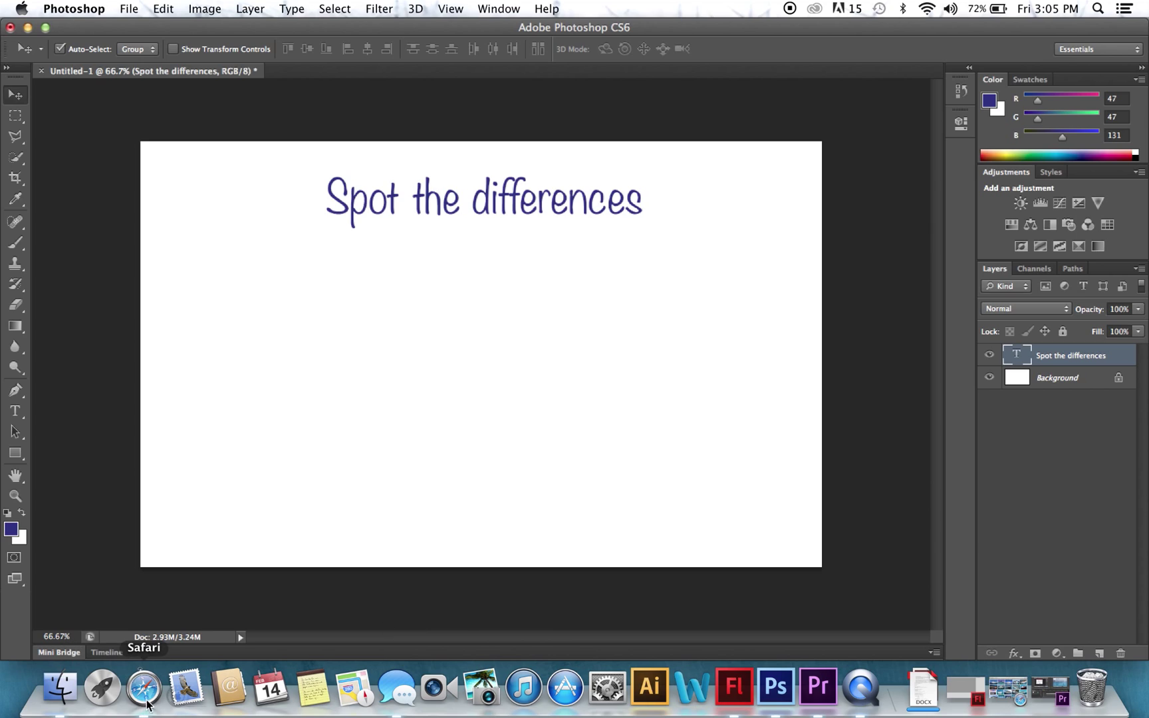
Step: Copy the Montreal Olympic Stadium photo from the browser and return to Photoshop
{"action": "left_click", "coordinate": [144, 687]}
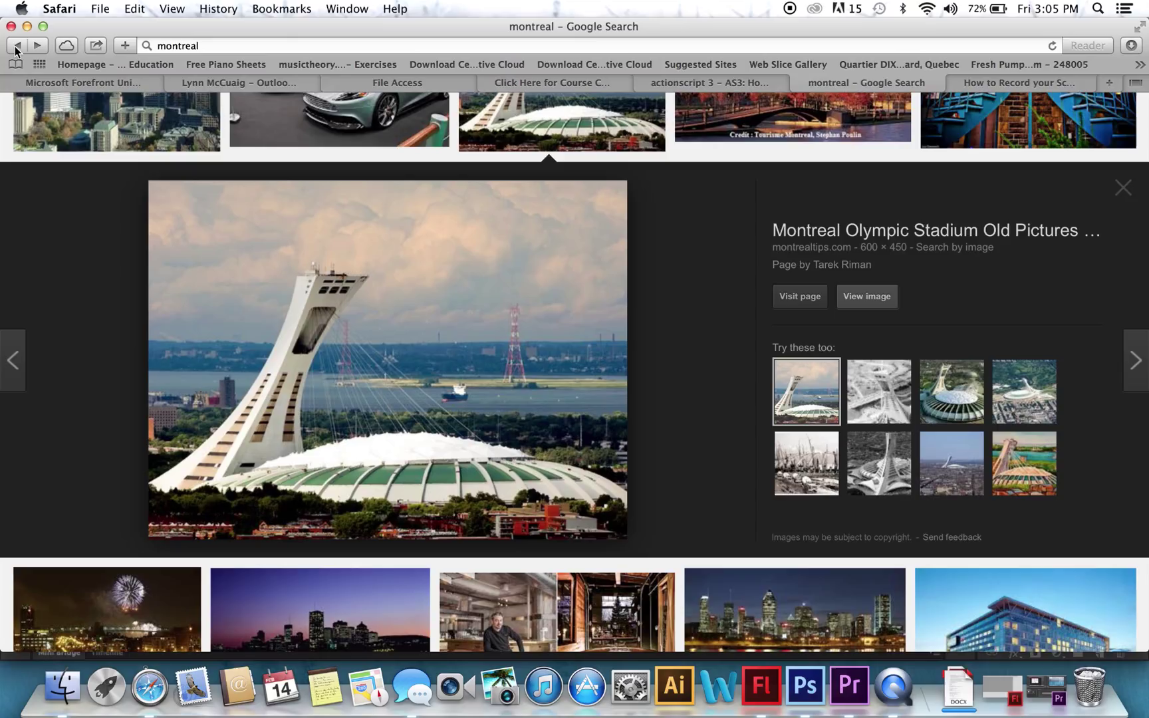
{"action": "left_click", "coordinate": [866, 296]}
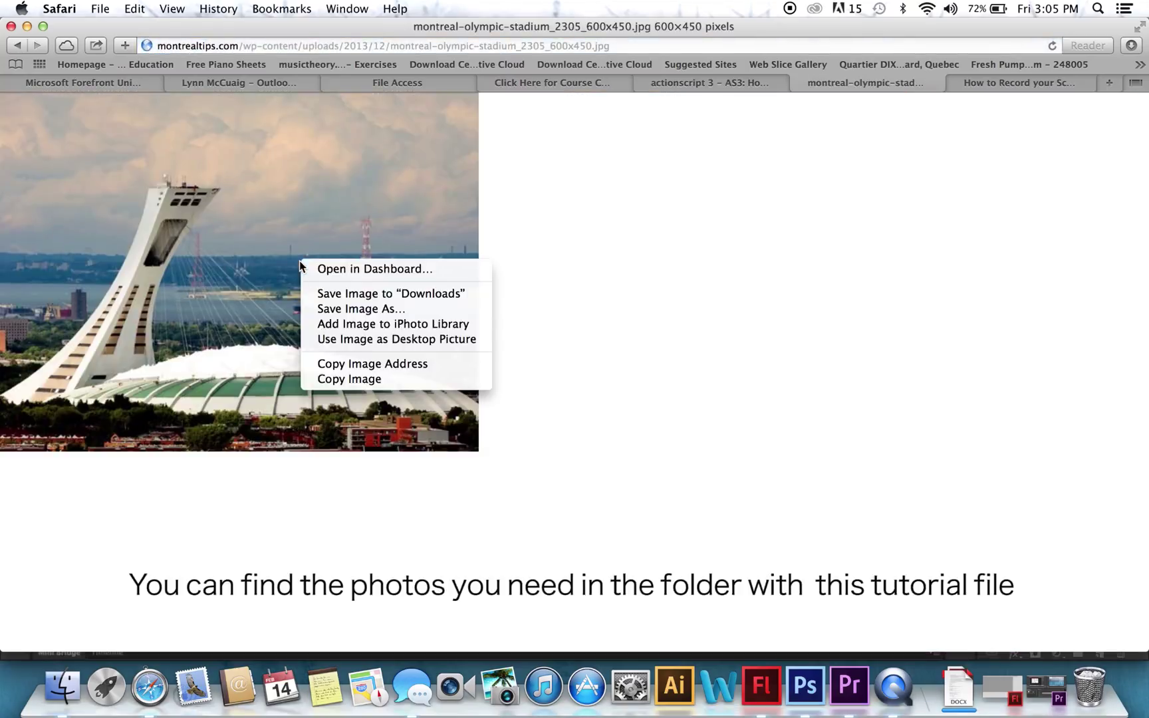
{"action": "left_click", "coordinate": [346, 384]}
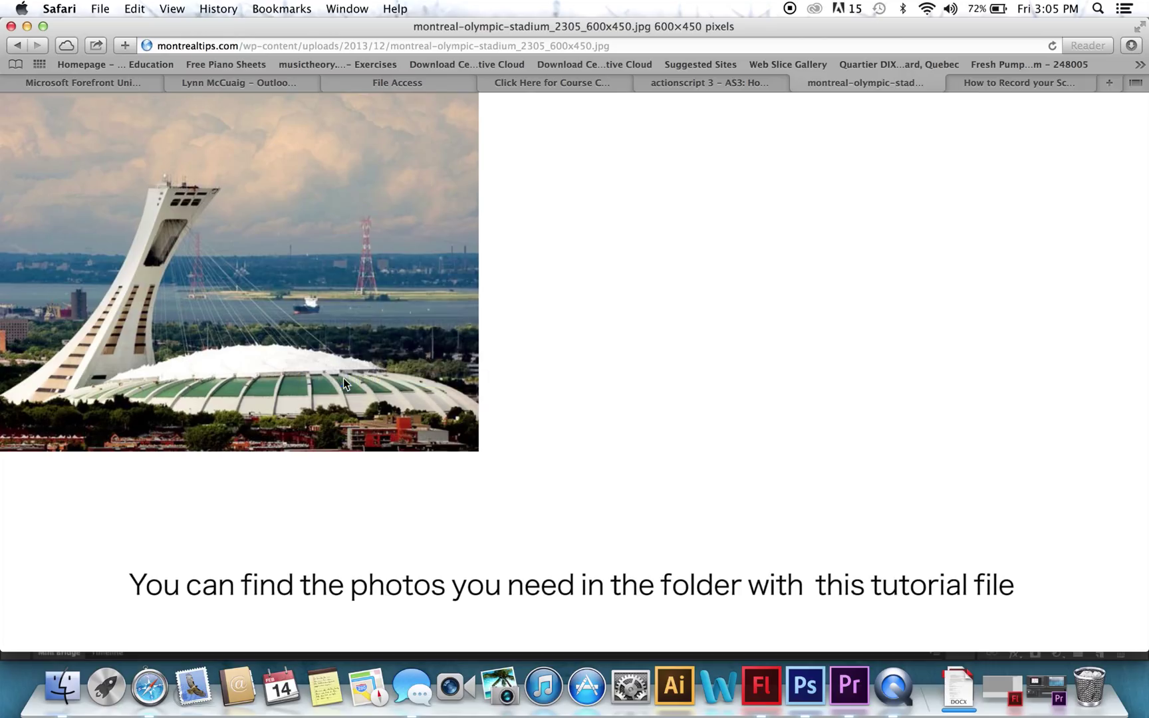
{"action": "left_click", "coordinate": [804, 686]}
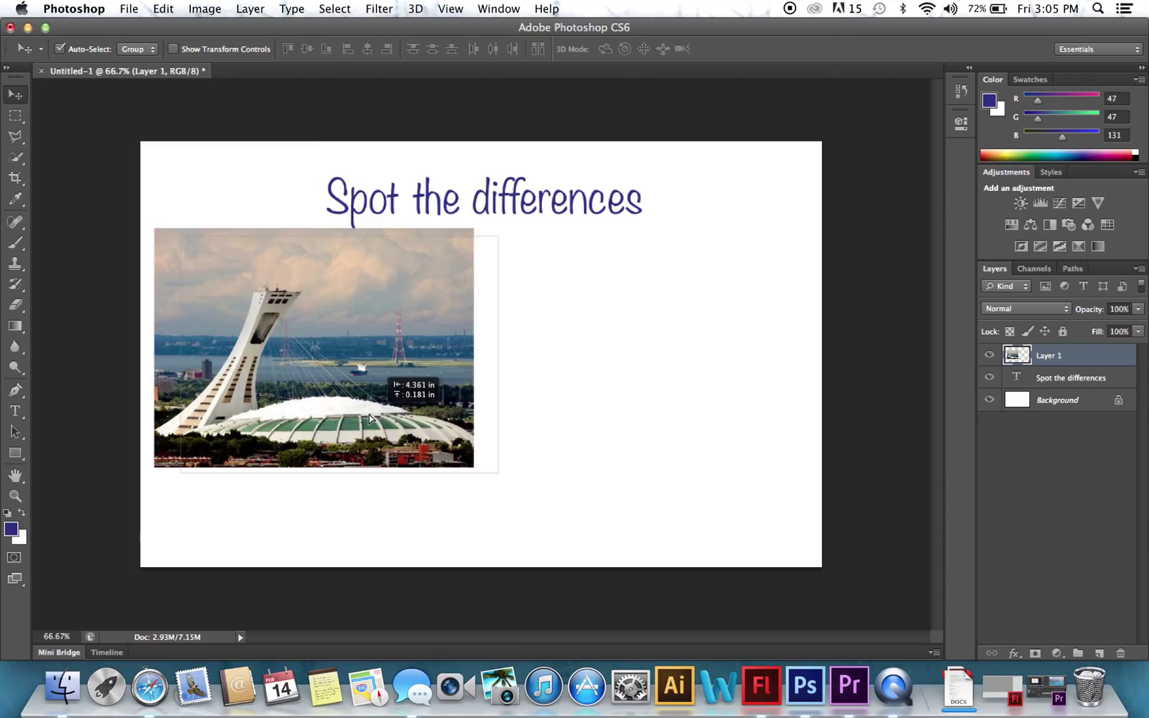
Step: Move the stadium photo below the title and select the ship on the river
{"action": "left_click_drag", "start_coordinate": [367, 411], "coordinate": [382, 432]}
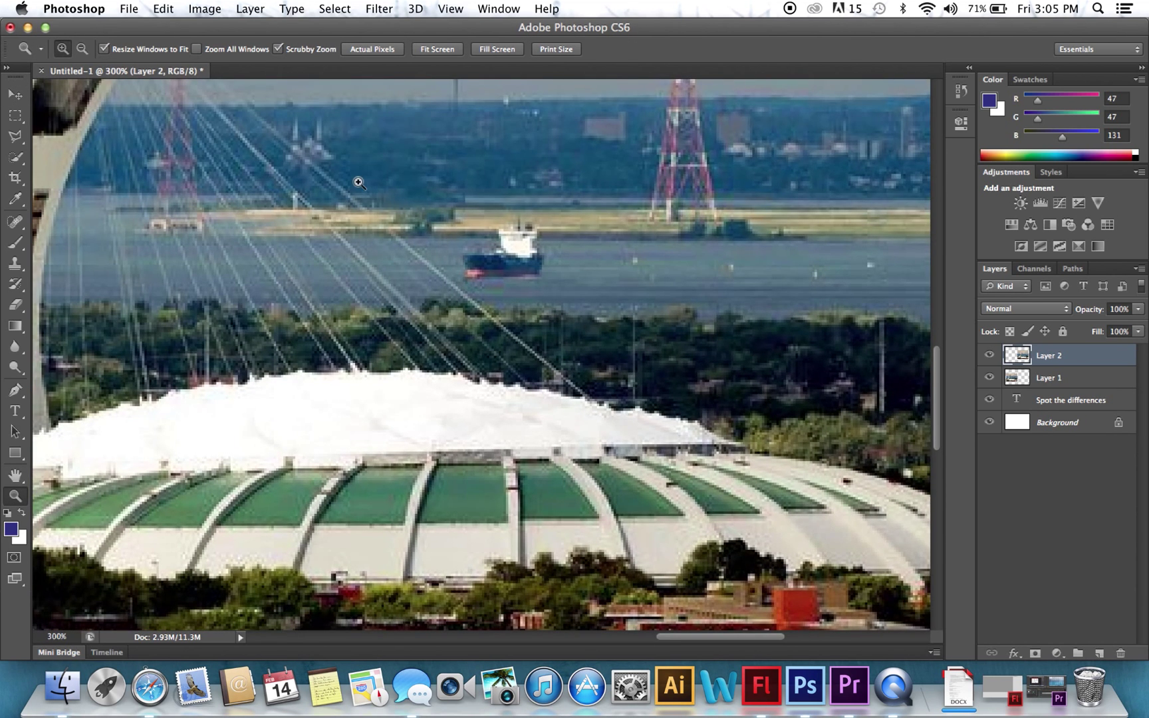
{"action": "left_click", "coordinate": [14, 156]}
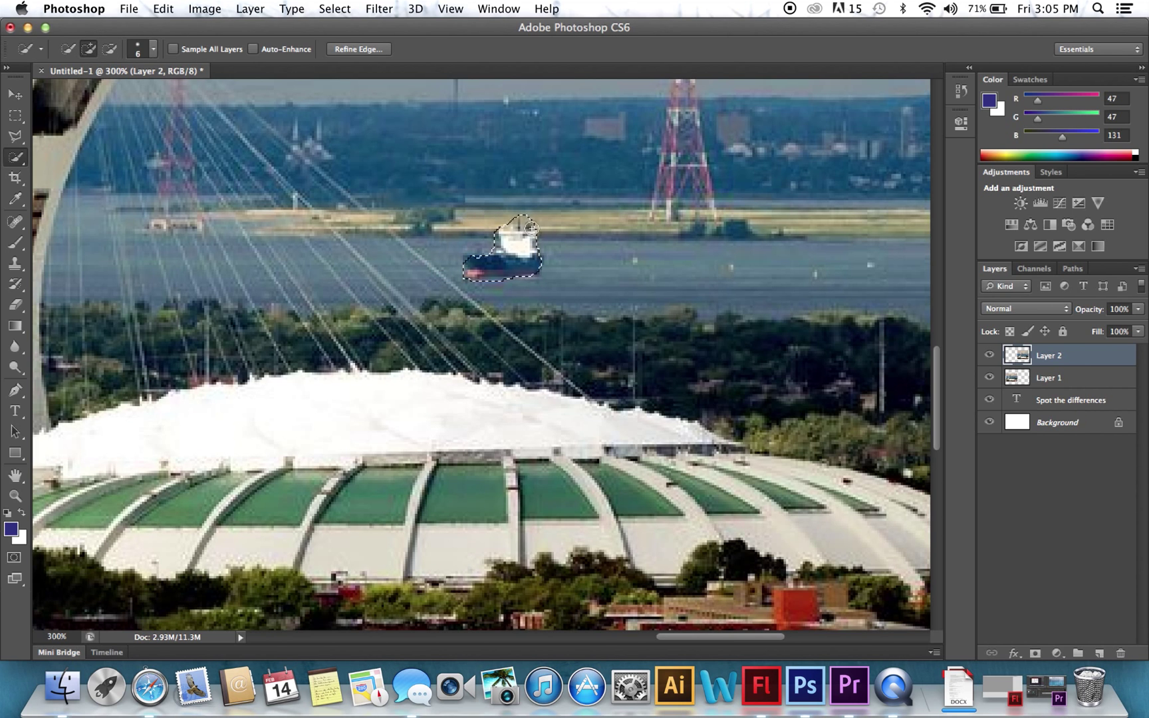
{"action": "mouse_move", "coordinate": [130, 9]}
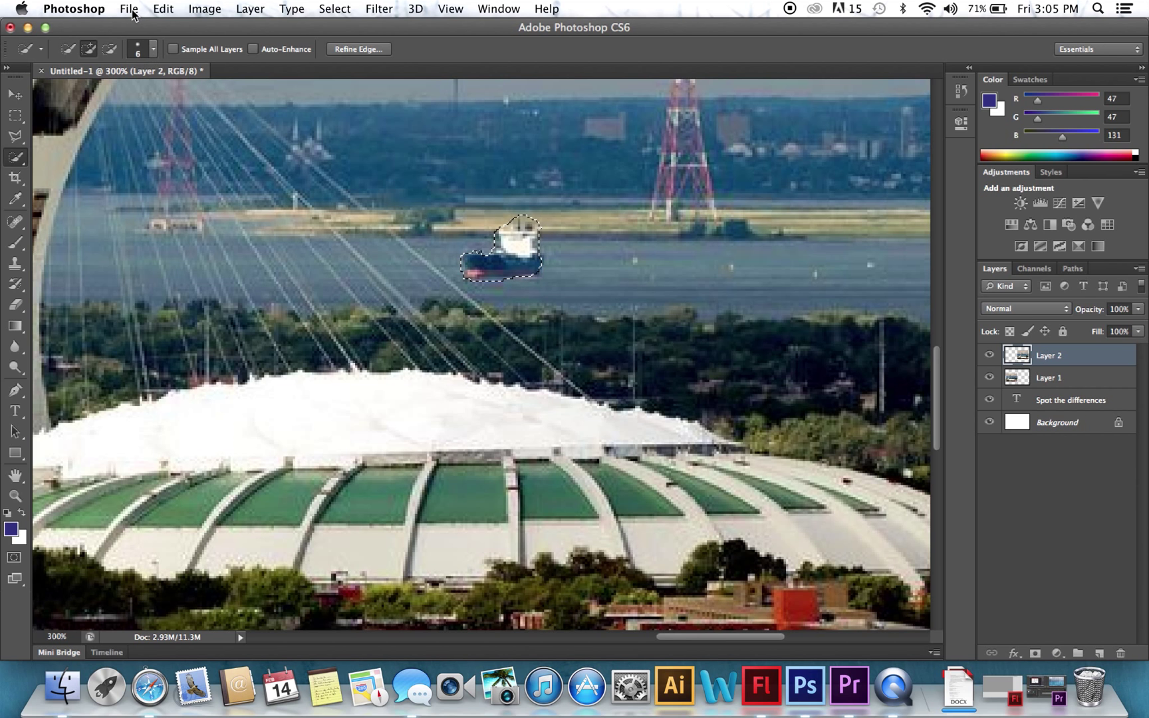
Step: Erase the ship with a Content-Aware fill
{"action": "left_click", "coordinate": [162, 8]}
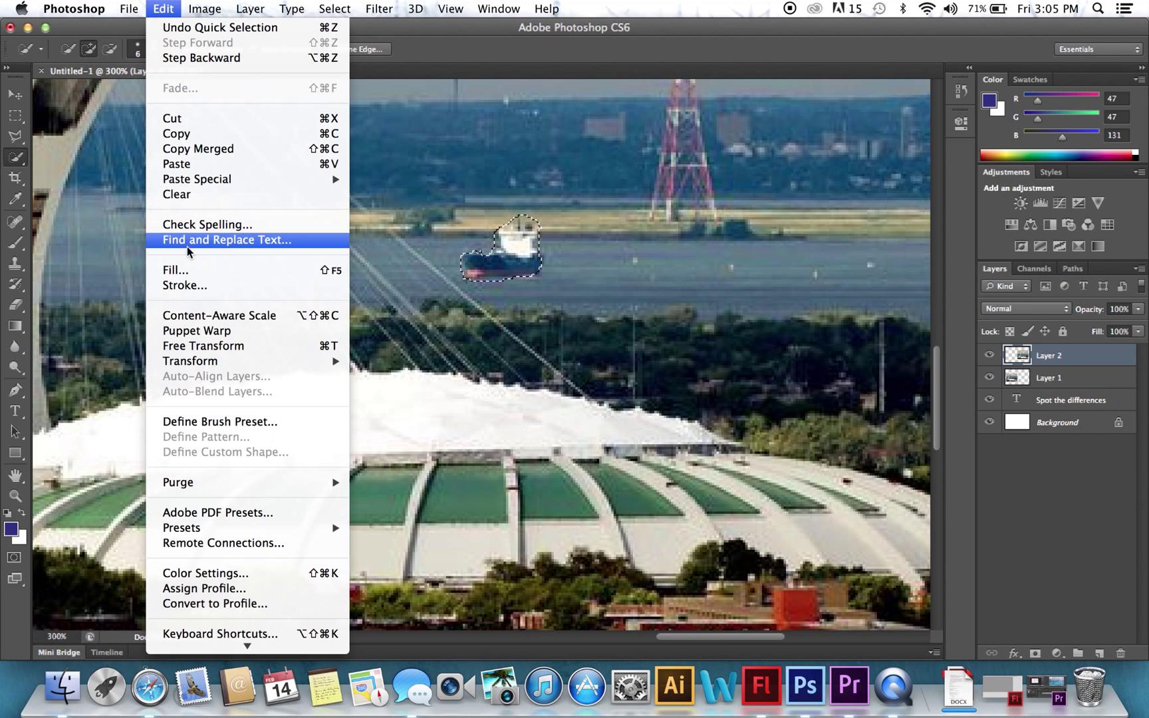
{"action": "left_click", "coordinate": [176, 270]}
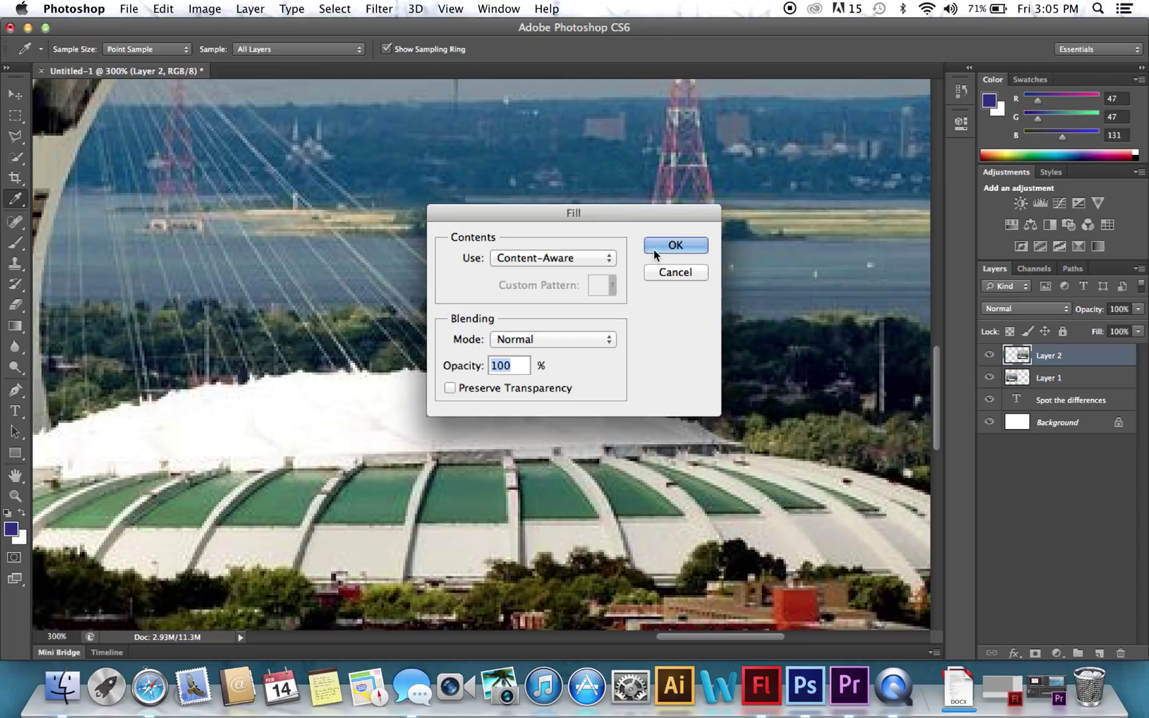
{"action": "left_click", "coordinate": [673, 245]}
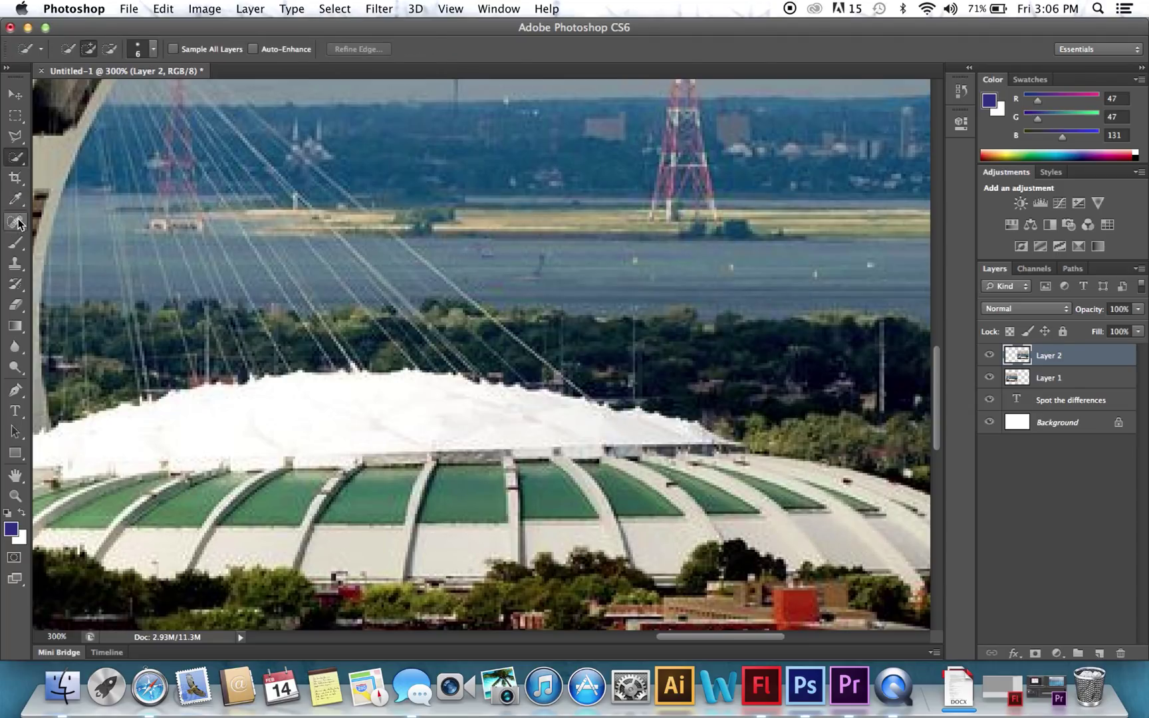
Step: Select a tower detail and remove it with another Content-Aware fill
{"action": "left_click", "coordinate": [14, 222]}
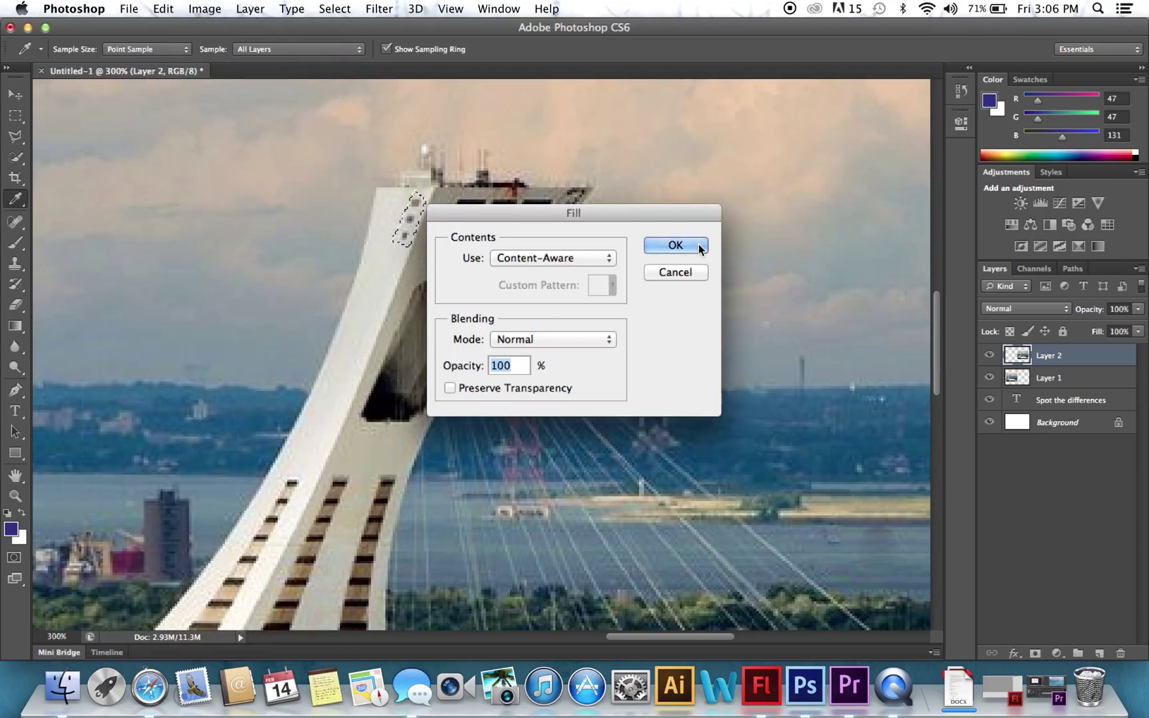
{"action": "left_click", "coordinate": [673, 246]}
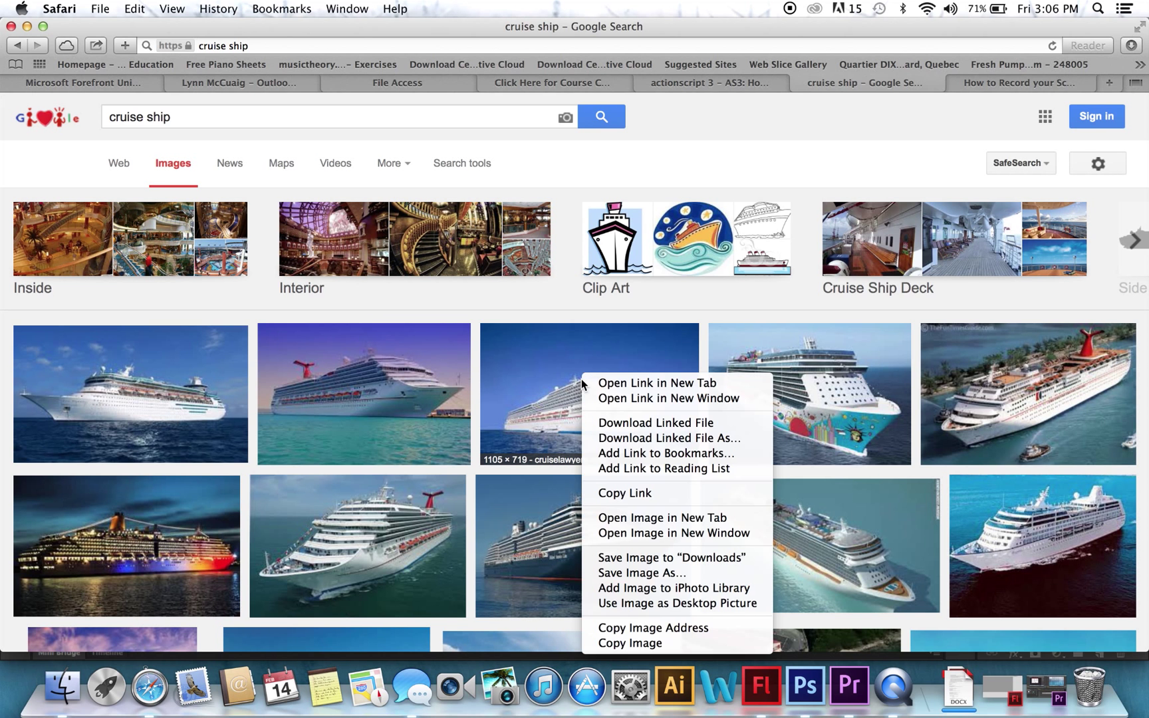
Step: Copy a cruise ship picture from the Google Images results
{"action": "left_click", "coordinate": [804, 686]}
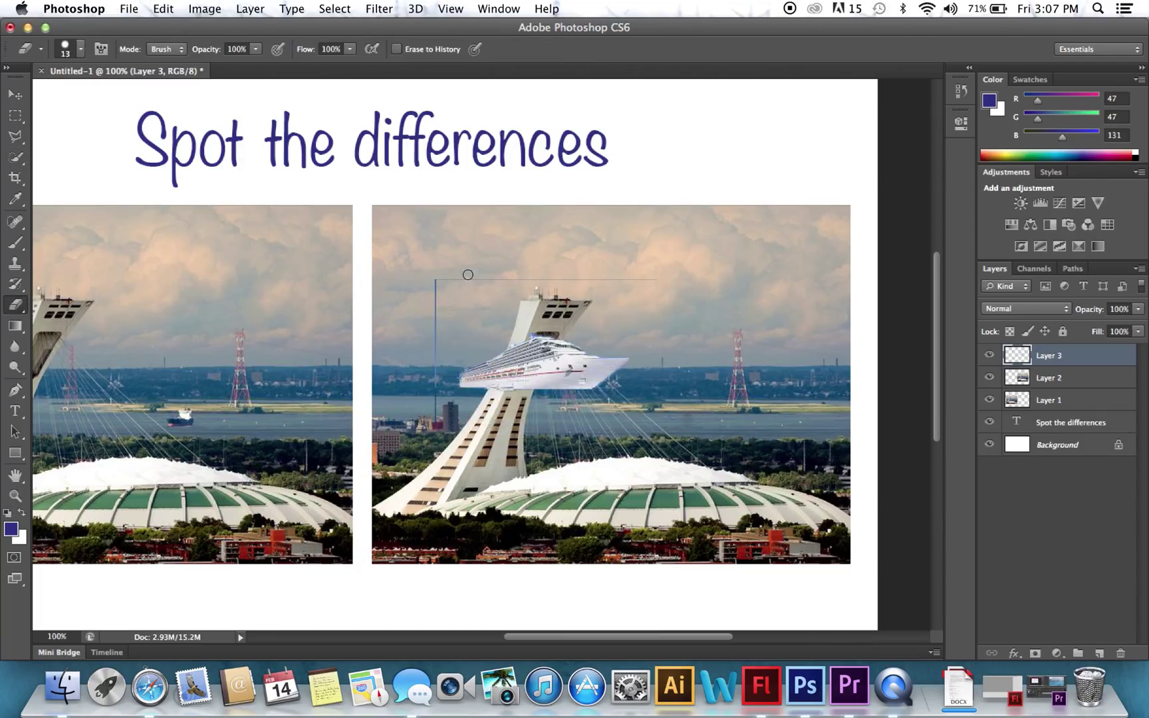
{"action": "mouse_move", "coordinate": [434, 290]}
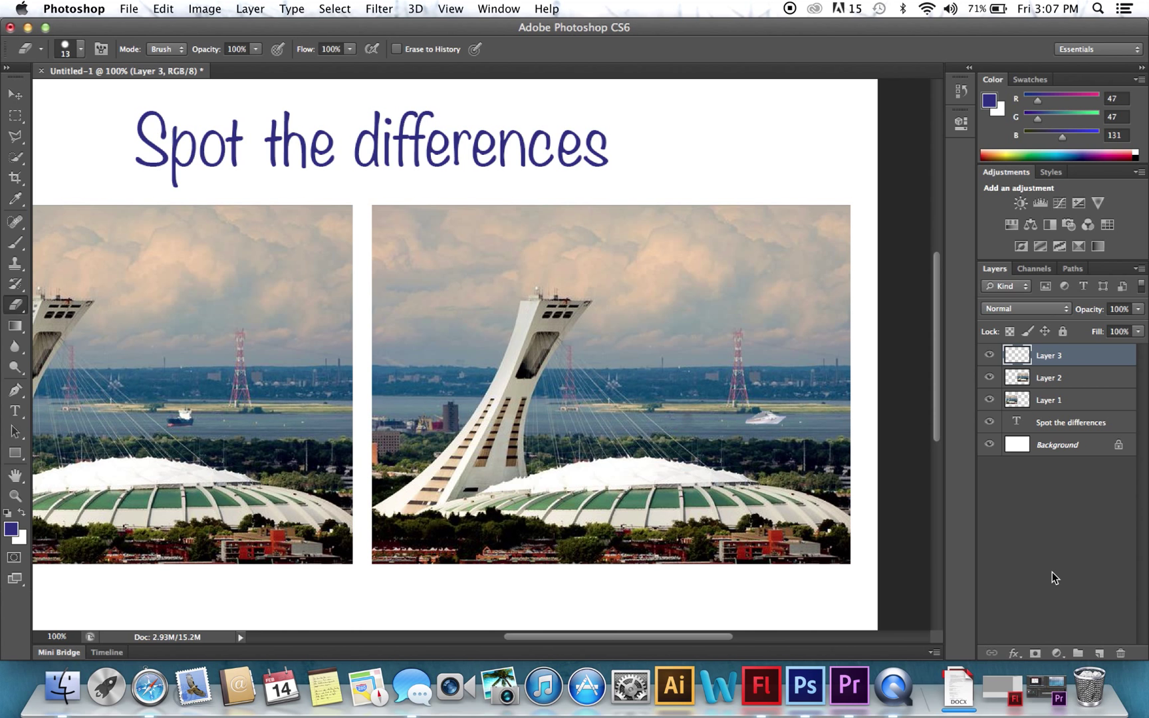
{"action": "mouse_move", "coordinate": [130, 11]}
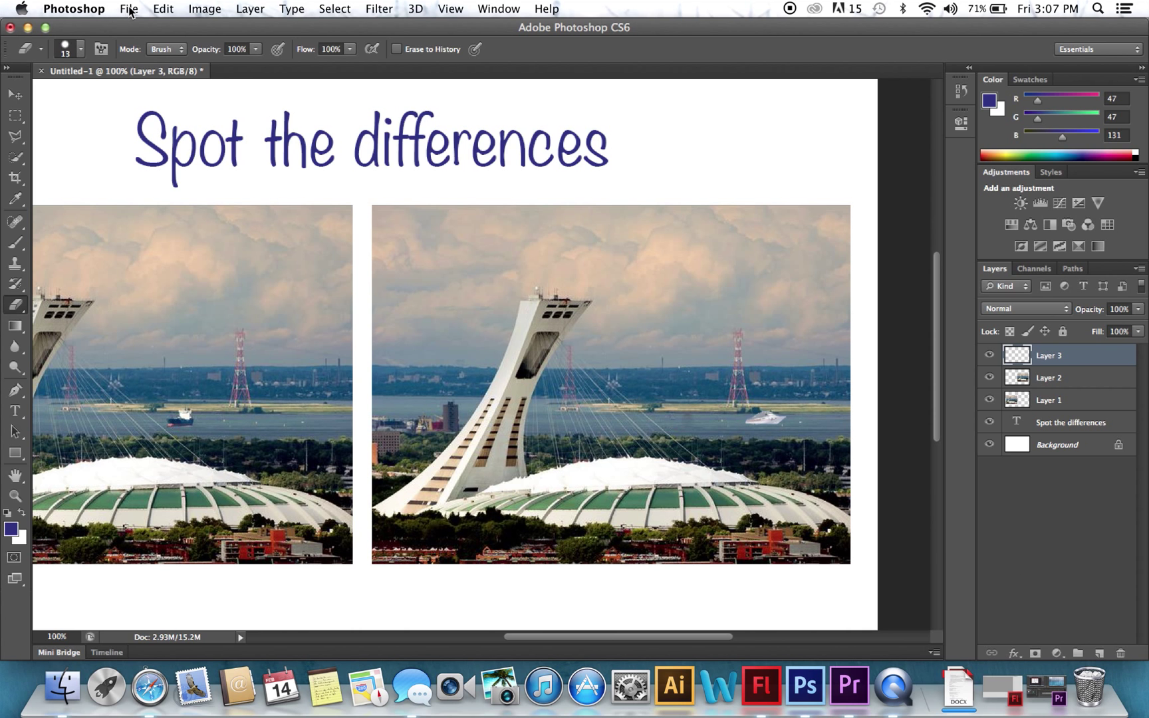
Step: Save the layout as a JPEG named 'spot the diff'
{"action": "left_click", "coordinate": [128, 8]}
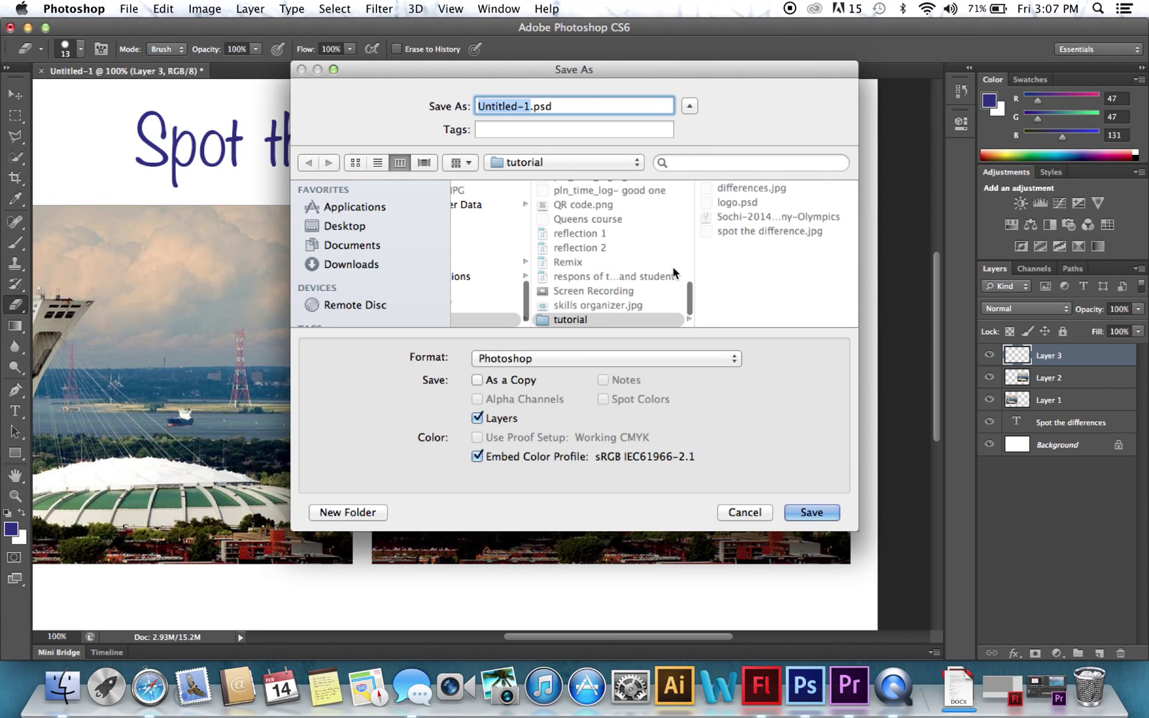
{"action": "left_click", "coordinate": [605, 357]}
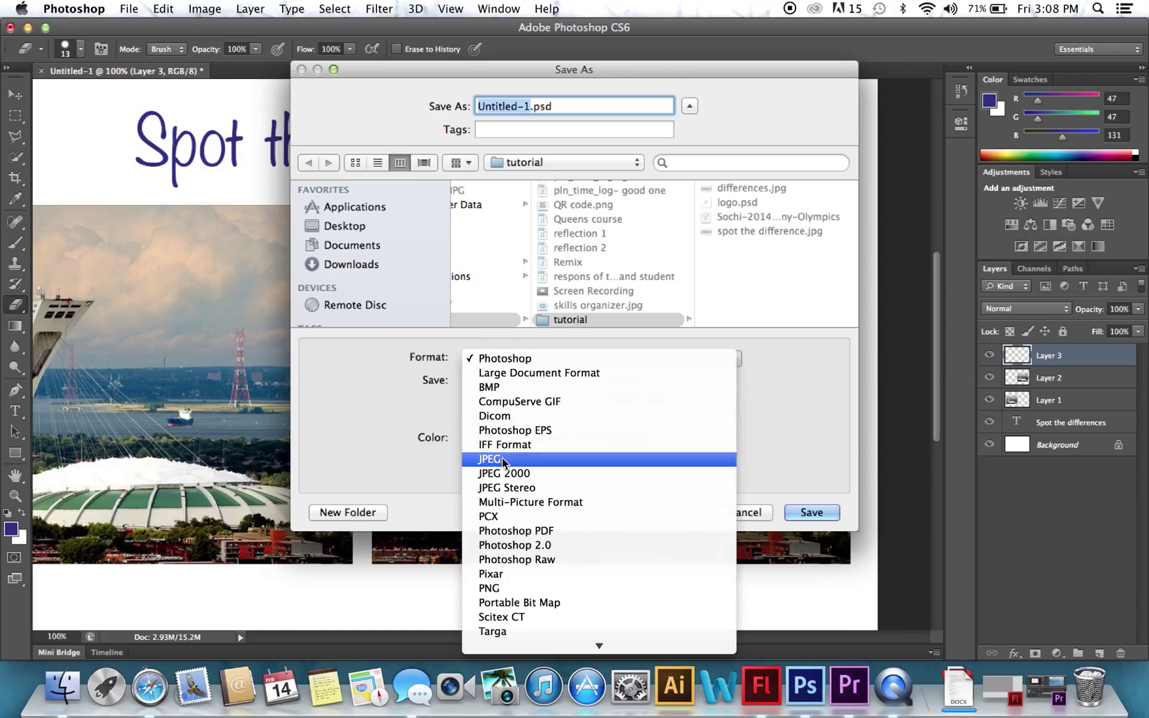
{"action": "left_click", "coordinate": [489, 459]}
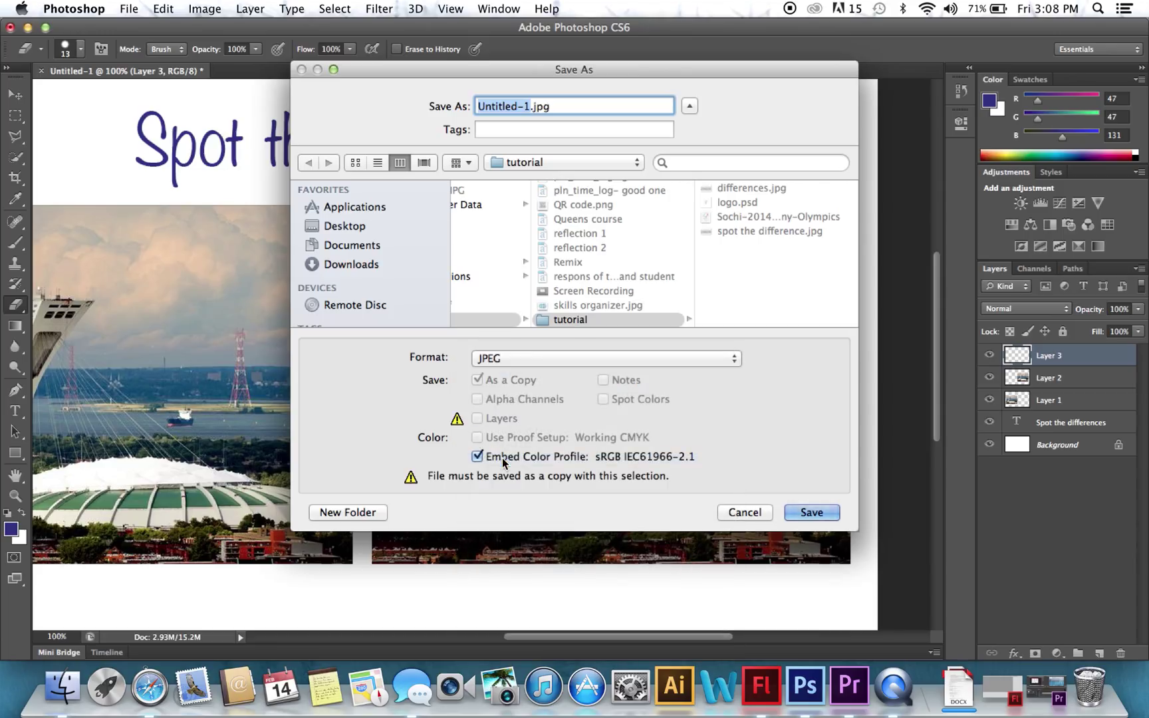
{"action": "type", "text": "spot the"}
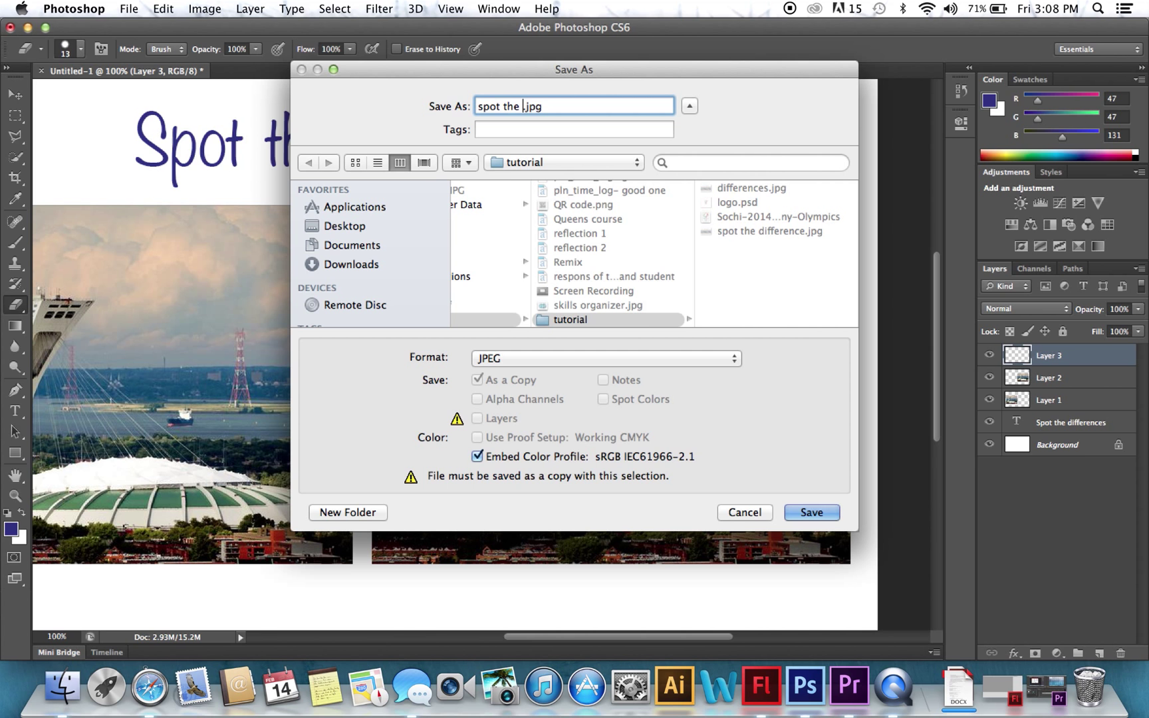
{"action": "left_click", "coordinate": [810, 512]}
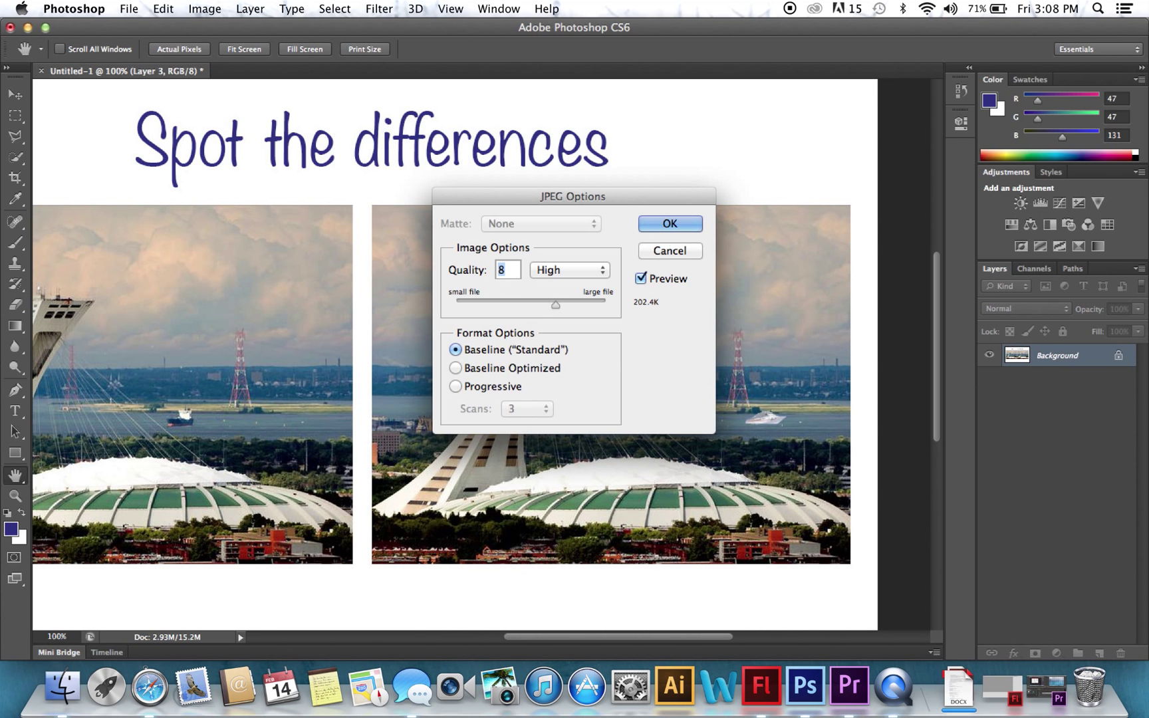
Step: Accept JPEG quality 8 High and quit Photoshop without saving the PSD
{"action": "left_click", "coordinate": [667, 224]}
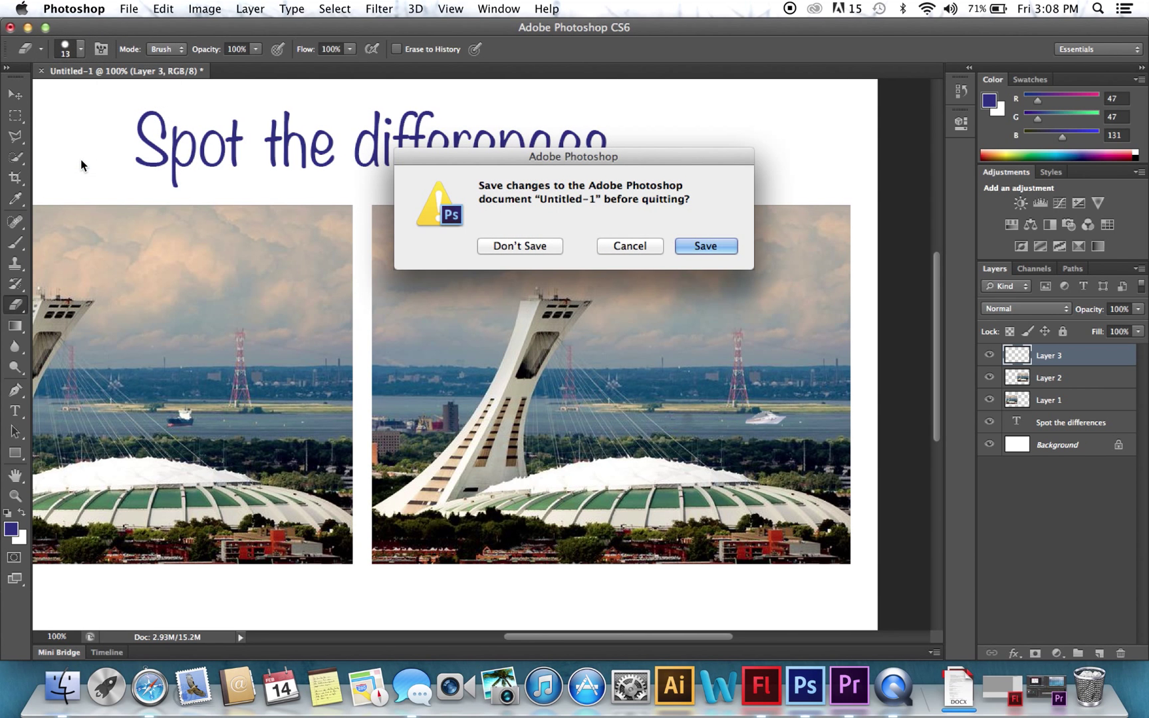
{"action": "left_click", "coordinate": [519, 246]}
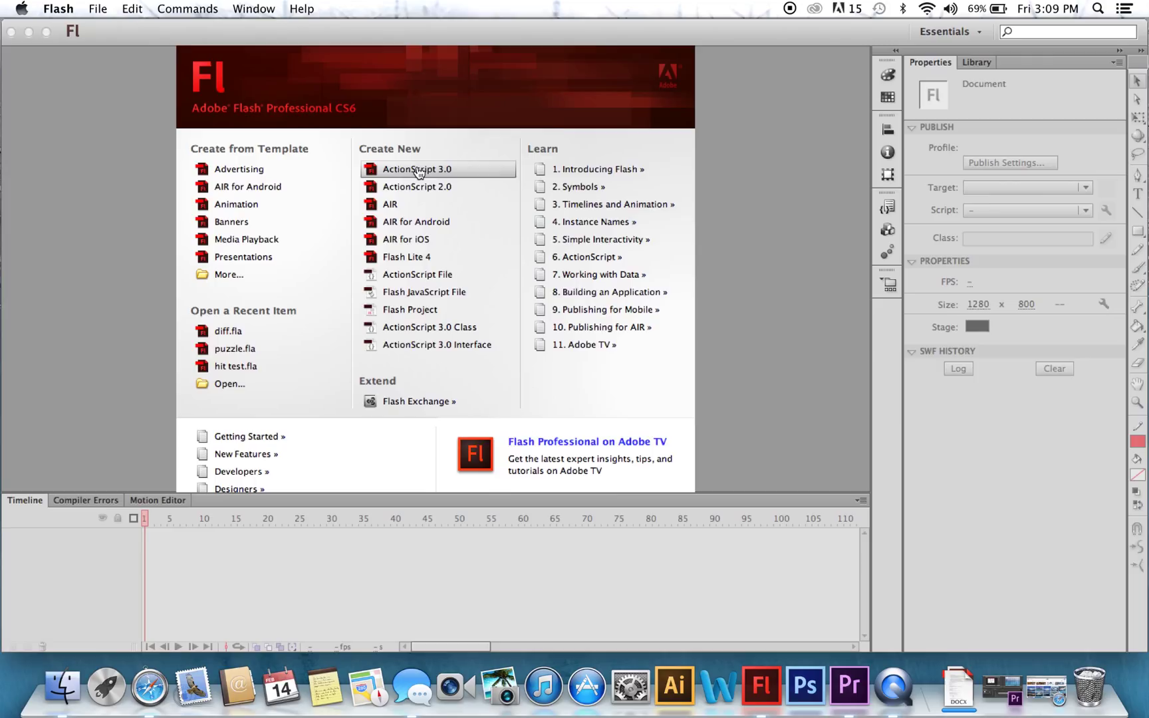
Step: Start a new ActionScript 3.0 document with a 1280 × 800 stage
{"action": "left_click", "coordinate": [416, 169]}
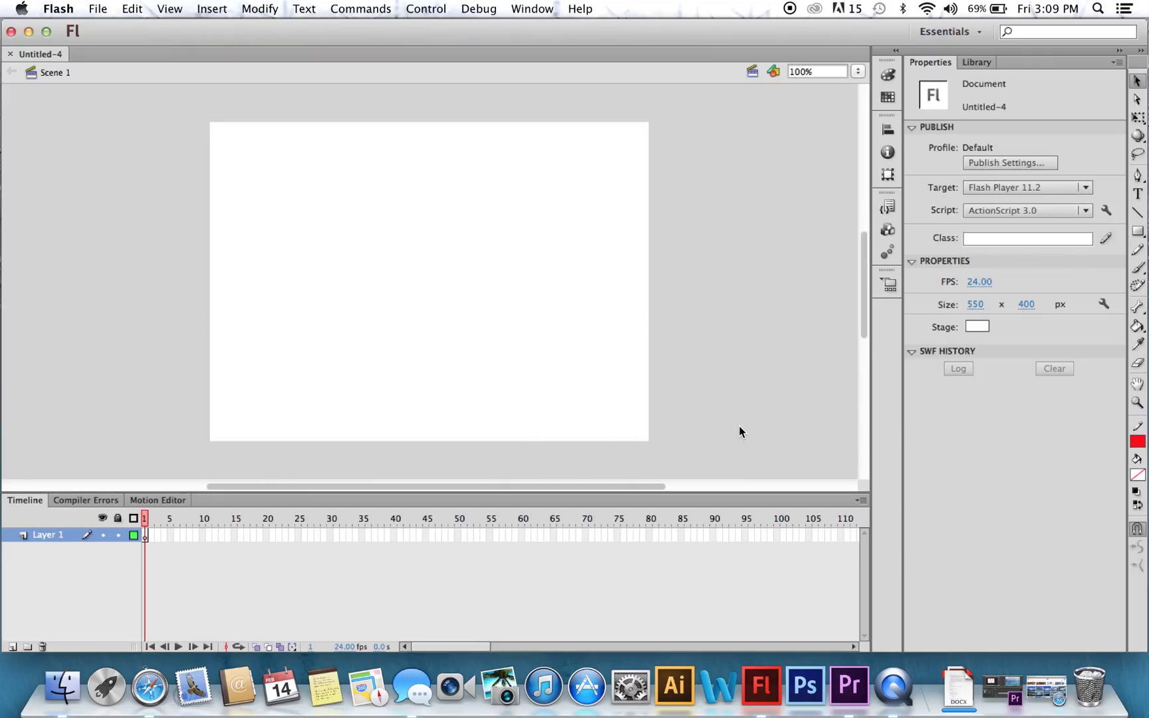
{"action": "left_click", "coordinate": [975, 305]}
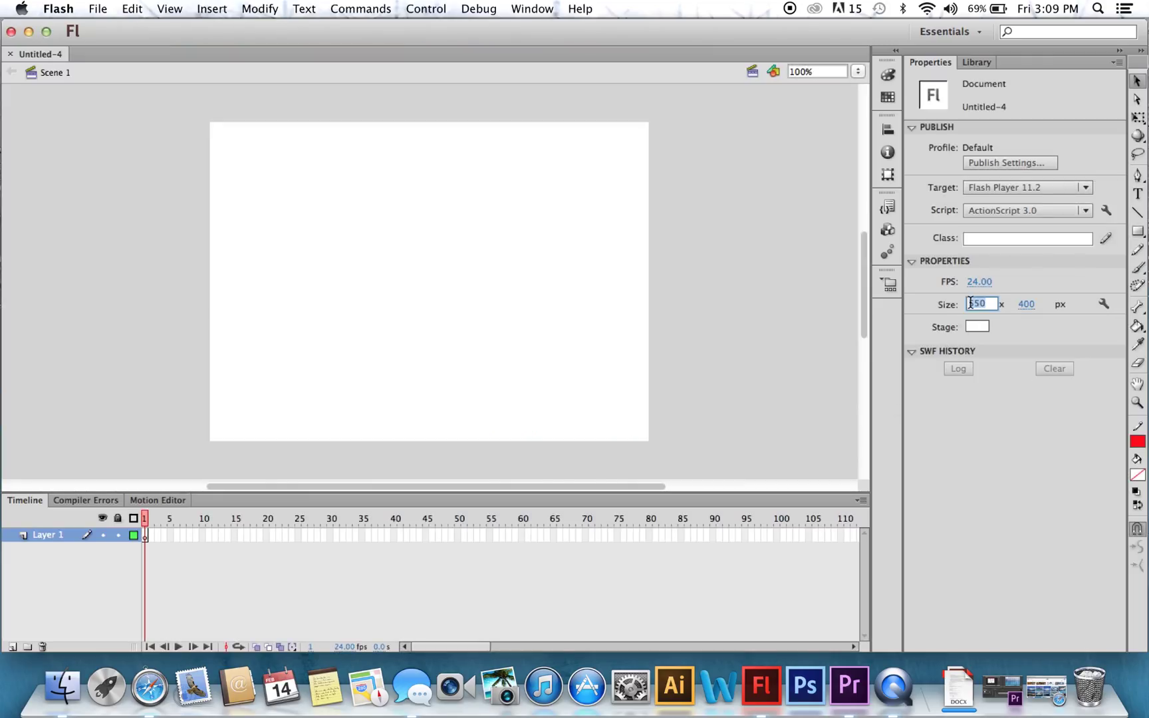
{"action": "type", "text": "1280"}
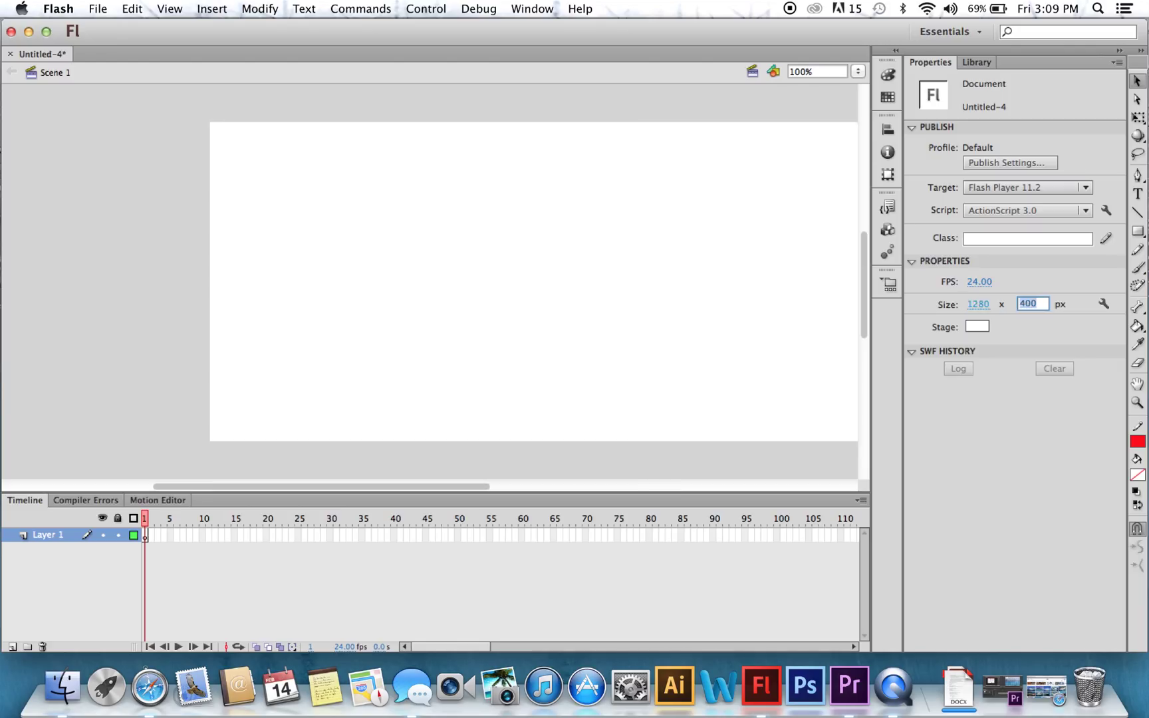
{"action": "type", "text": "800"}
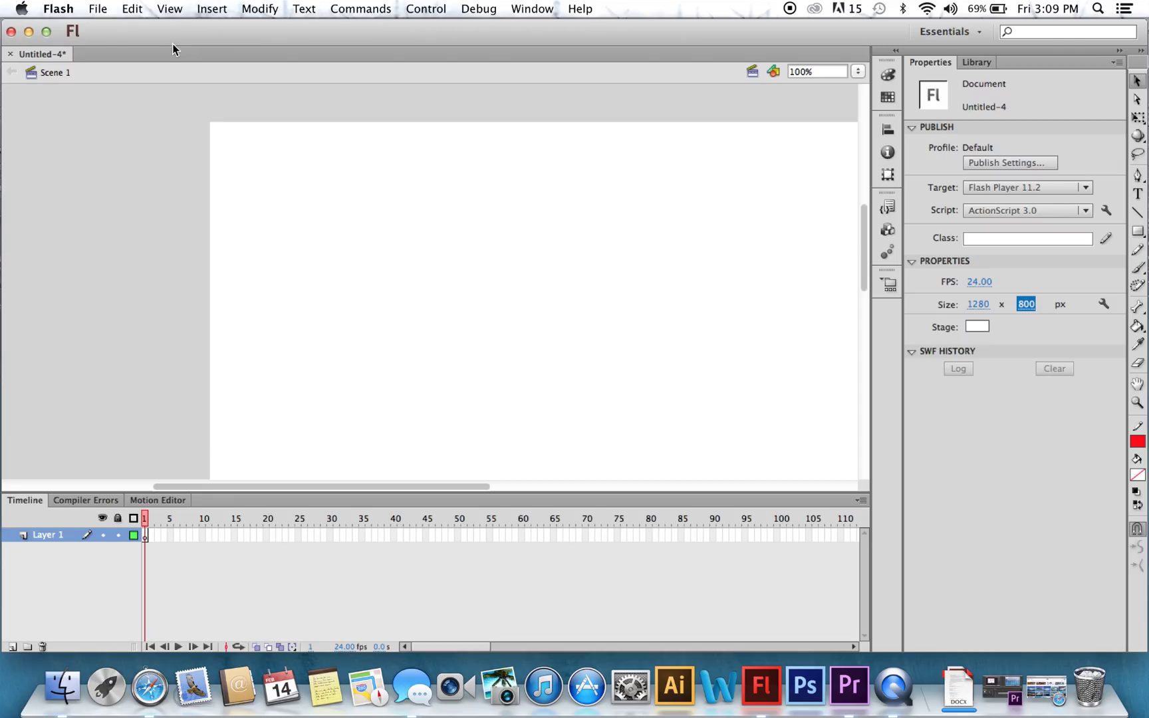
Step: Import spot the diff.jpg onto the stage
{"action": "left_click", "coordinate": [97, 9]}
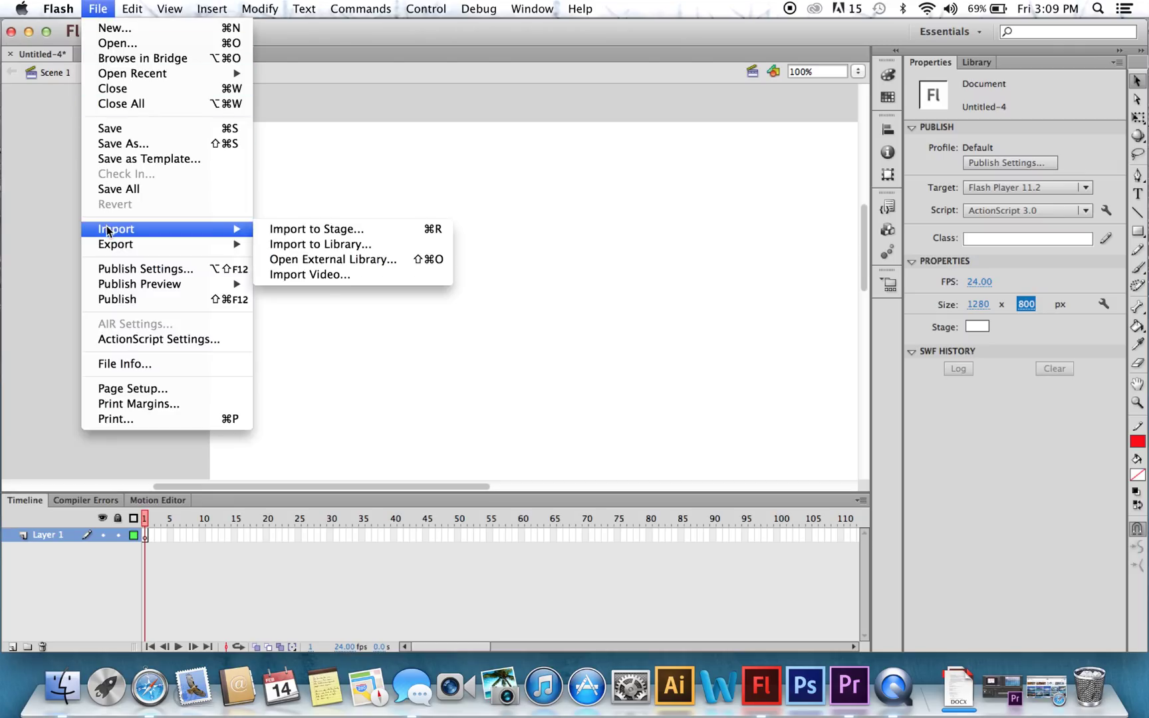
{"action": "mouse_move", "coordinate": [316, 228]}
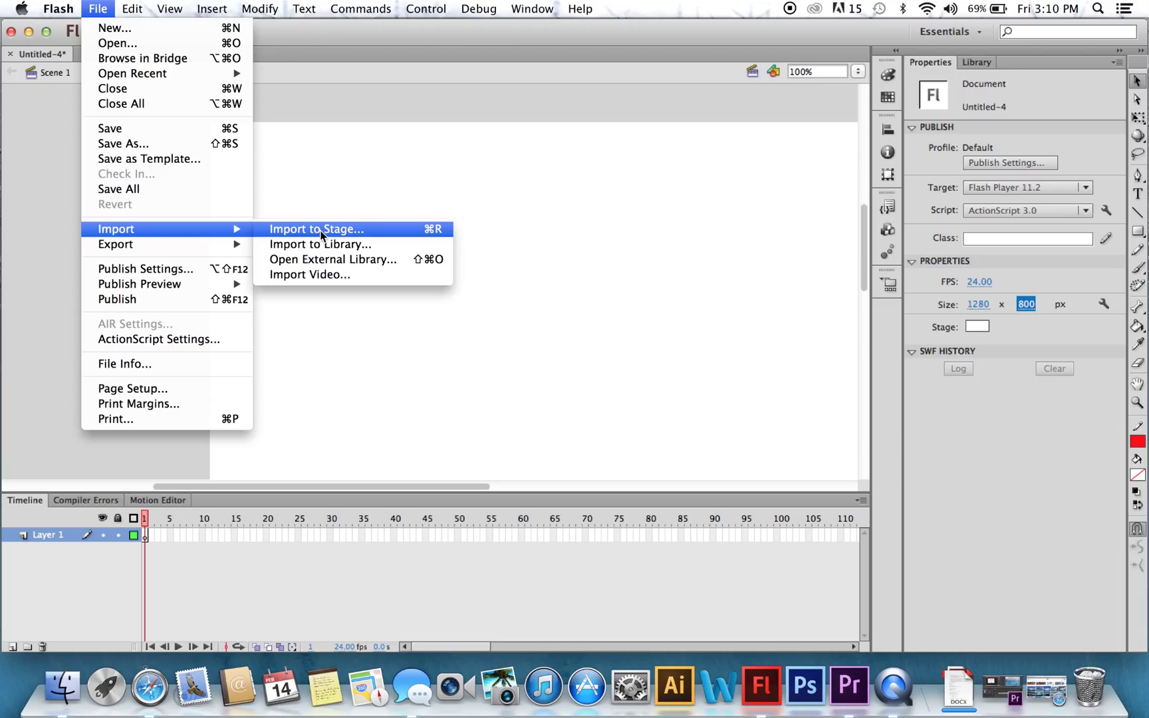
{"action": "left_click", "coordinate": [315, 228]}
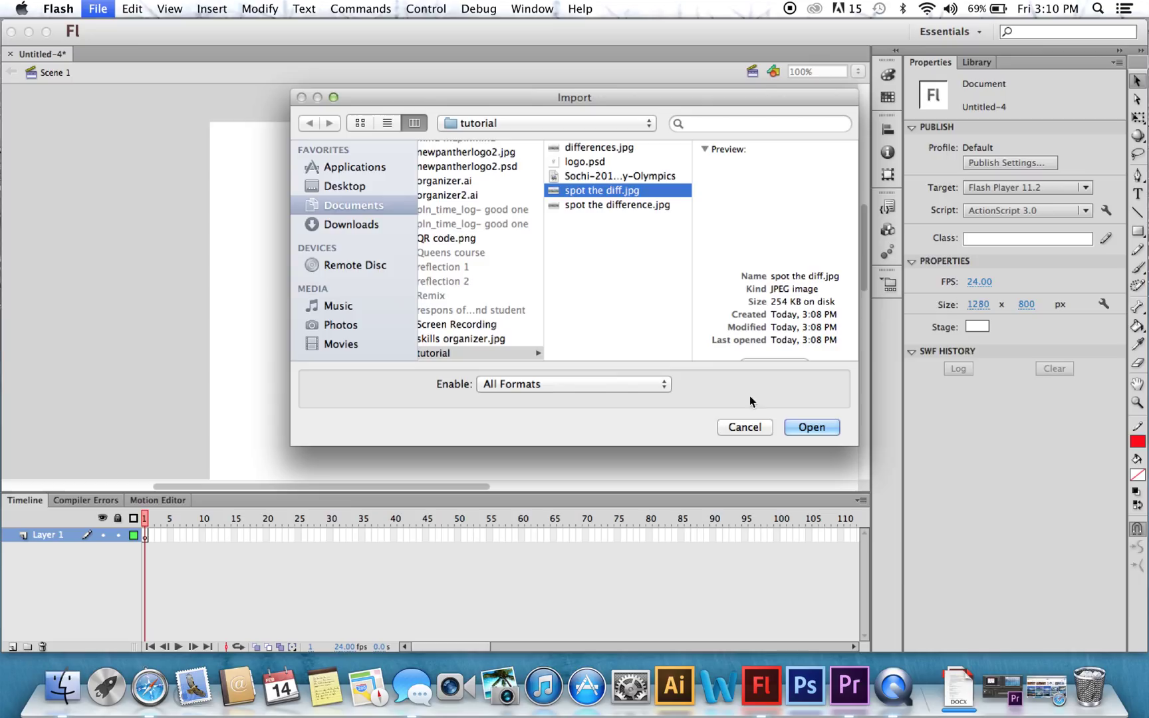
{"action": "left_click", "coordinate": [811, 427]}
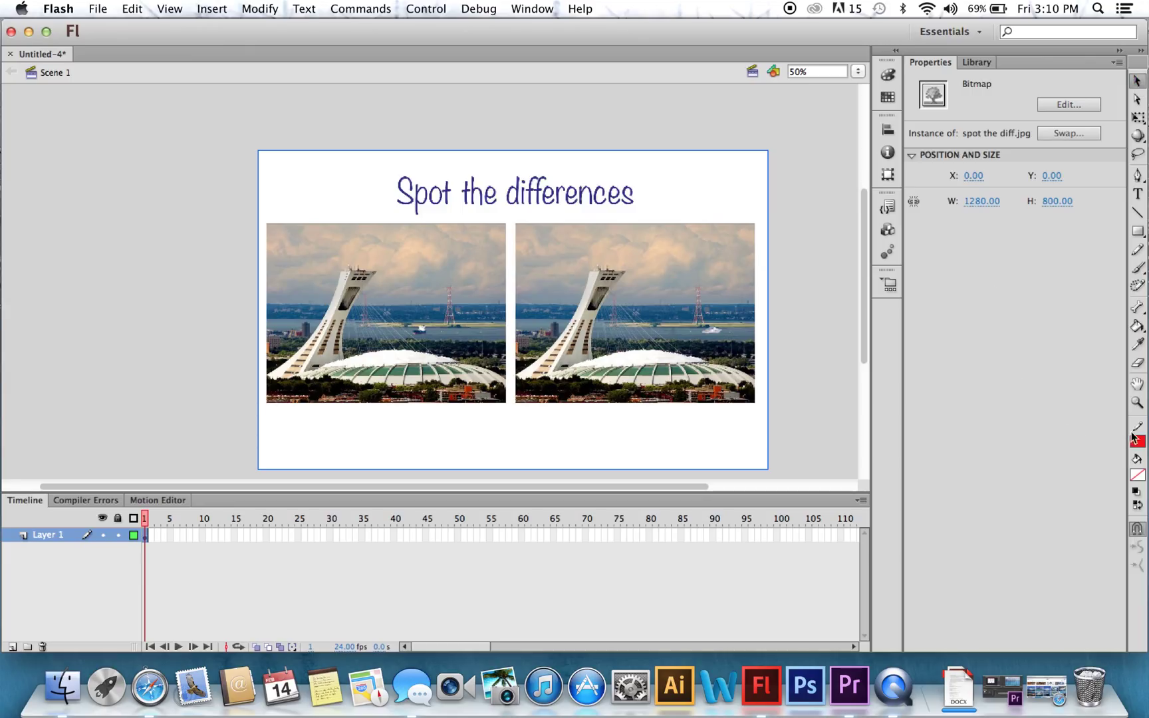
Step: Set a blue fill and choose the Rectangle tool
{"action": "left_click", "coordinate": [1138, 475]}
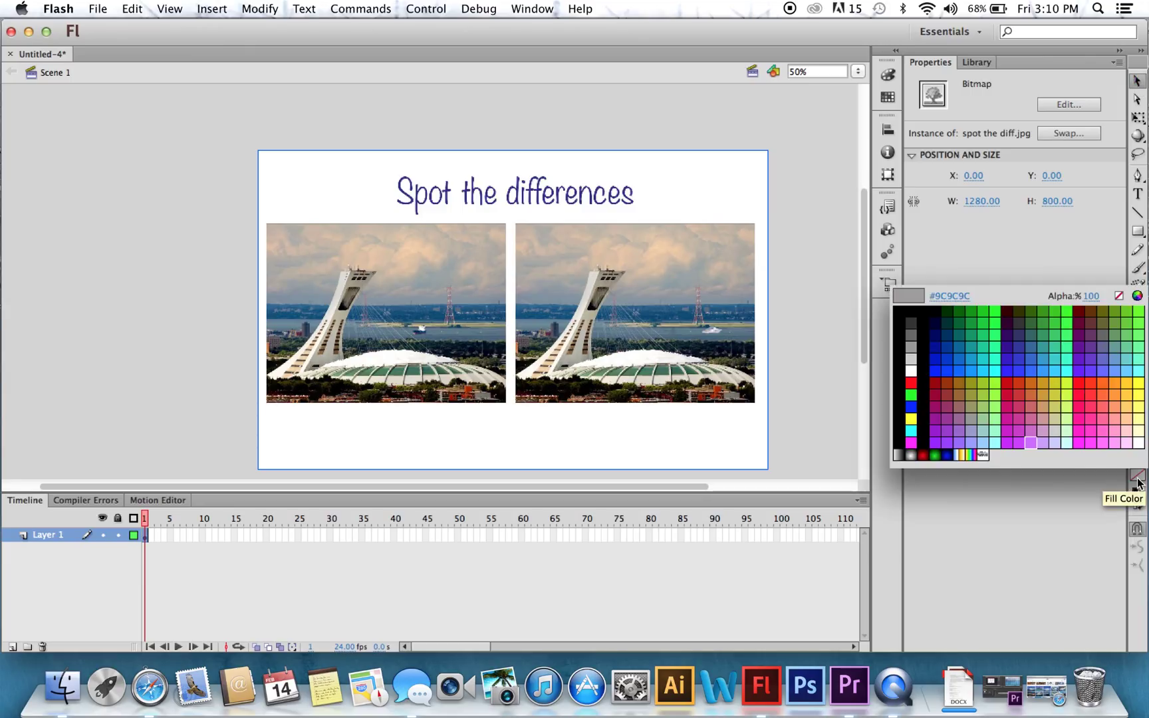
{"action": "left_click", "coordinate": [965, 363]}
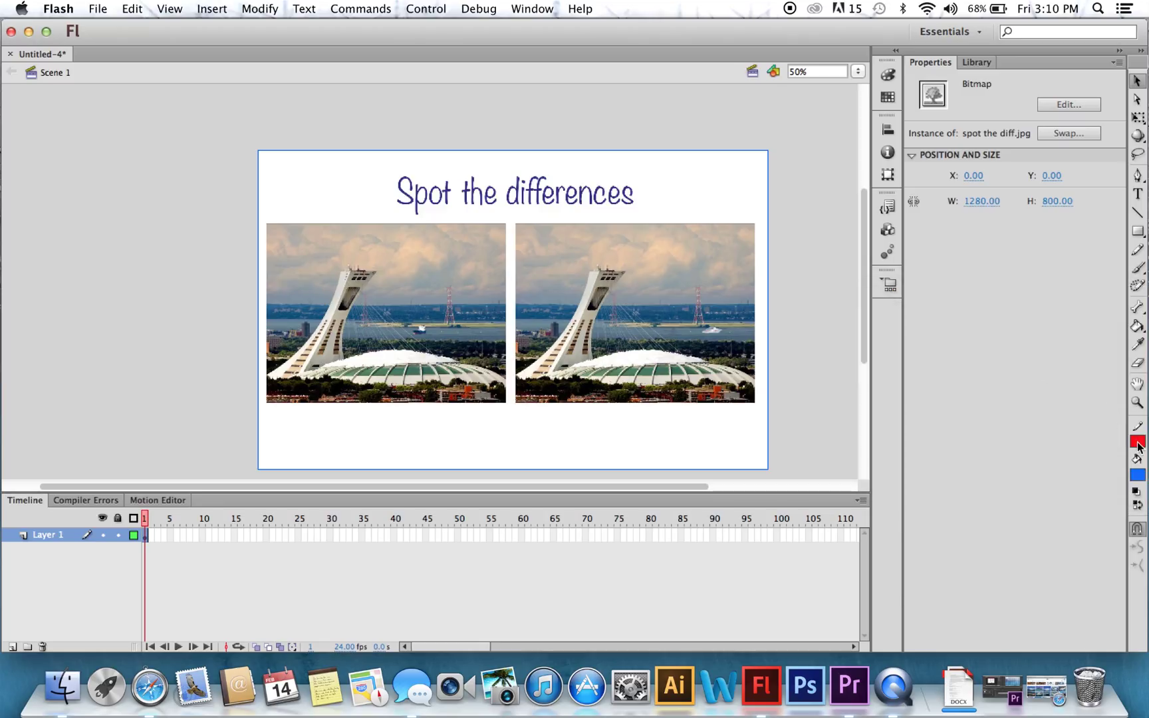
{"action": "mouse_move", "coordinate": [1119, 463]}
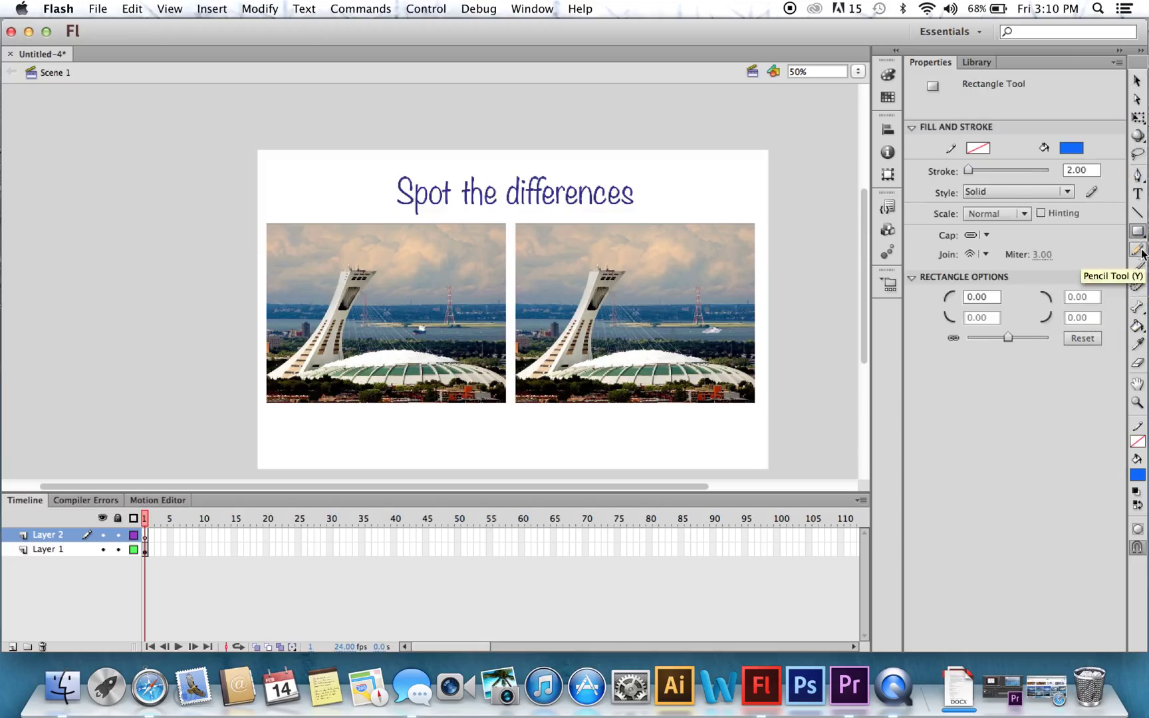
{"action": "left_click", "coordinate": [1138, 232]}
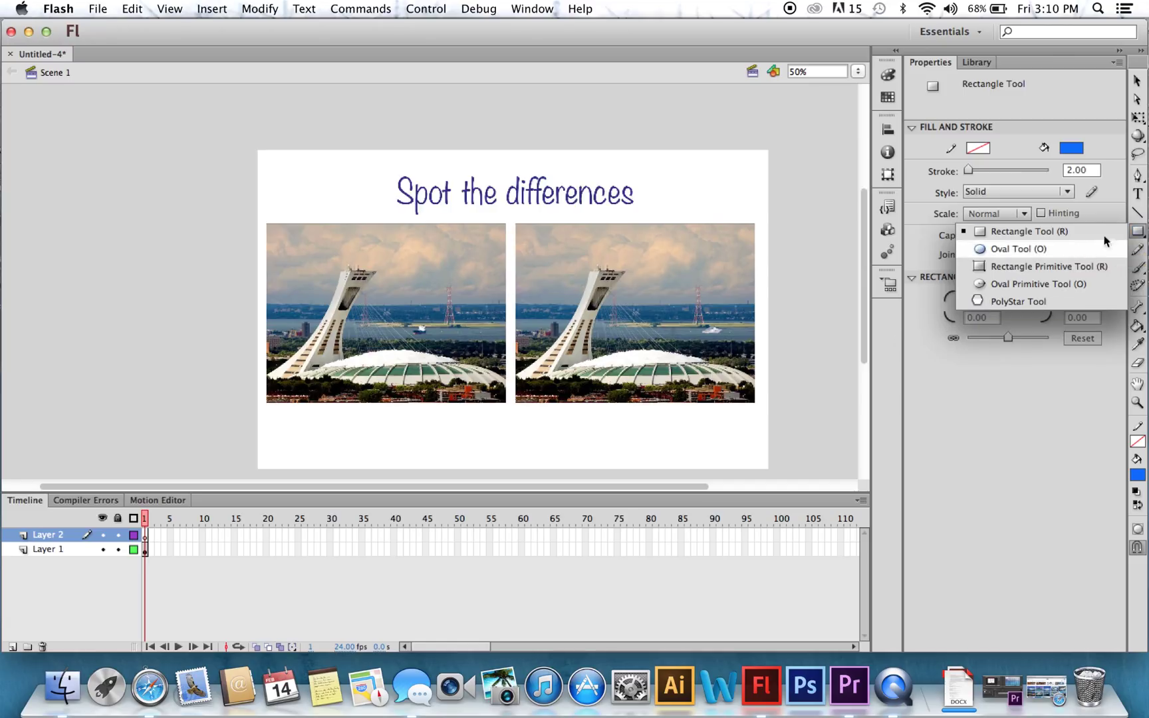
{"action": "left_click", "coordinate": [1029, 231]}
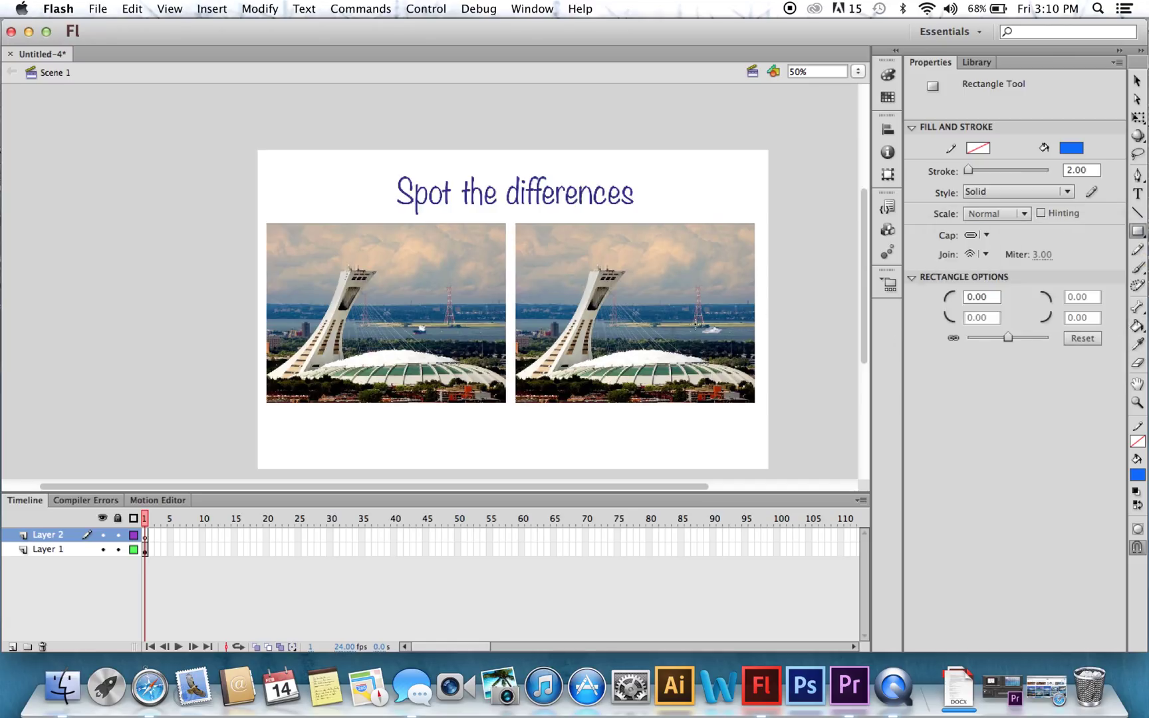
Step: Draw a small blue rectangle over the boat in the right photo
{"action": "left_click_drag", "start_coordinate": [687, 322], "coordinate": [729, 337]}
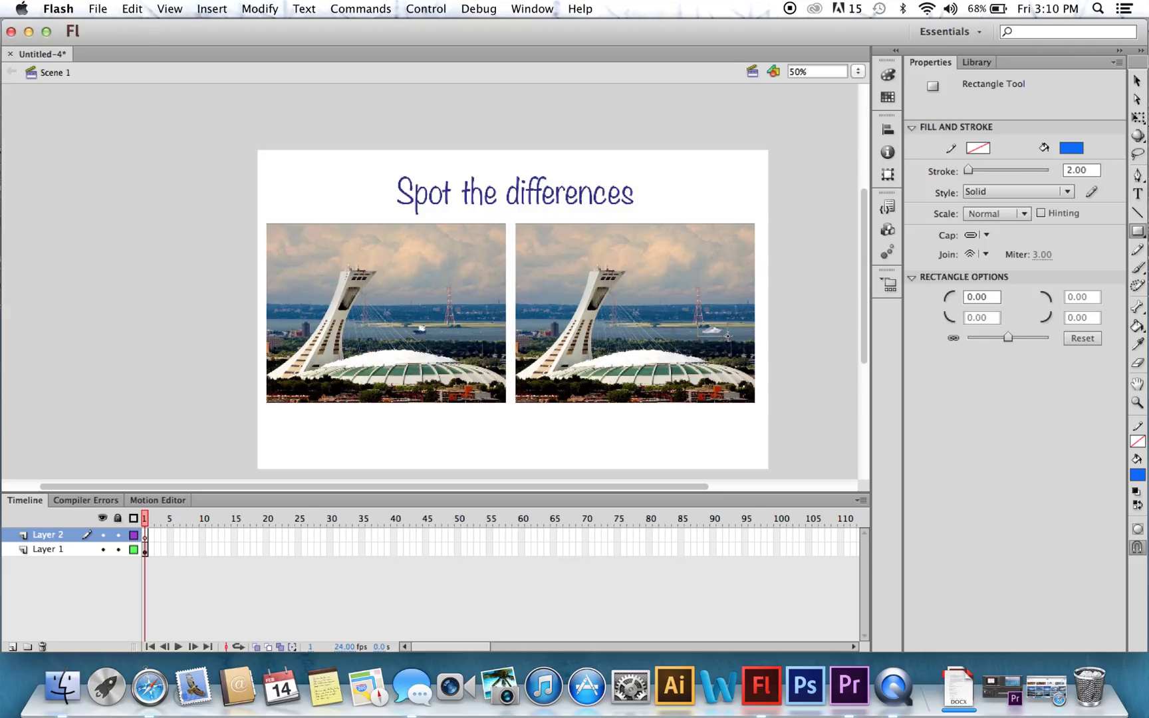
{"action": "left_click_drag", "start_coordinate": [697, 322], "coordinate": [726, 336]}
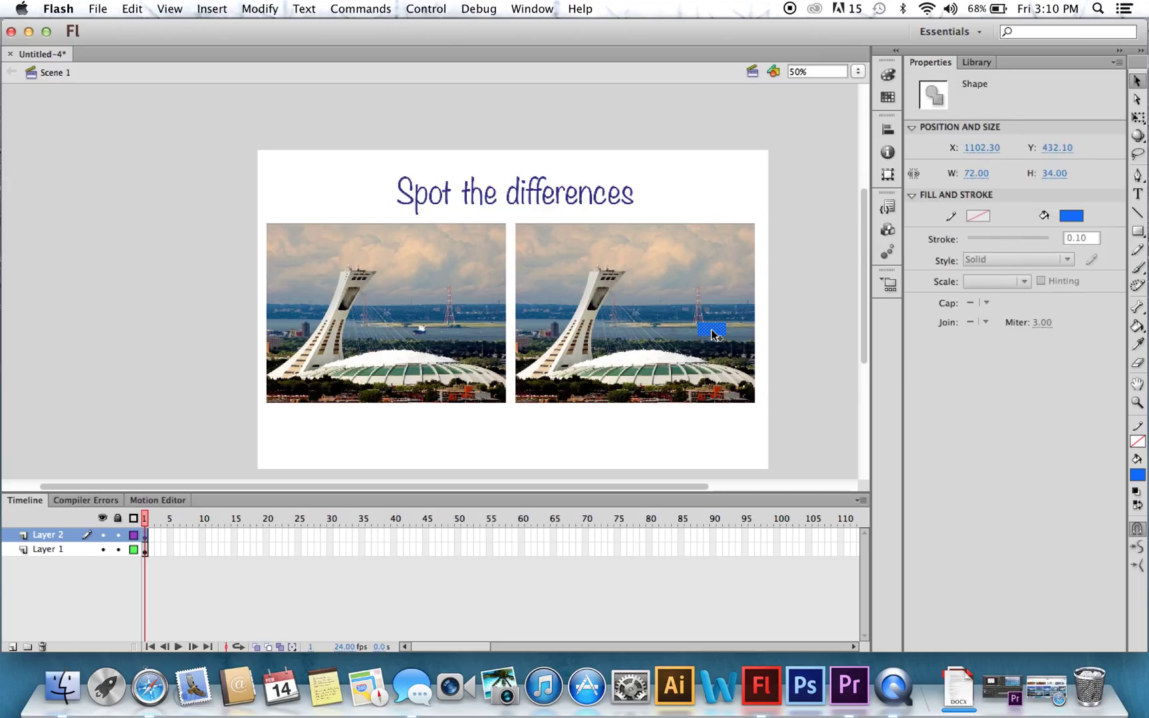
Step: Convert the rectangle into a movie clip symbol named 'spot'
{"action": "right_click", "coordinate": [710, 330]}
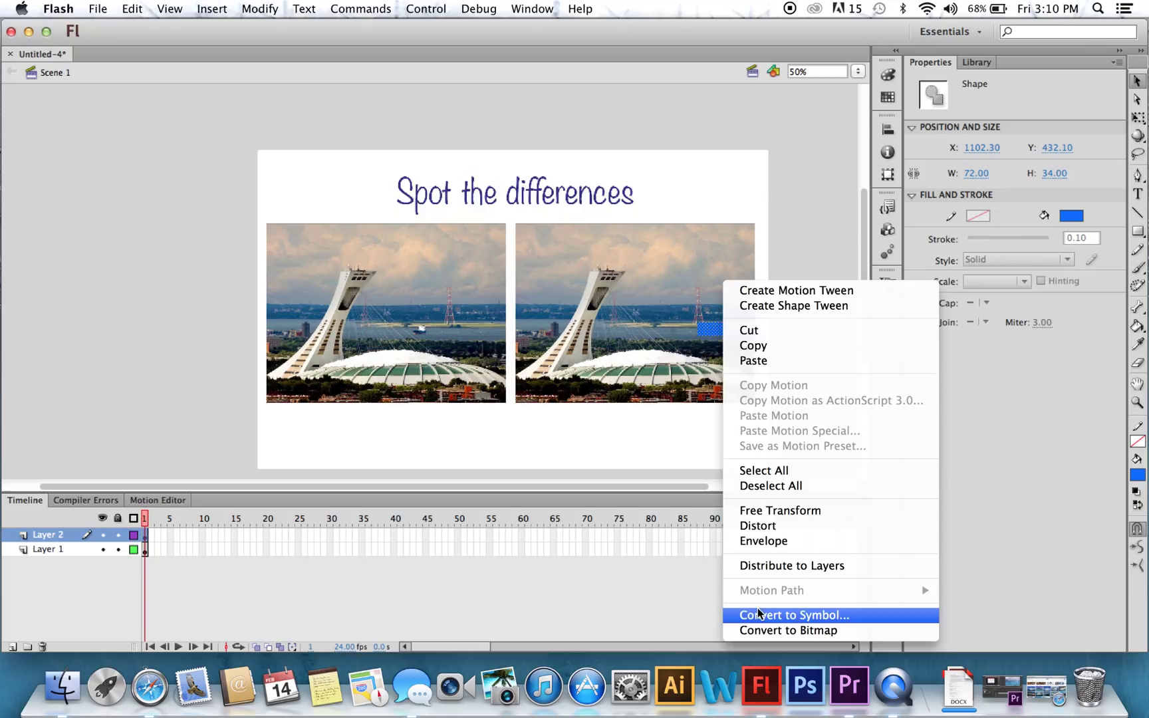
{"action": "left_click", "coordinate": [791, 614]}
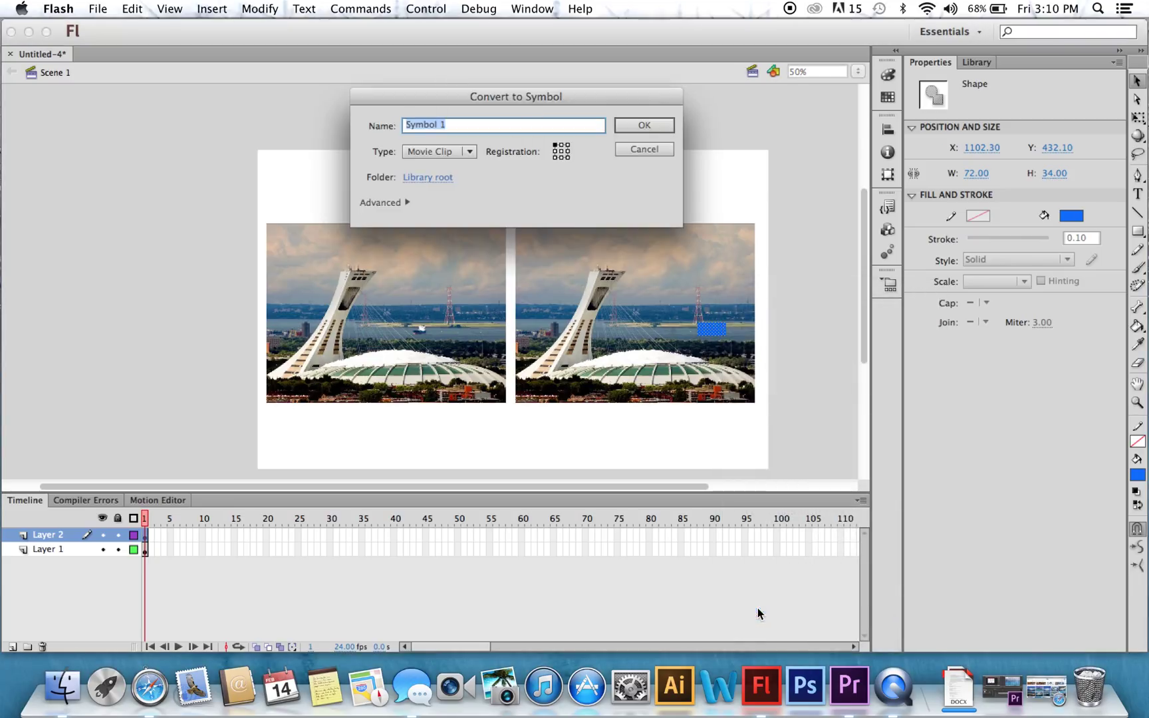
{"action": "type", "text": "s"}
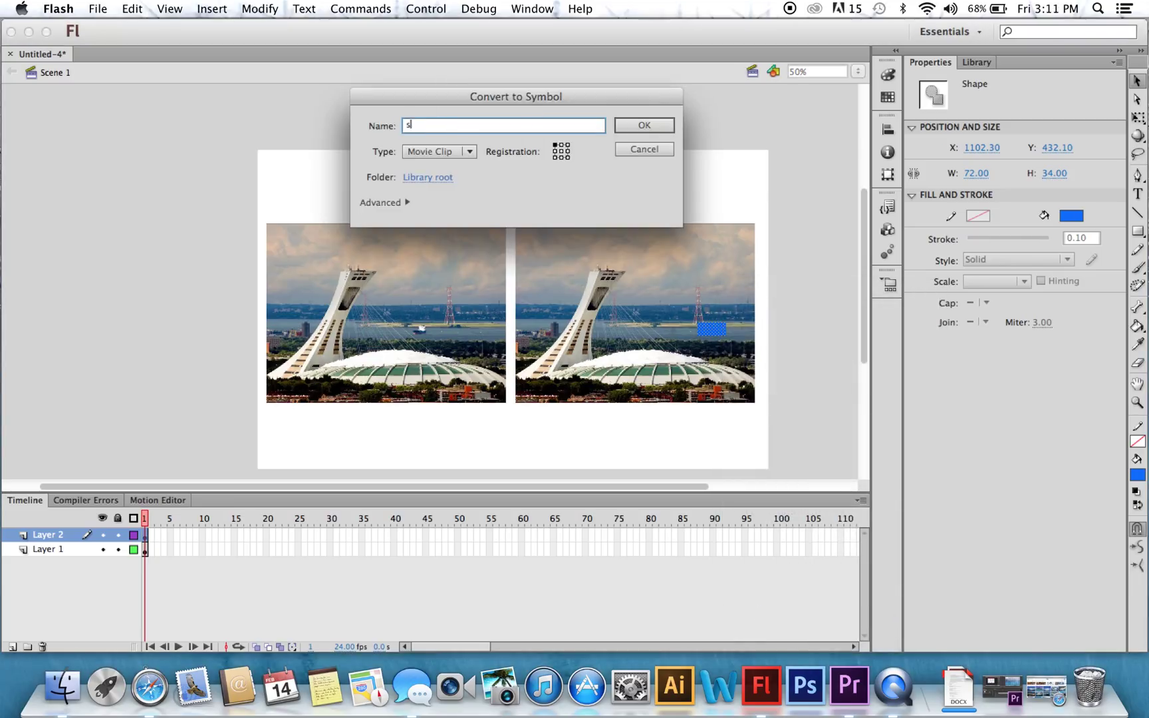
{"action": "left_click", "coordinate": [643, 125]}
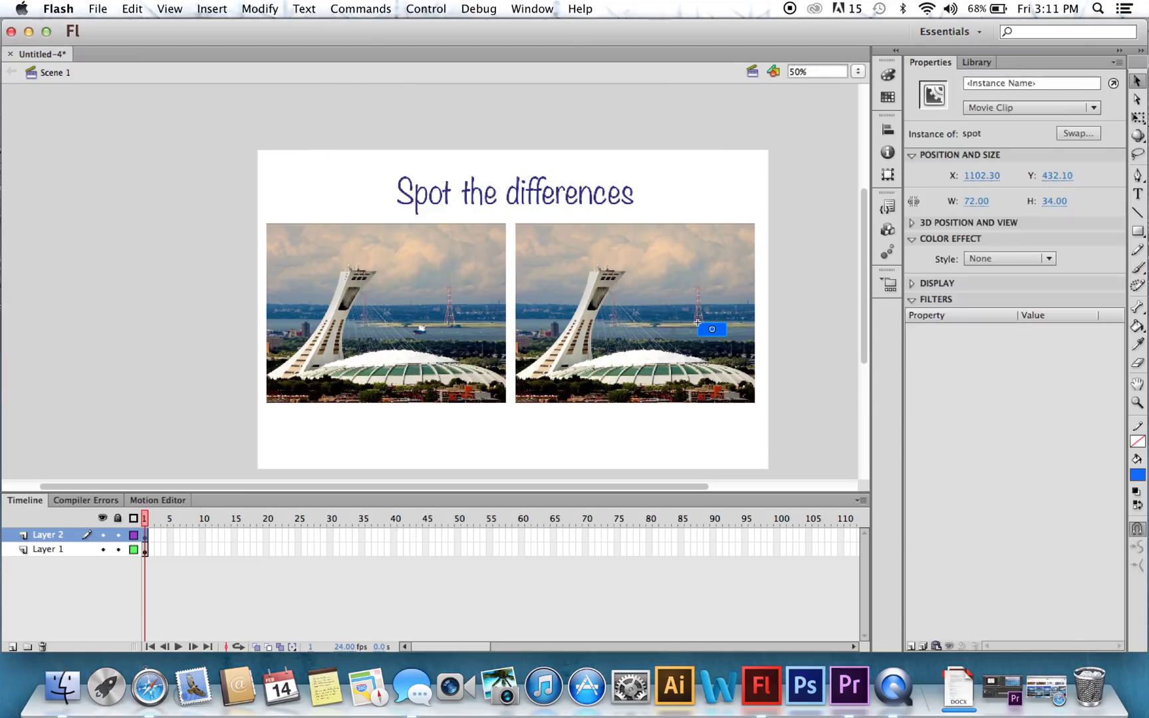
{"action": "mouse_move", "coordinate": [997, 82]}
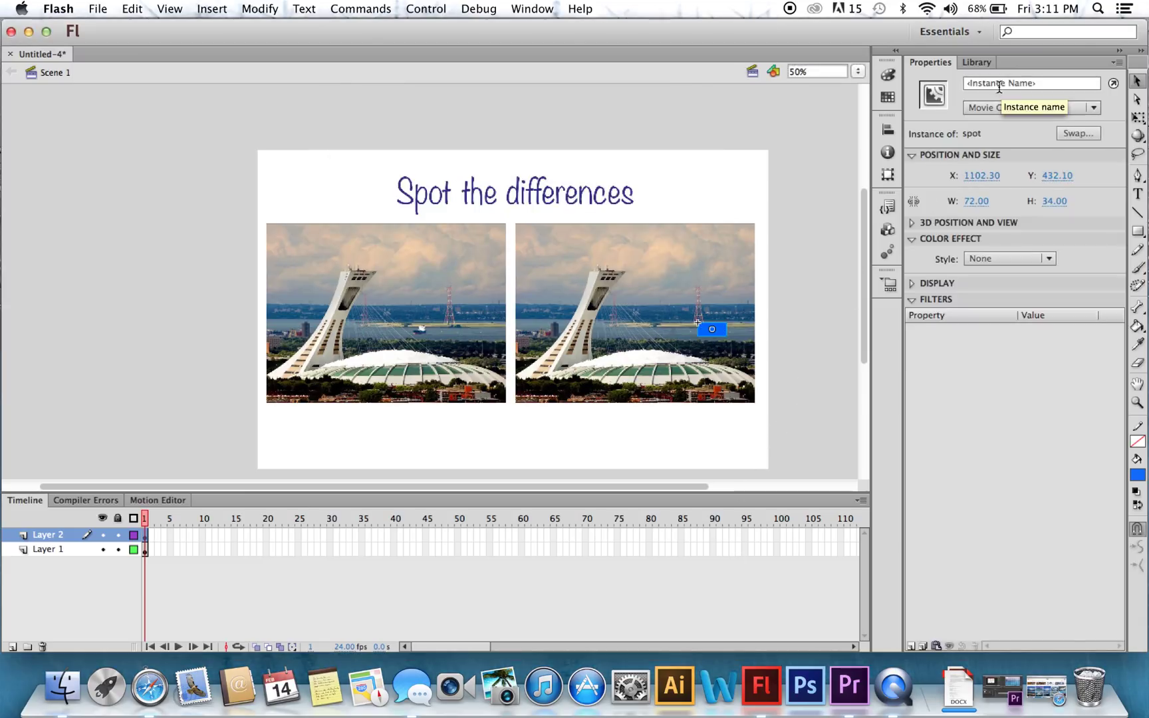
Step: Give the instance the name spot_mc
{"action": "type", "text": "spot_mc"}
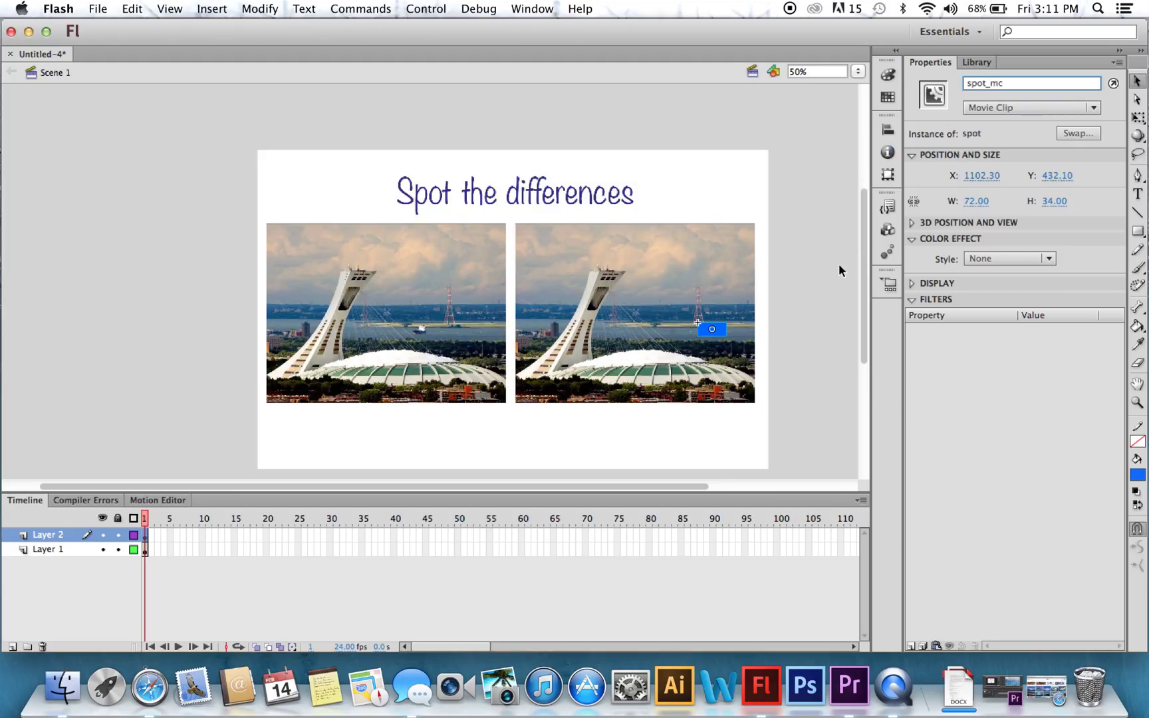
{"action": "left_click", "coordinate": [829, 298]}
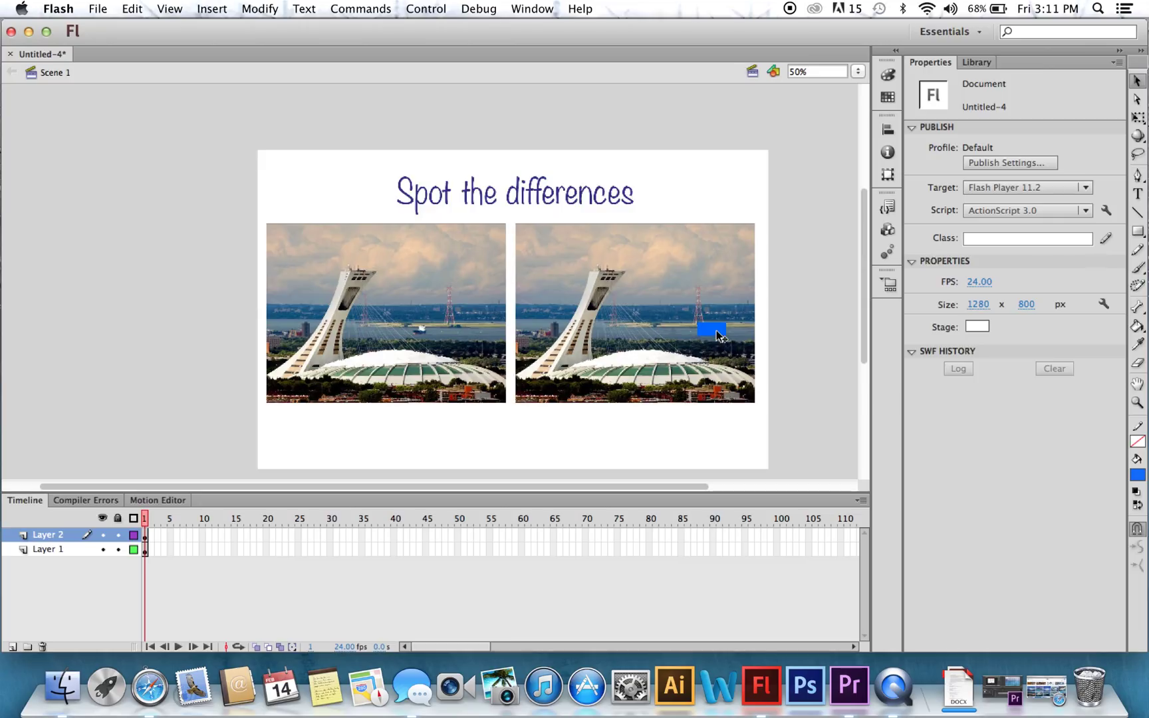
Step: Inside the spot symbol, convert the blue rectangle to Movie Clip 'target' with instance name target_mc
{"action": "double_click", "coordinate": [709, 328]}
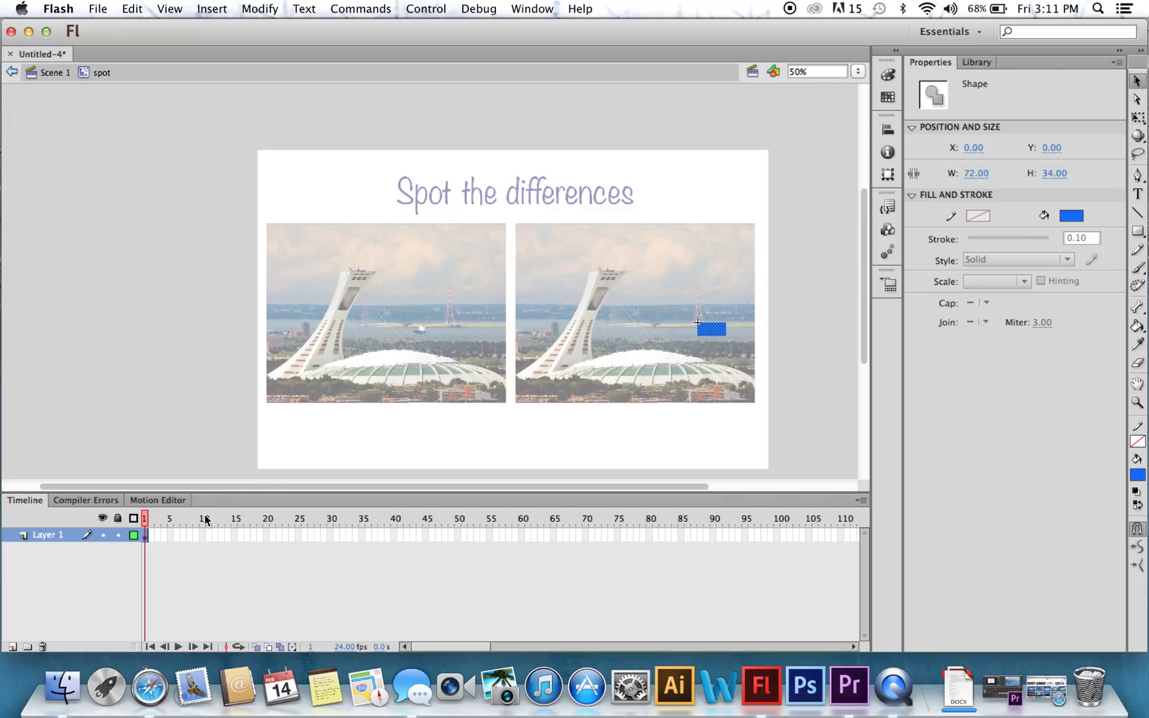
{"action": "mouse_move", "coordinate": [632, 335]}
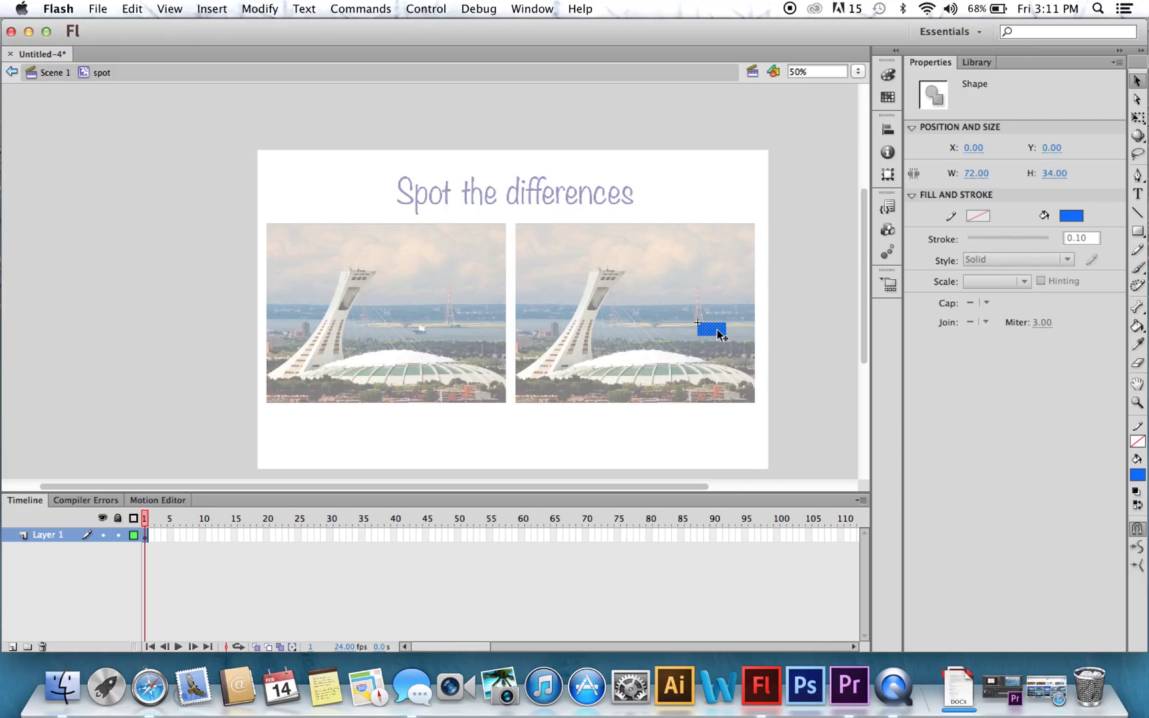
{"action": "right_click", "coordinate": [710, 330]}
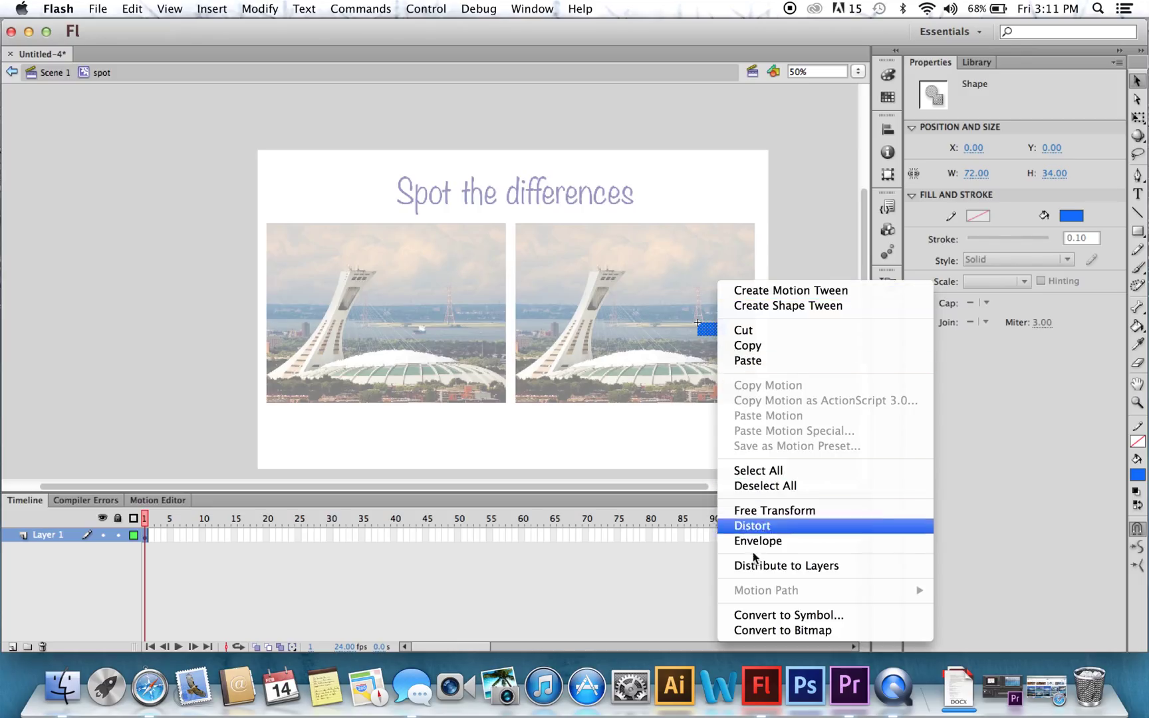
{"action": "left_click", "coordinate": [789, 614]}
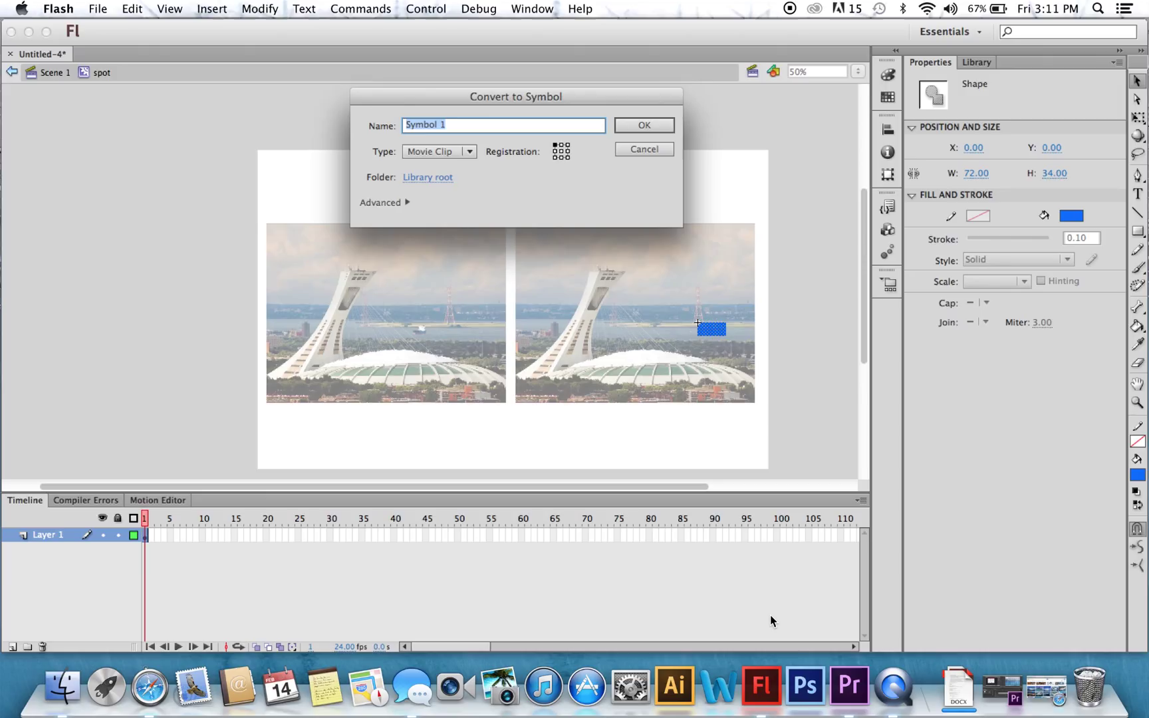
{"action": "type", "text": "target"}
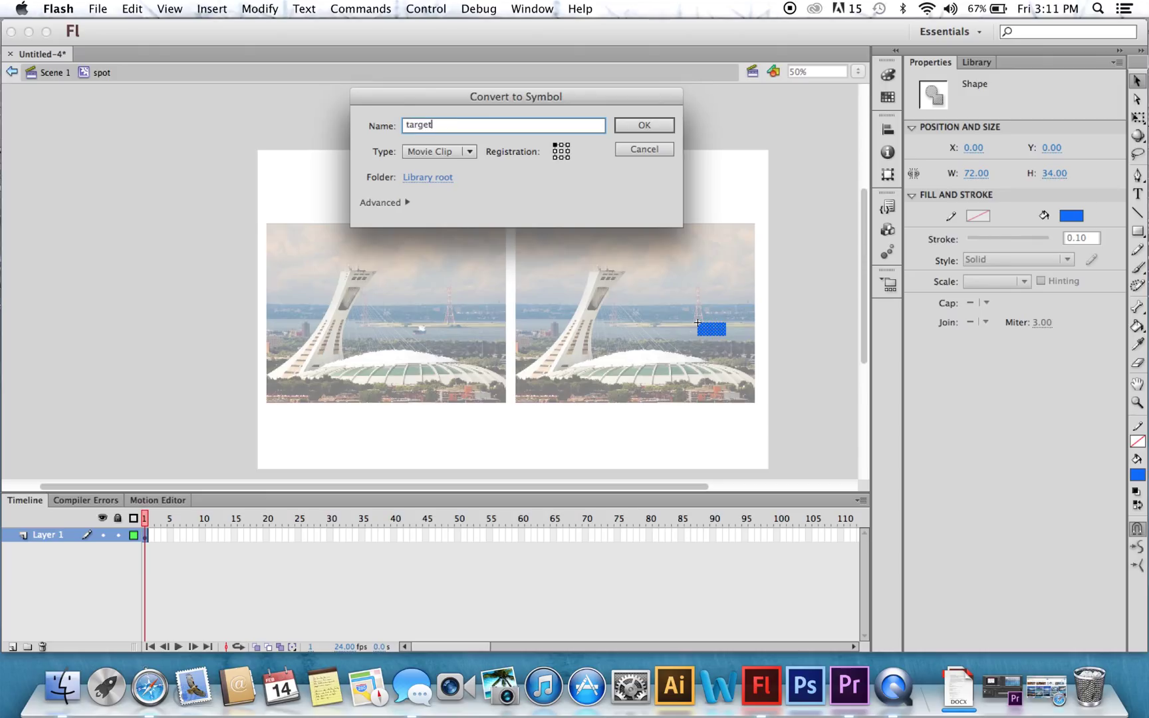
{"action": "left_click", "coordinate": [642, 125]}
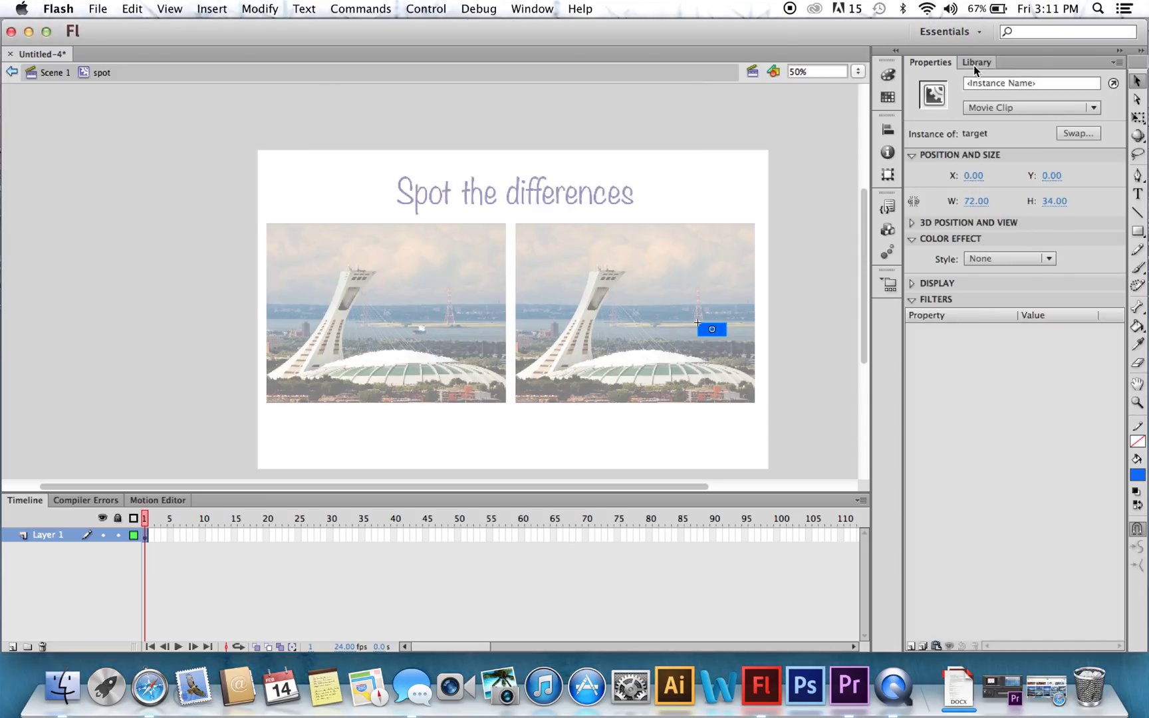
{"action": "type", "text": "target_mc"}
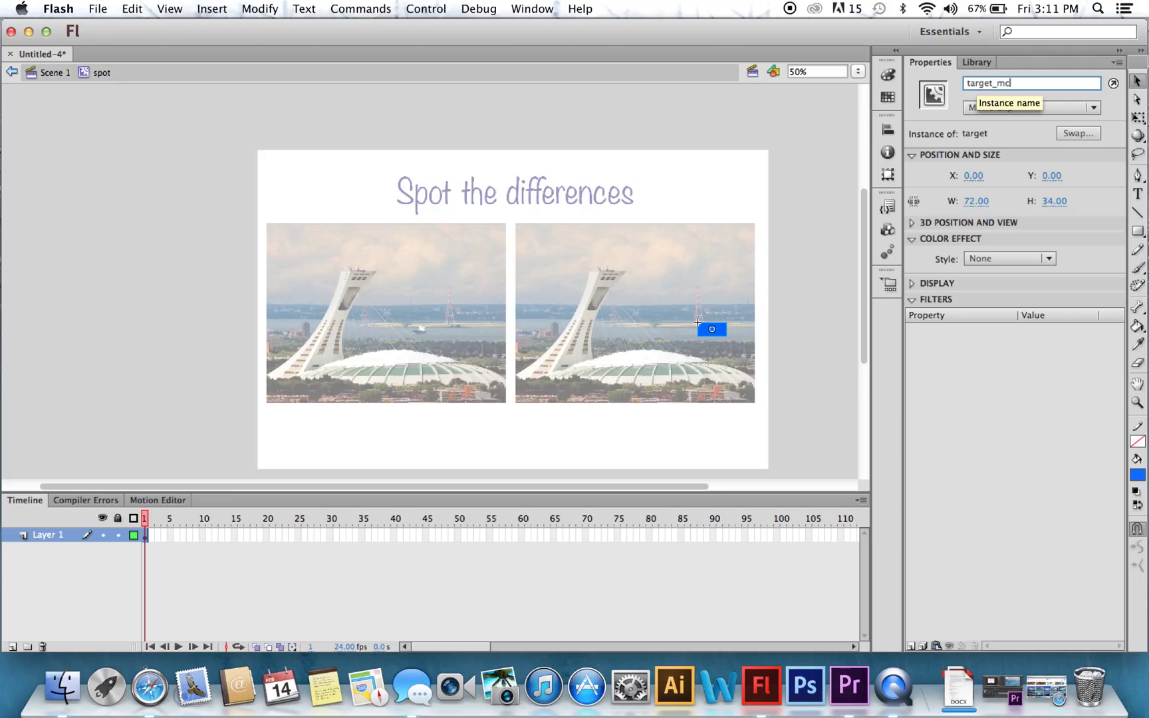
{"action": "left_click", "coordinate": [498, 390]}
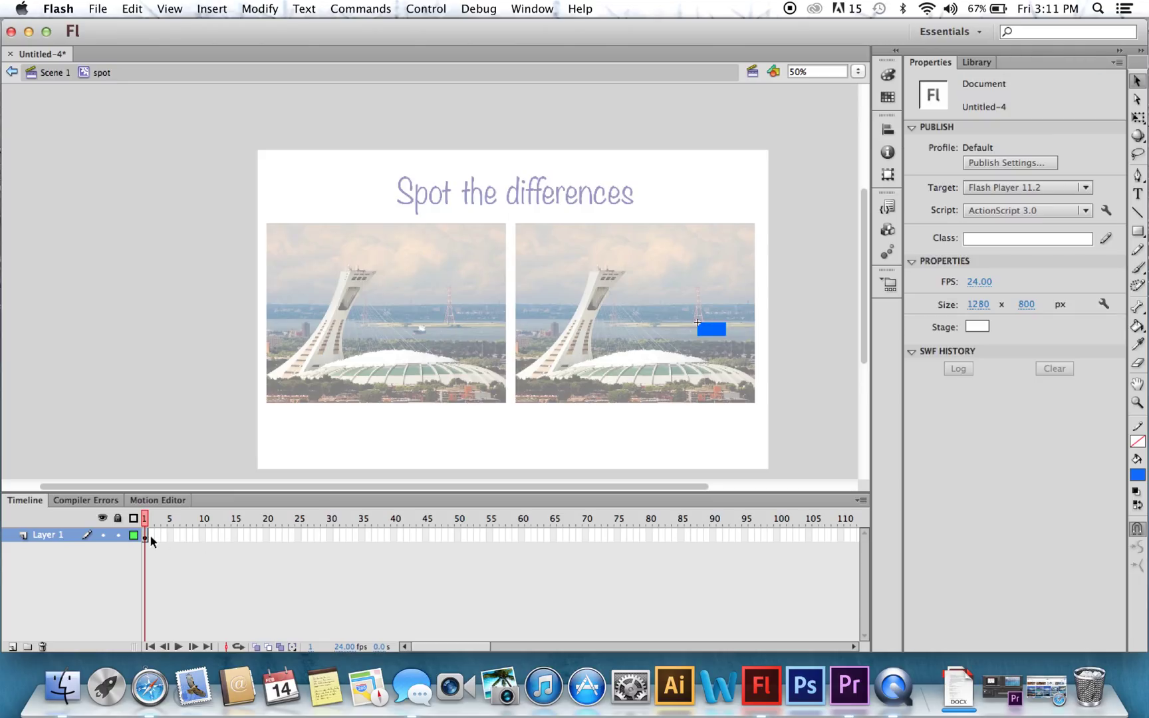
Step: Insert frame 2, add an 'outline' layer with a blank keyframe there, and ready the Rectangle Tool with a red stroke
{"action": "right_click", "coordinate": [145, 534]}
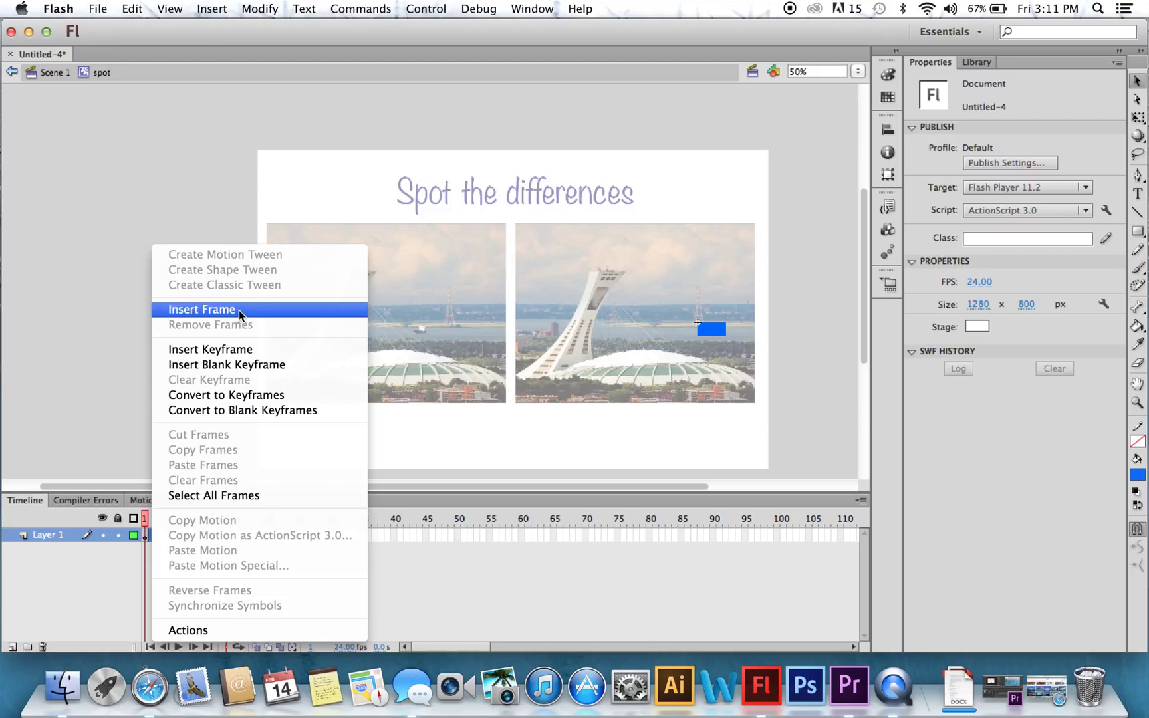
{"action": "left_click", "coordinate": [202, 309]}
{"action": "type", "text": "target"}
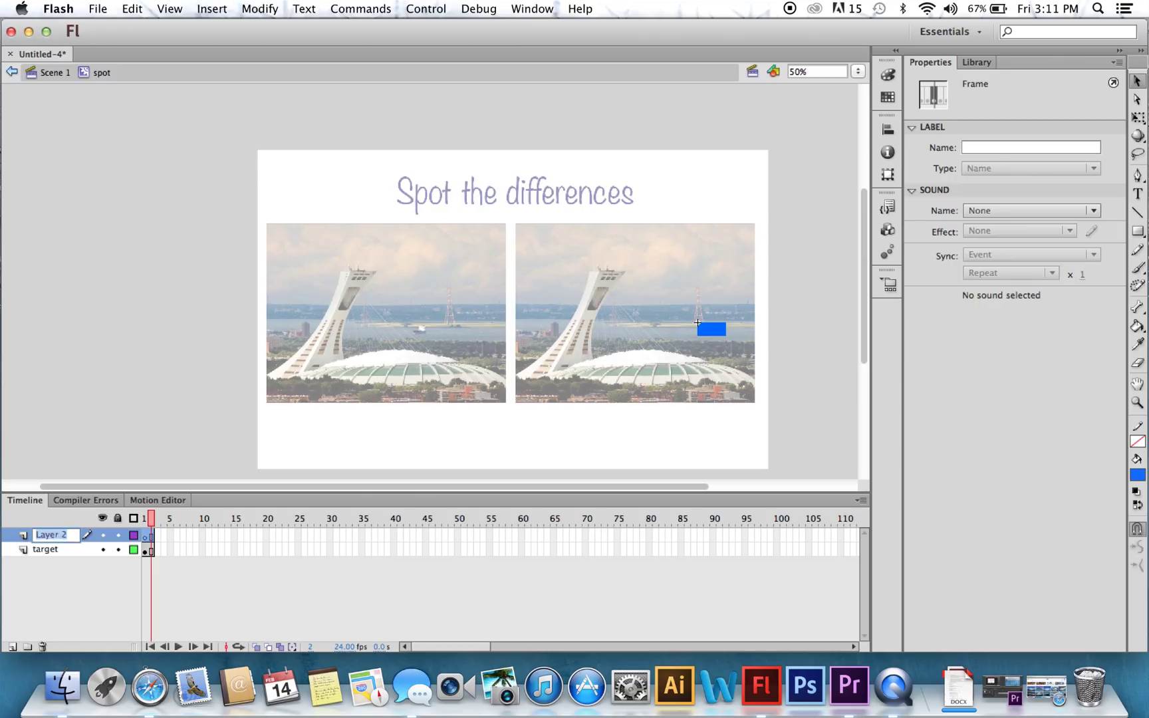
{"action": "type", "text": "outline"}
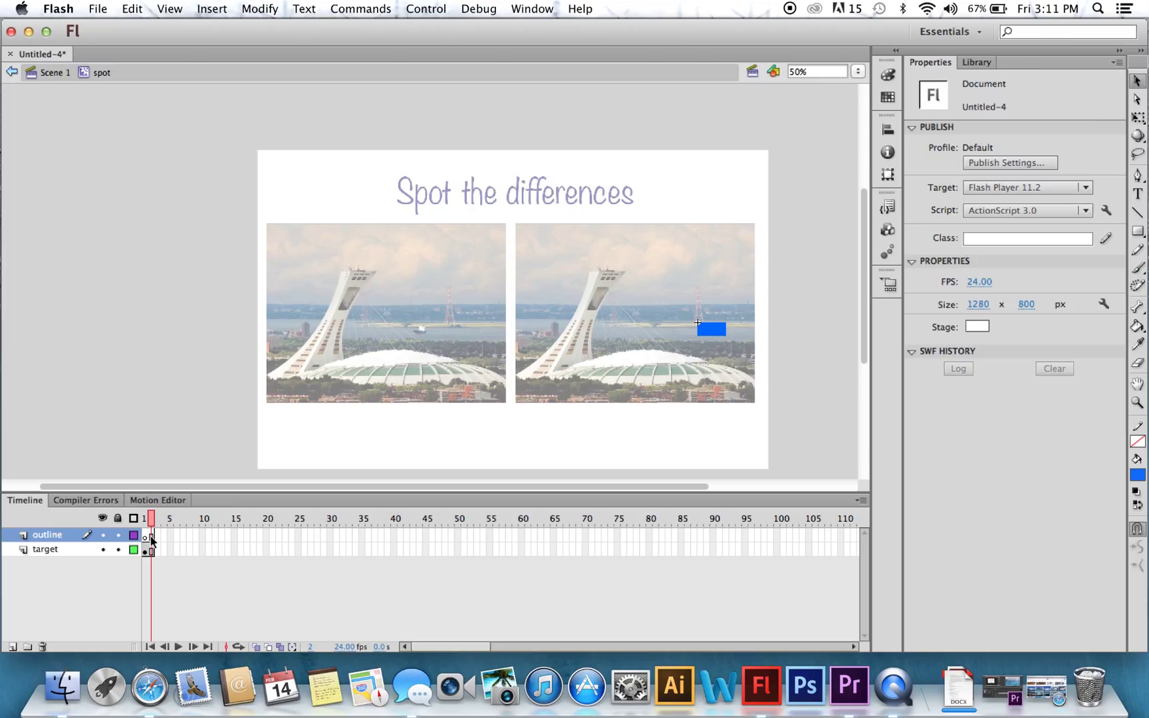
{"action": "right_click", "coordinate": [150, 535]}
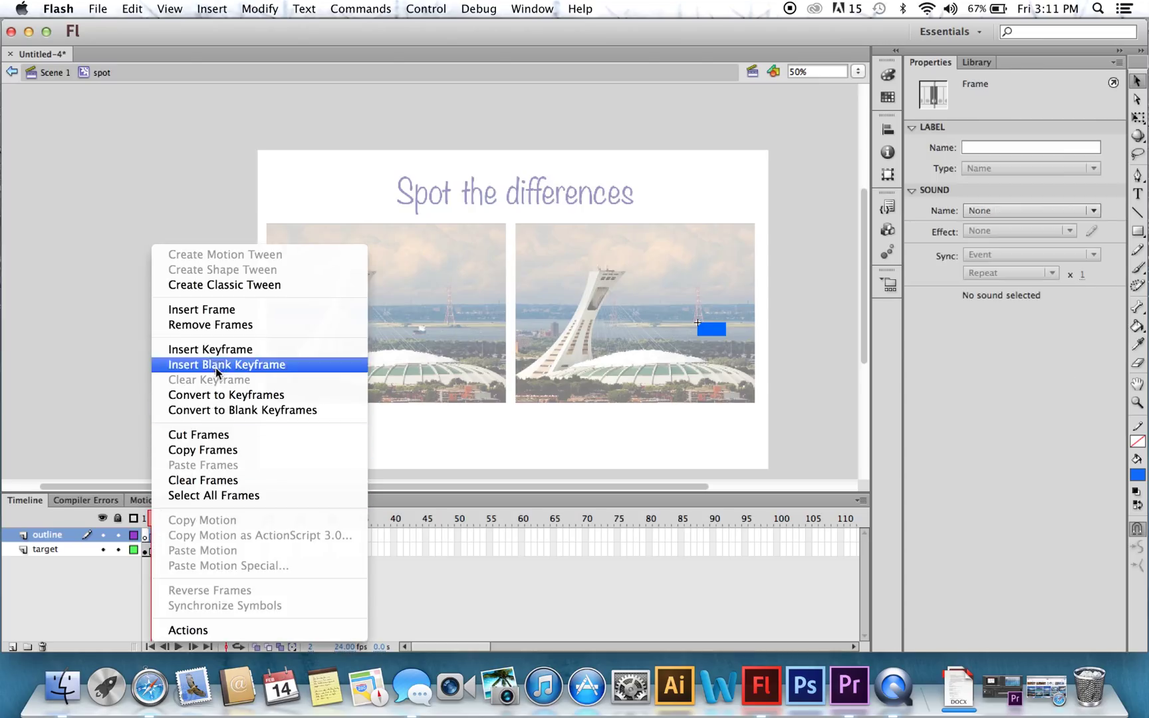
{"action": "left_click", "coordinate": [226, 365]}
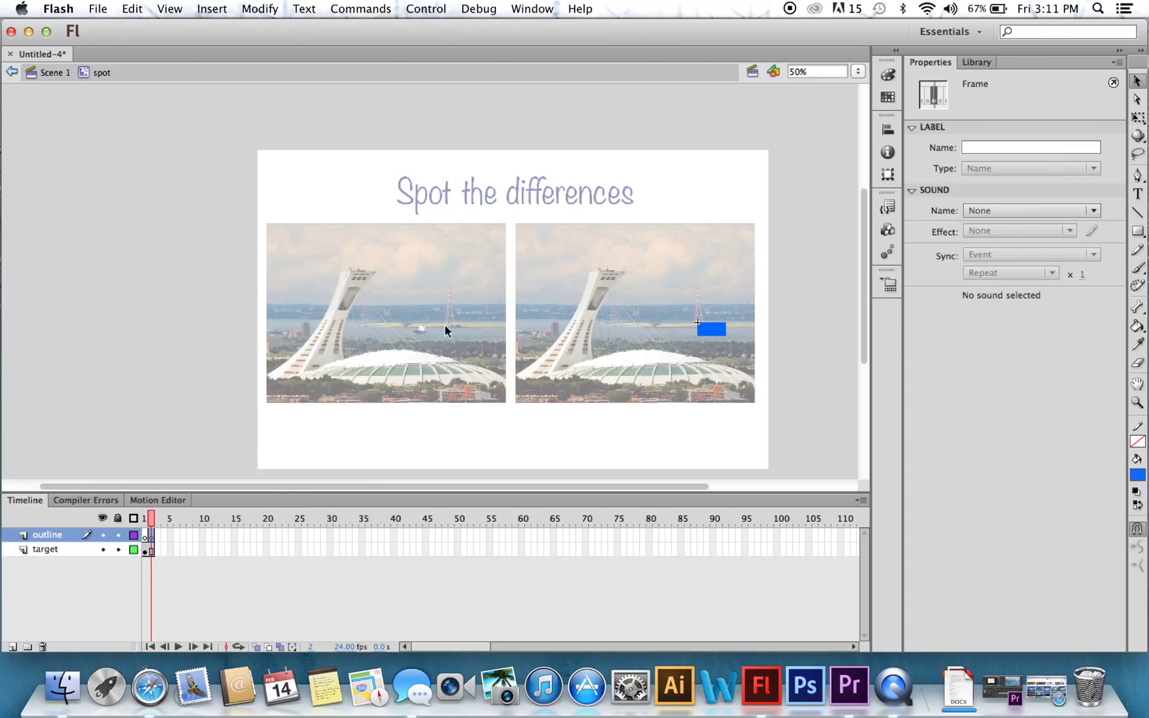
{"action": "mouse_move", "coordinate": [1137, 475]}
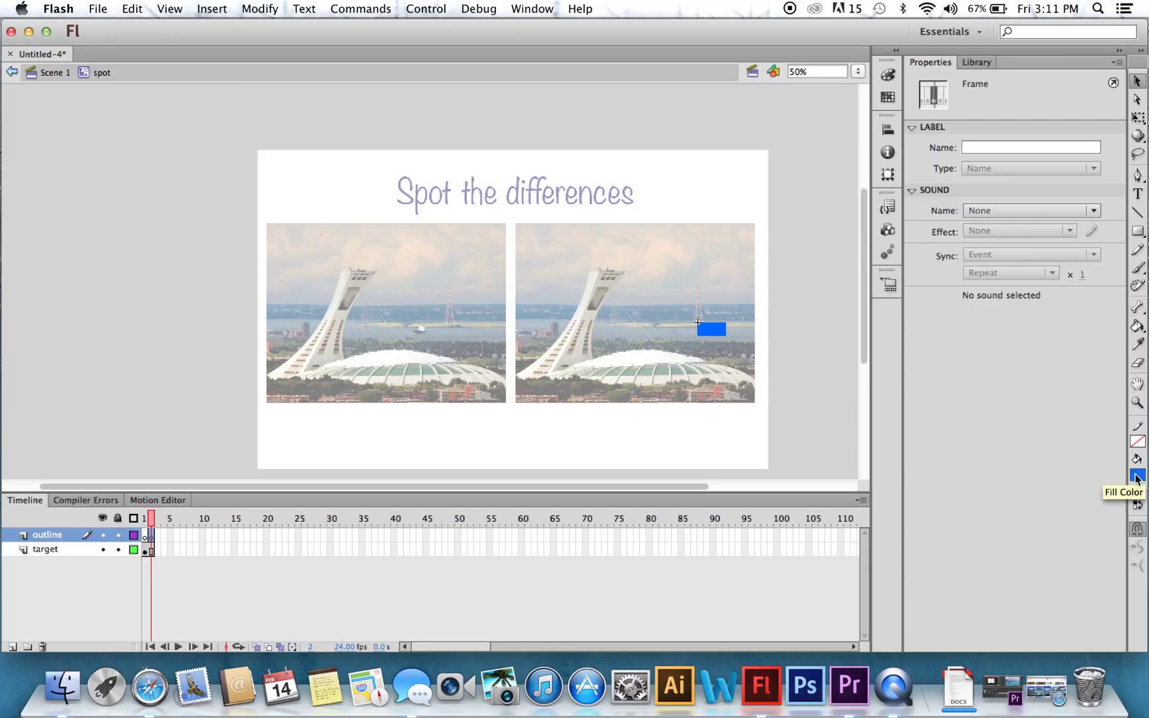
{"action": "mouse_move", "coordinate": [1124, 306]}
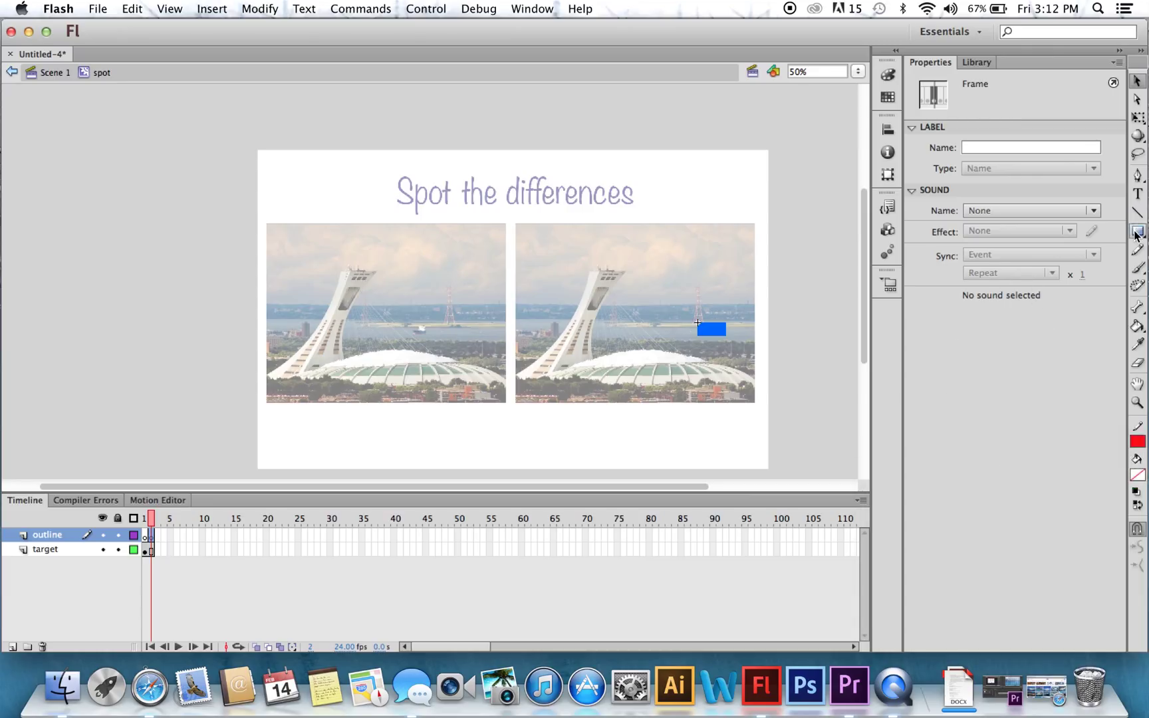
{"action": "left_click", "coordinate": [1138, 229]}
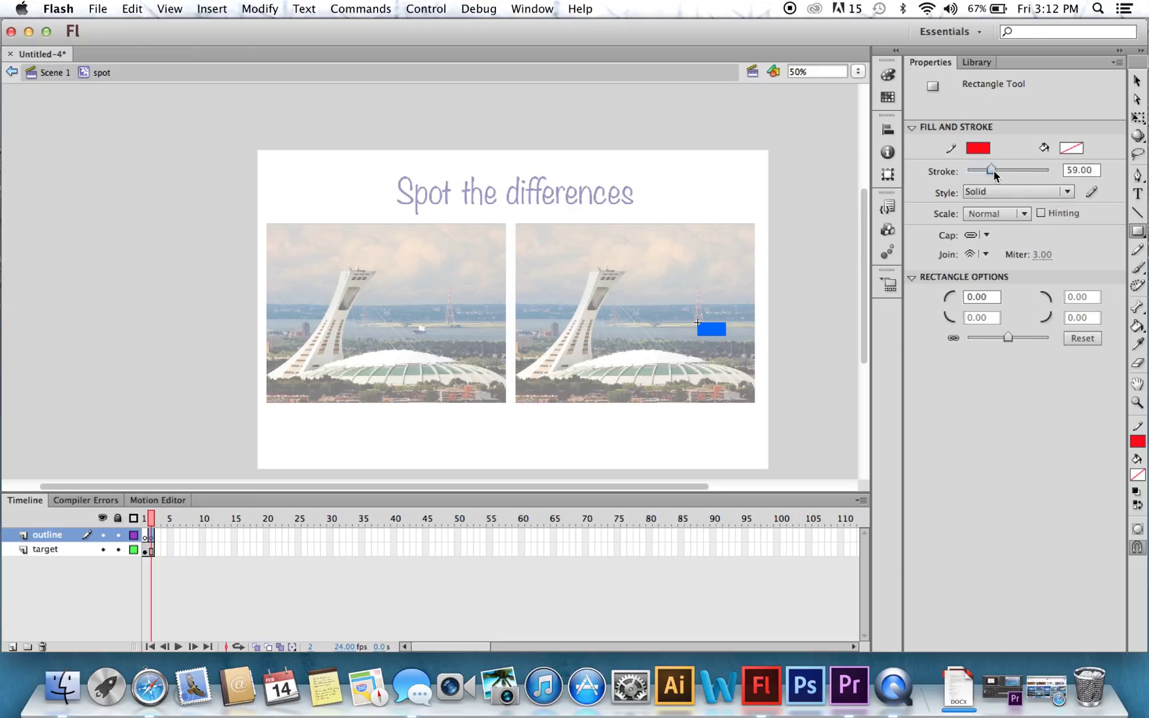
{"action": "left_click_drag", "start_coordinate": [992, 170], "coordinate": [973, 170]}
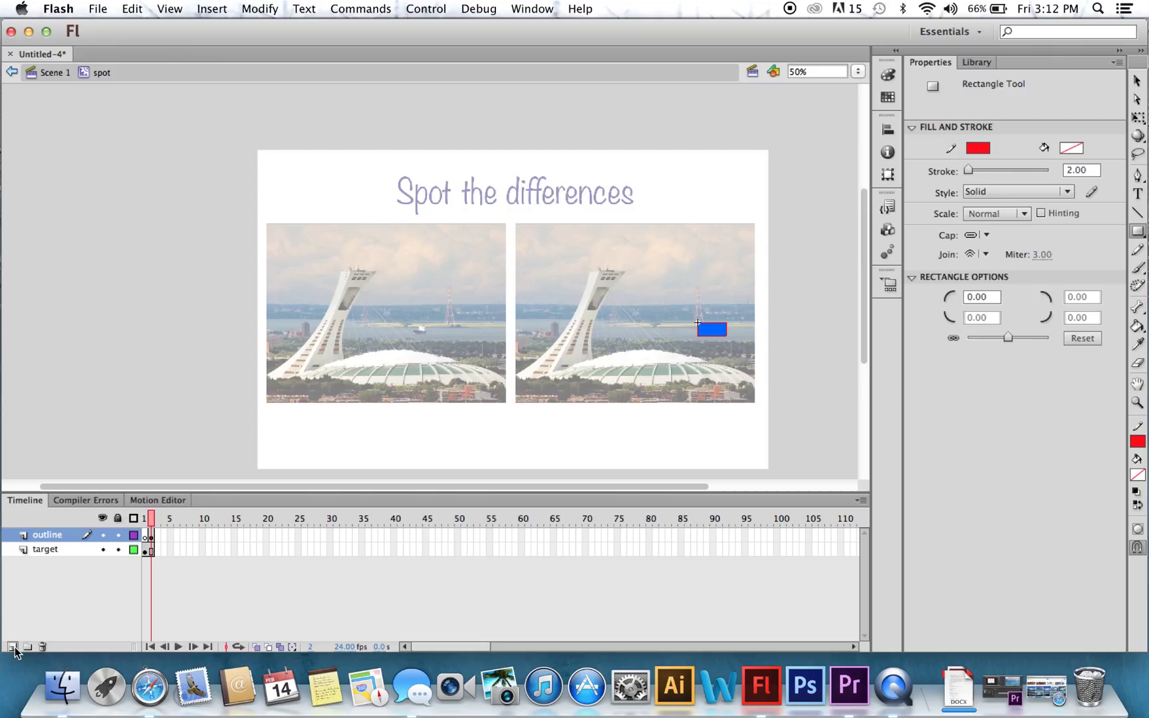
Step: Add a 'labels' layer above outline and label its frame 1 'out'
{"action": "left_click", "coordinate": [12, 647]}
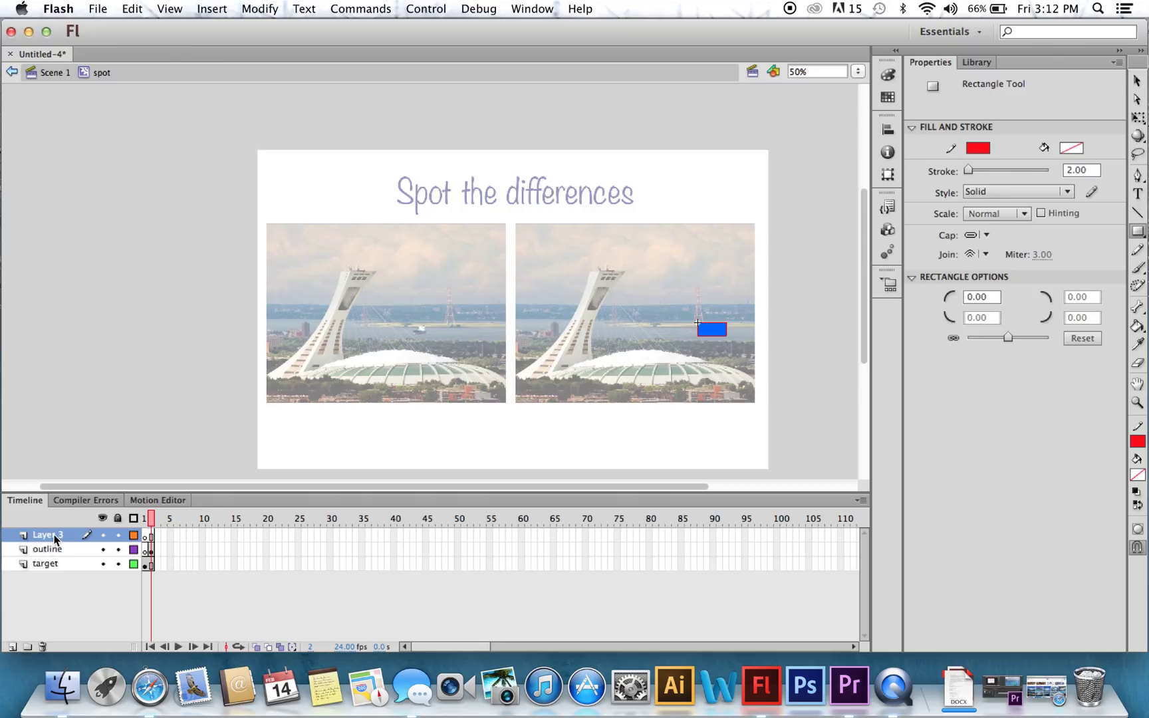
{"action": "double_click", "coordinate": [48, 535]}
{"action": "type", "text": "labels"}
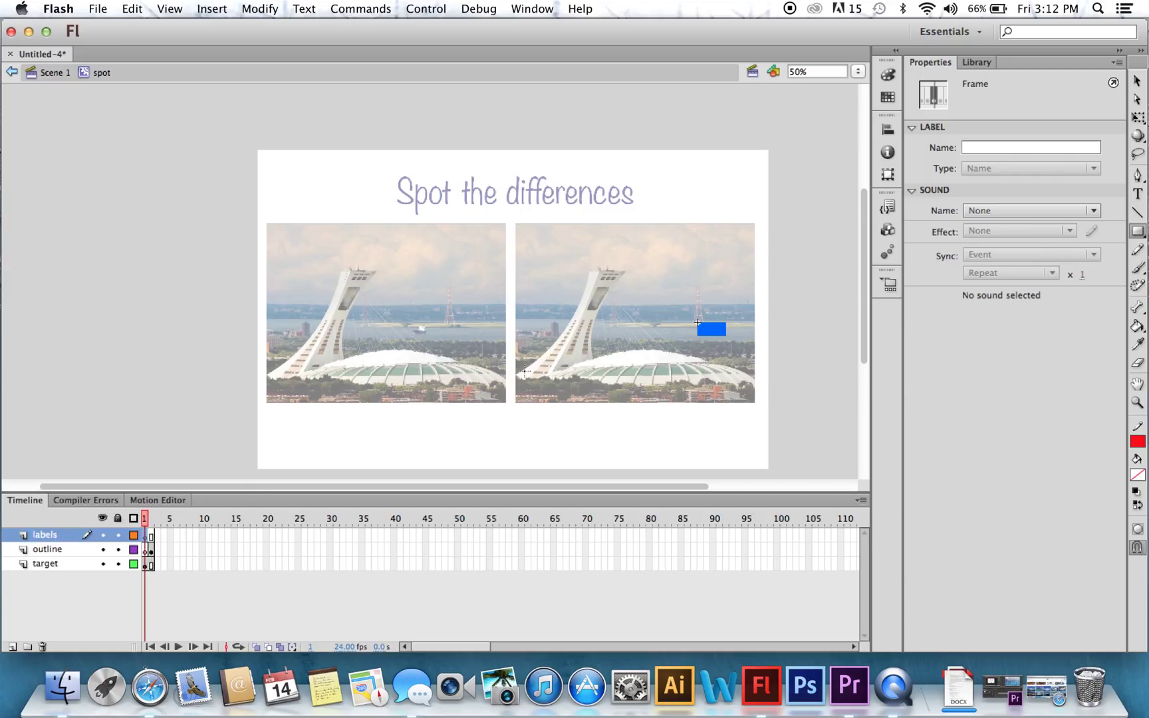
{"action": "type", "text": "out"}
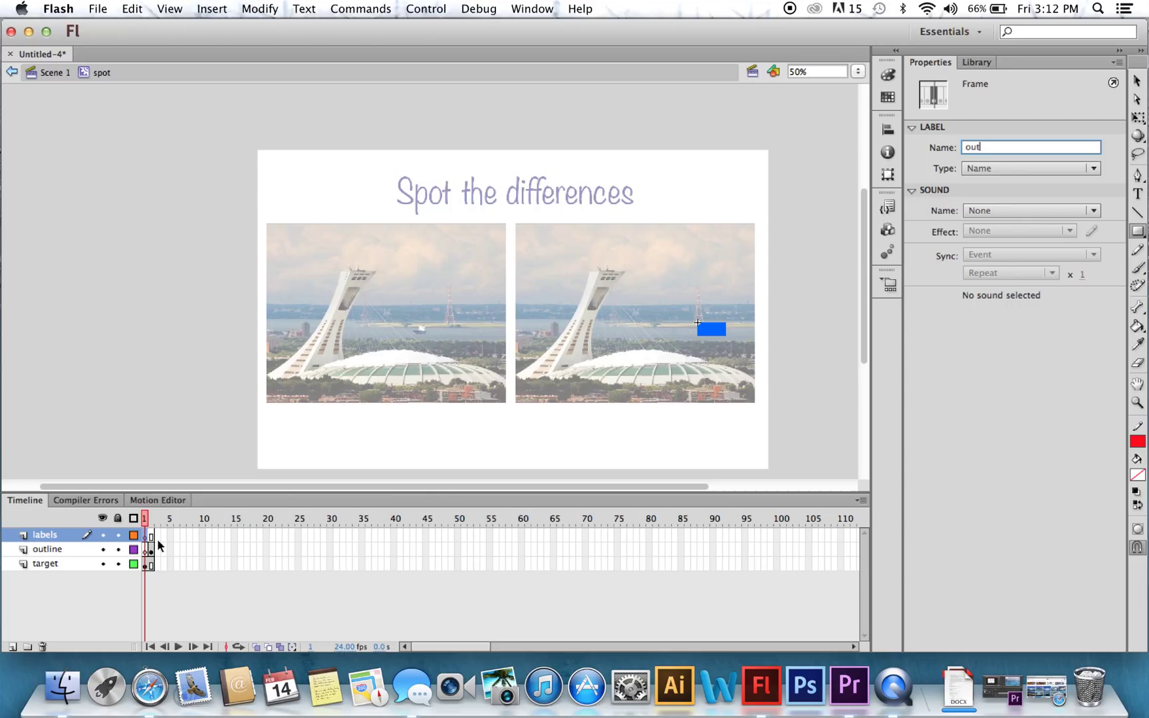
Step: Give labels a frame-2 keyframe labelled 'hit' and add an 'actions' layer on top
{"action": "right_click", "coordinate": [148, 534]}
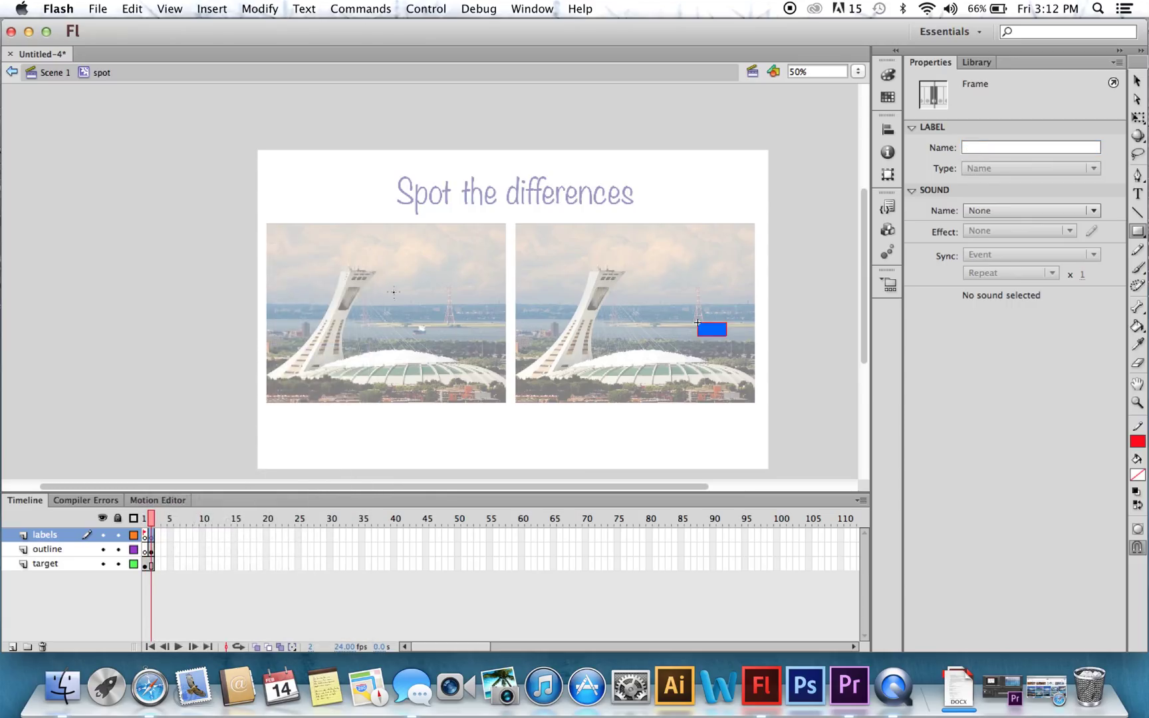
{"action": "left_click", "coordinate": [1029, 148]}
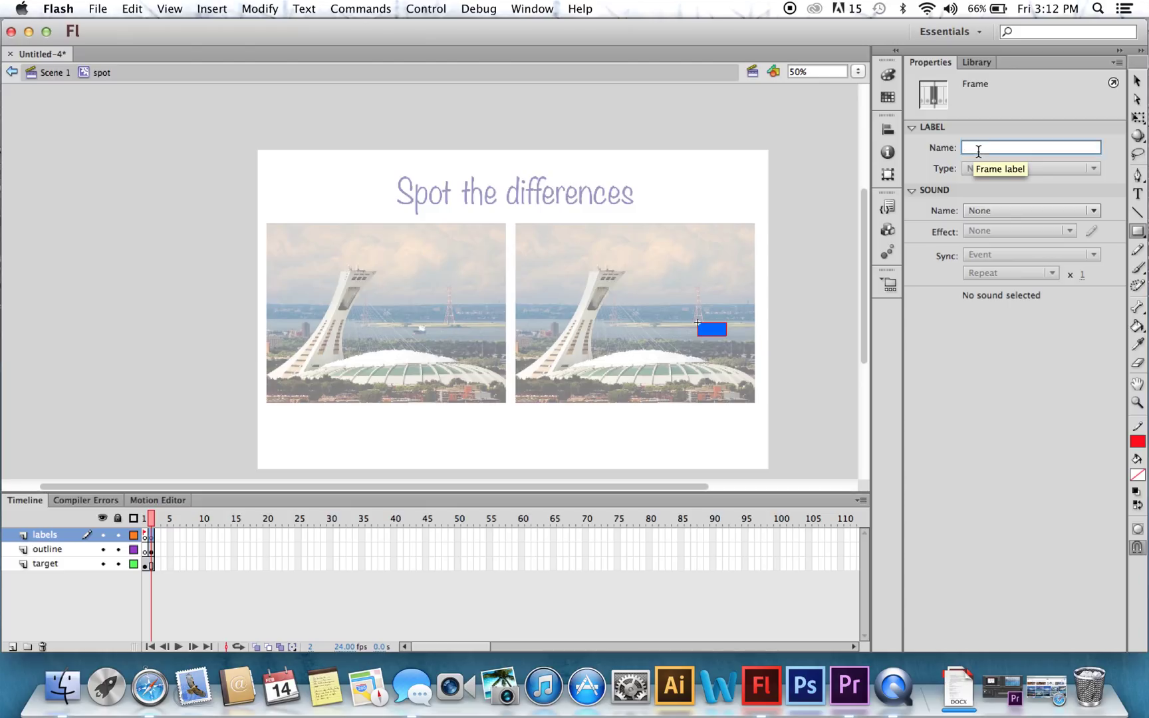
{"action": "type", "text": "hit"}
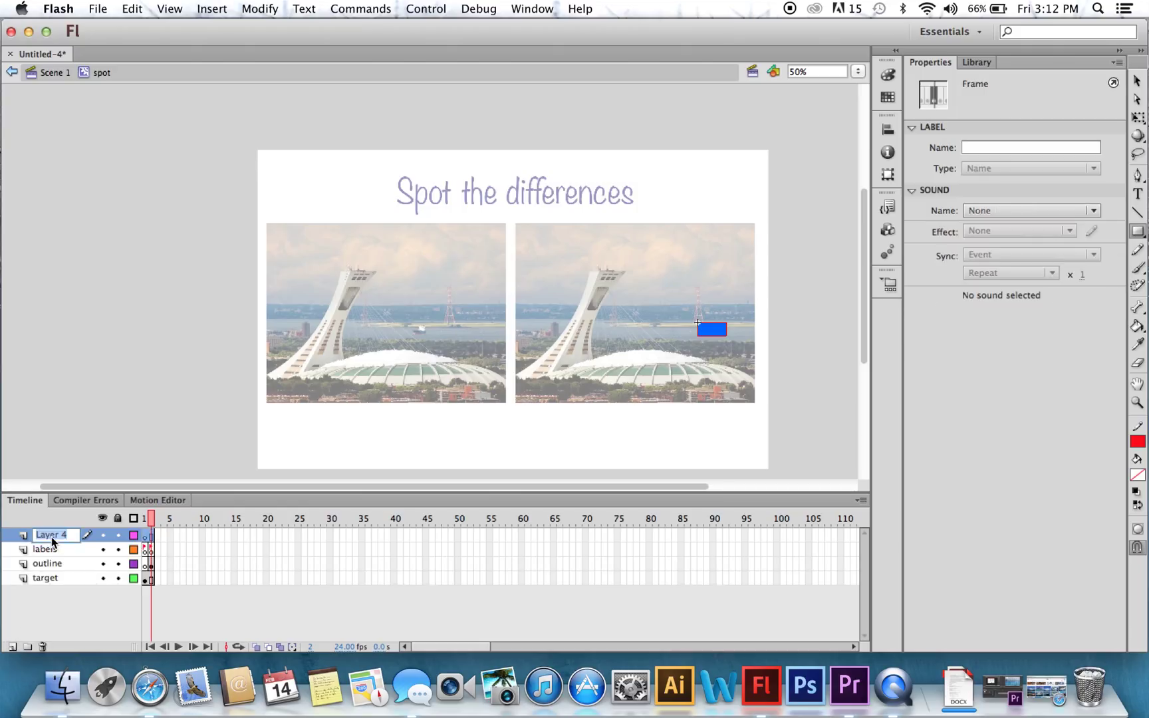
{"action": "type", "text": "actions"}
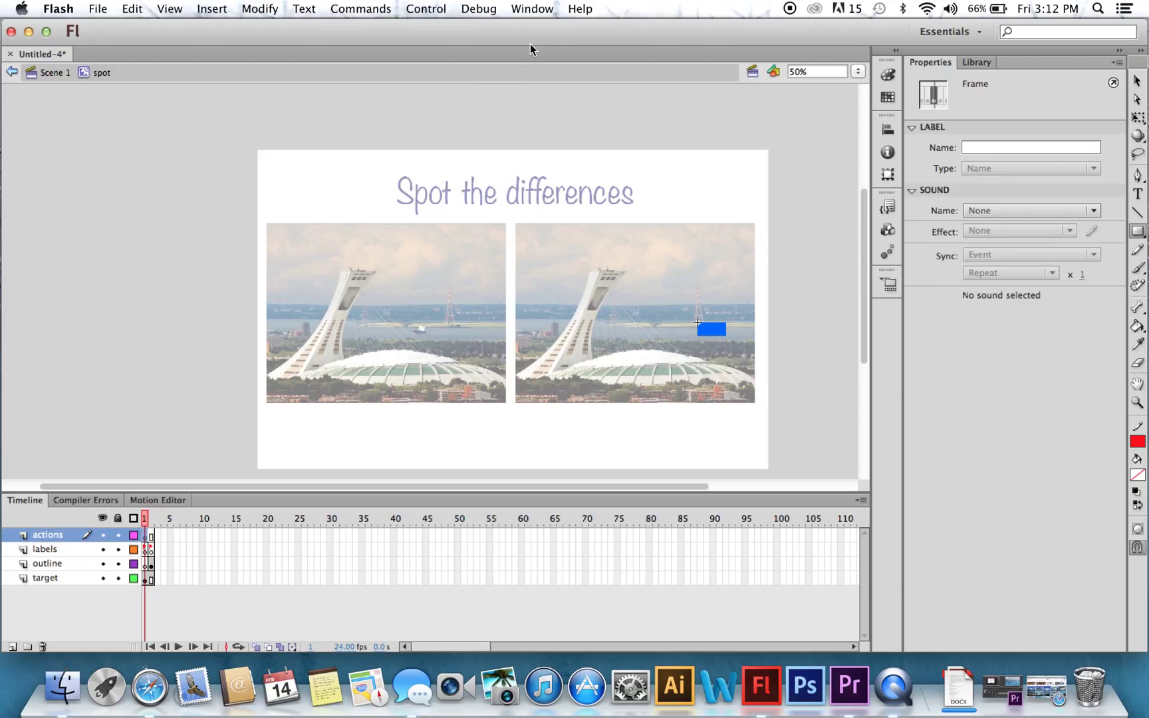
Step: In the Actions panel for frame 1, enter stop();
{"action": "left_click", "coordinate": [532, 8]}
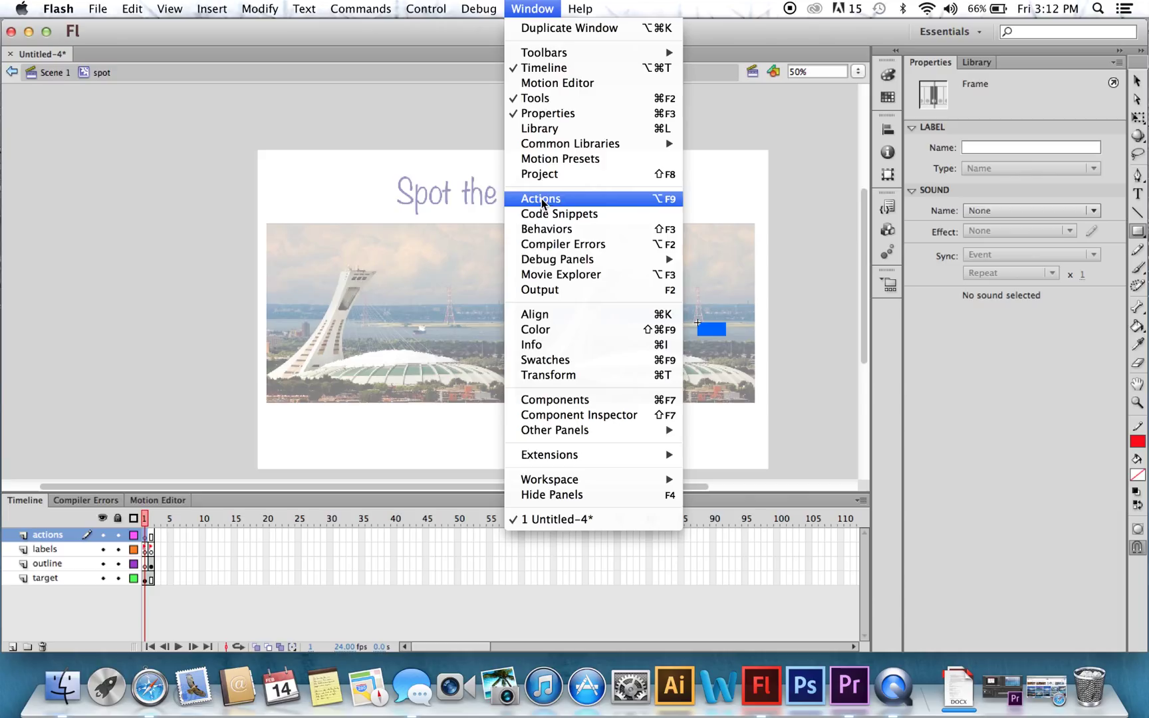
{"action": "left_click", "coordinate": [540, 198]}
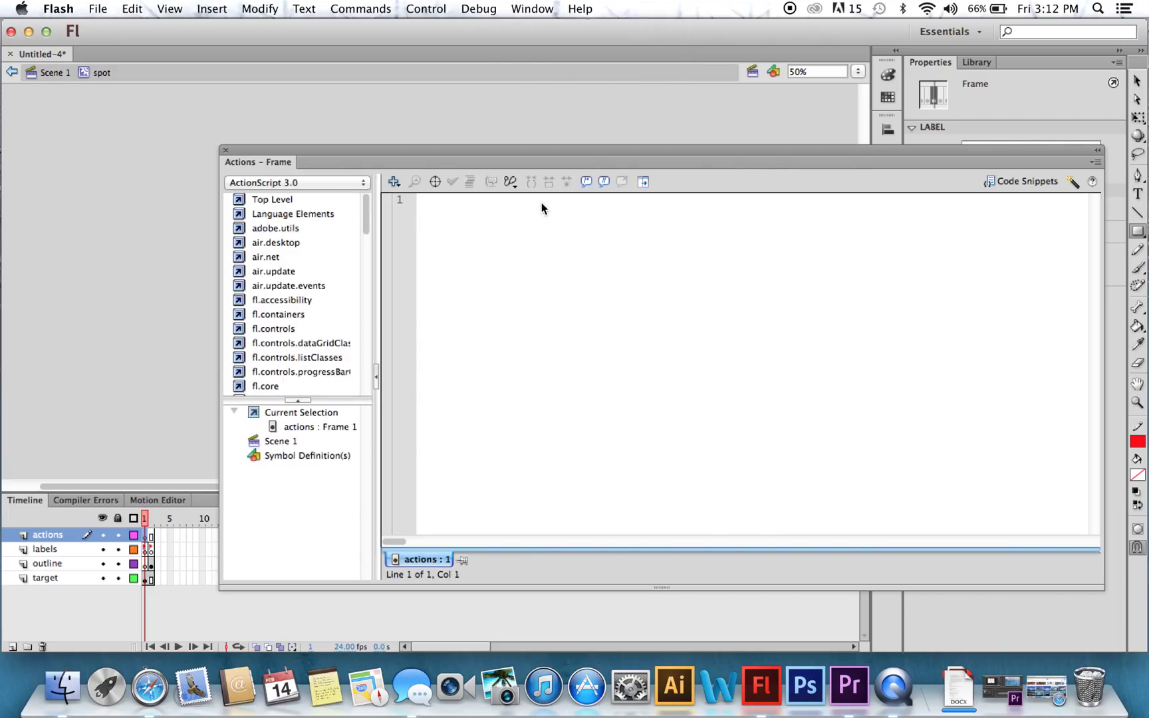
{"action": "type", "text": "stop"}
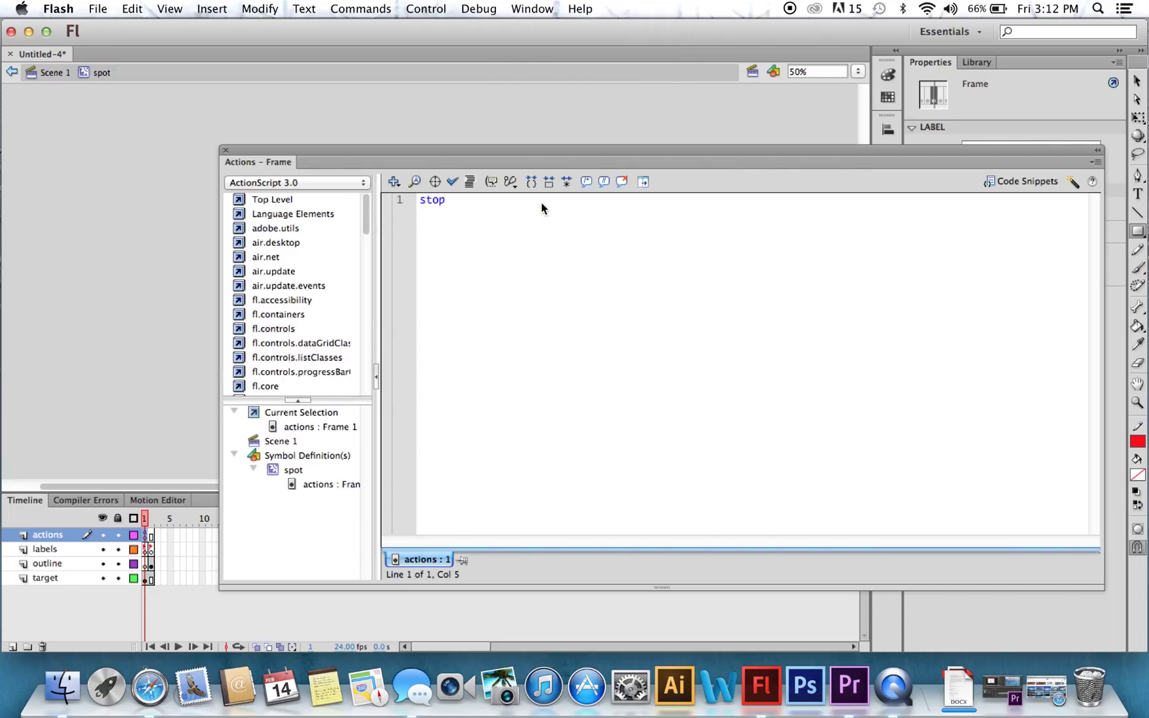
{"action": "type", "text": "()"}
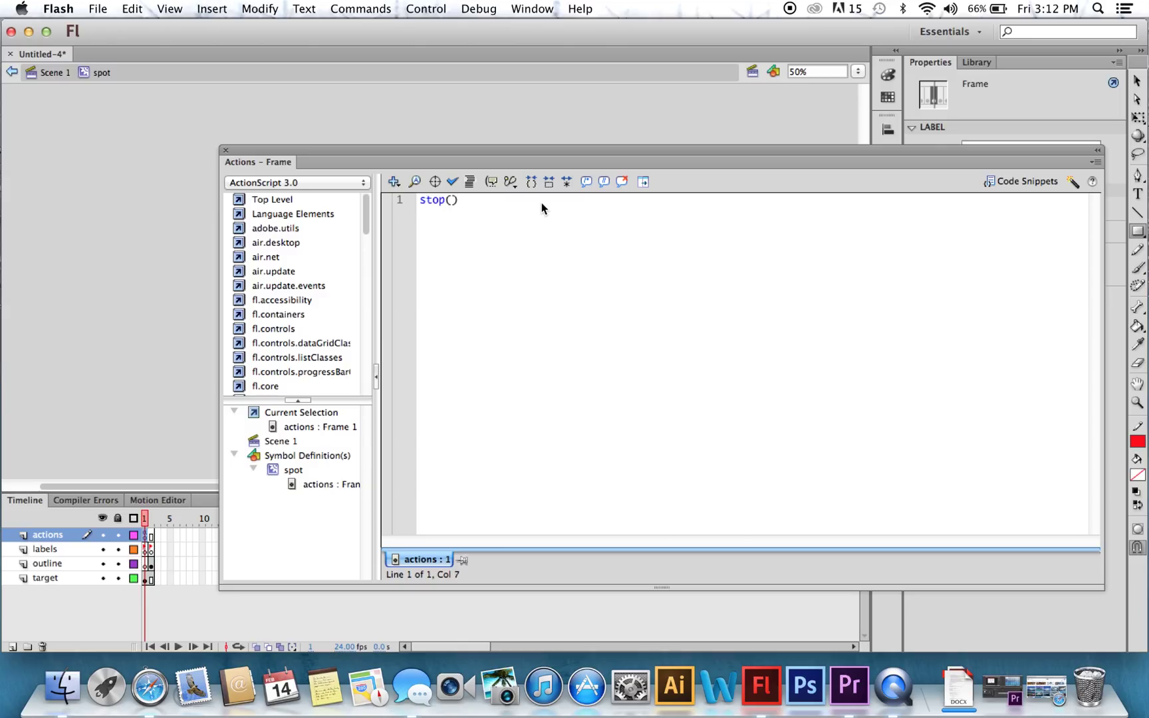
{"action": "type", "text": ";"}
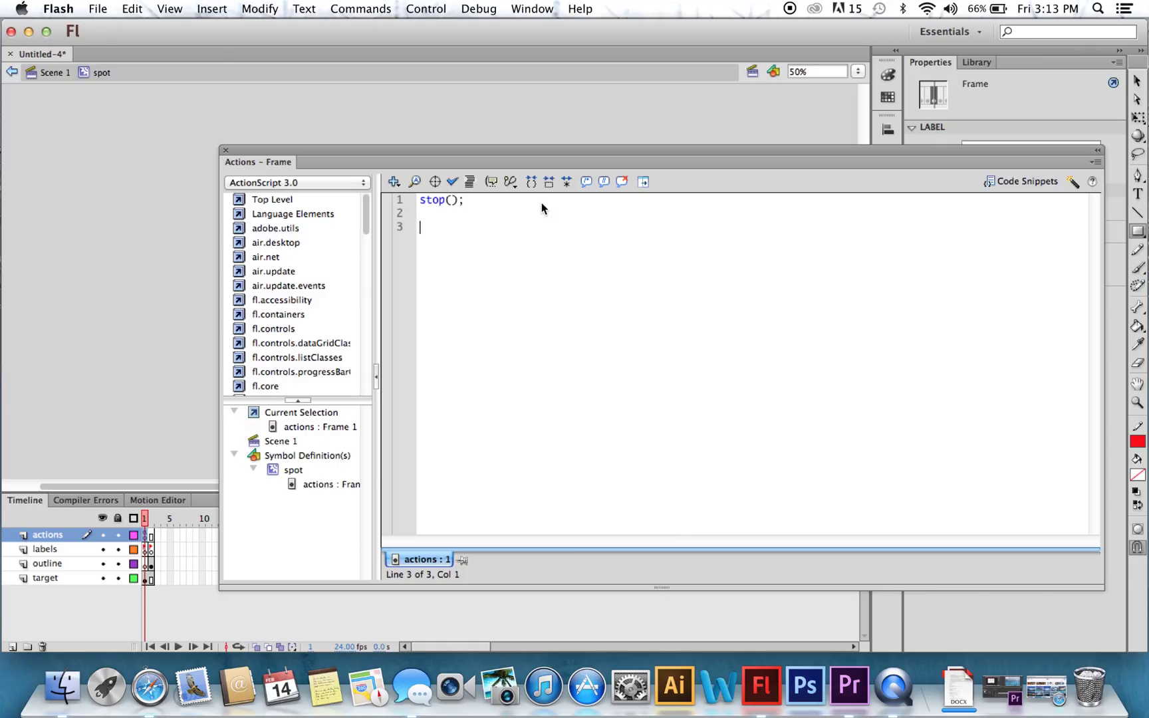
Step: Add target_mc.addEventListener(MouseEvent.CLICK, foundit);
{"action": "type", "text": "target"}
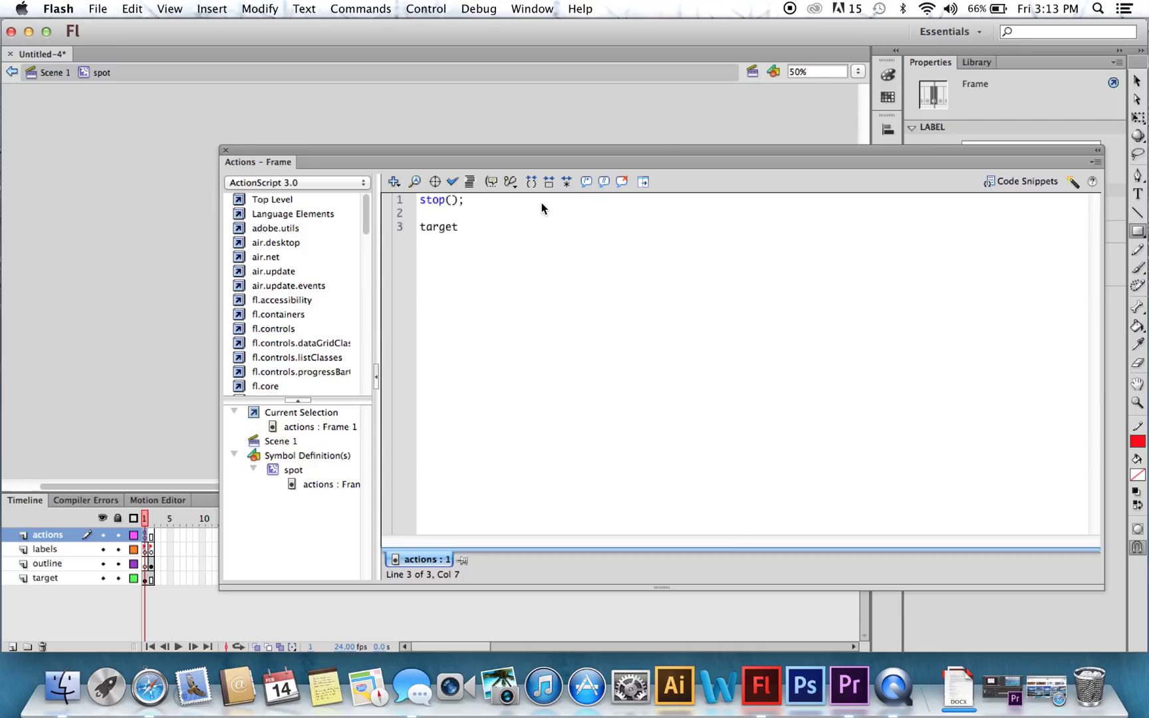
{"action": "type", "text": "_mc"}
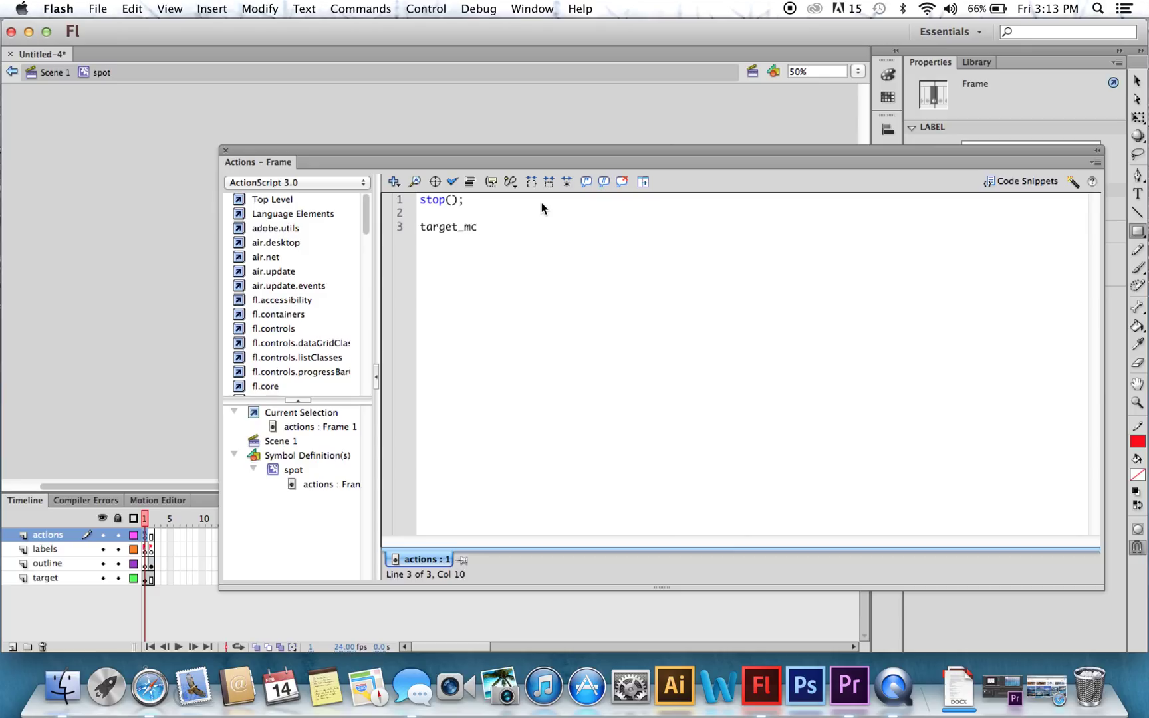
{"action": "type", "text": "."}
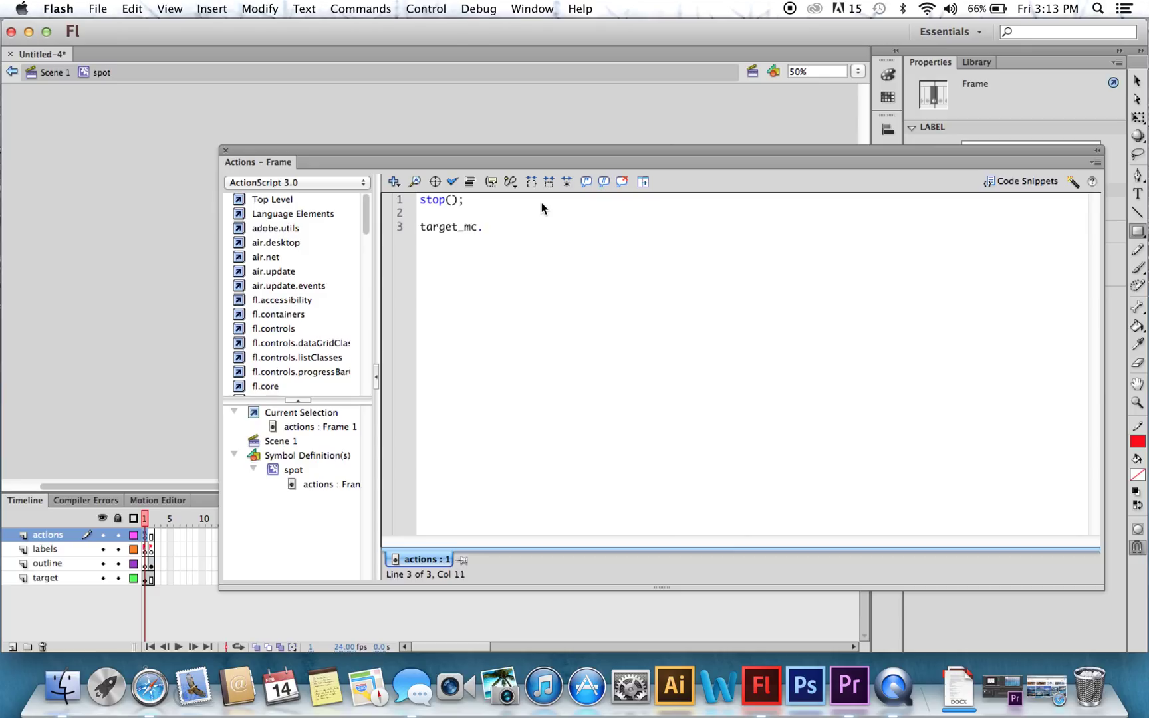
{"action": "type", "text": "addE"}
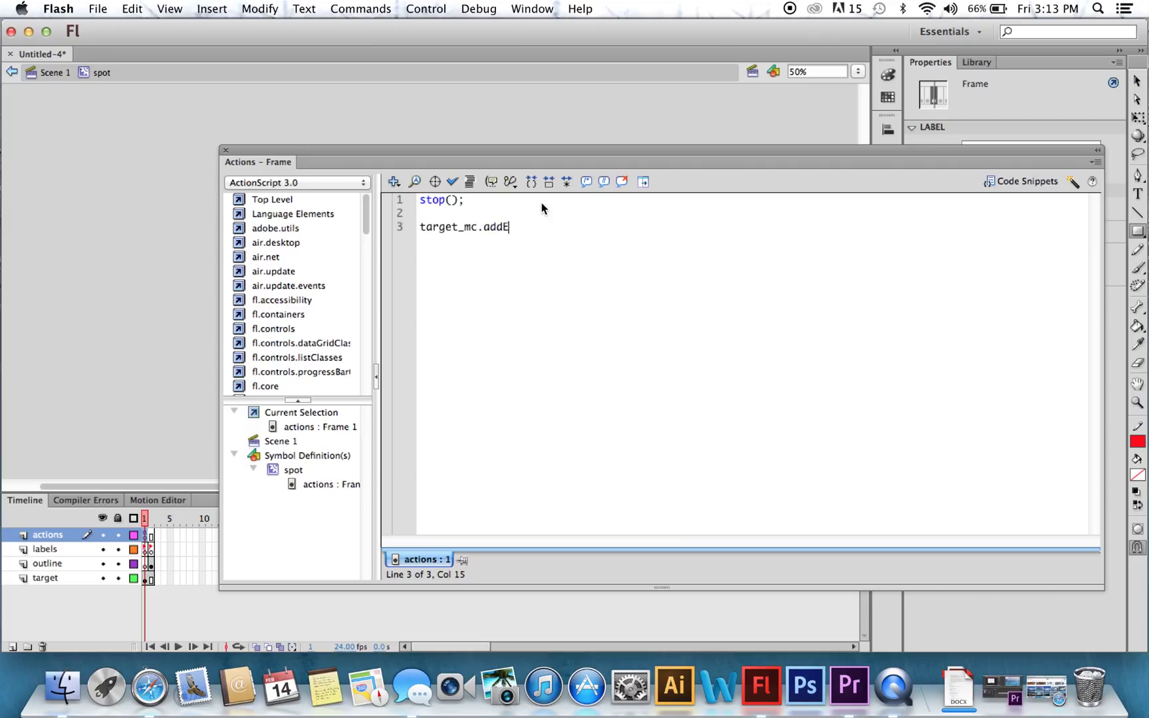
{"action": "type", "text": "ventList"}
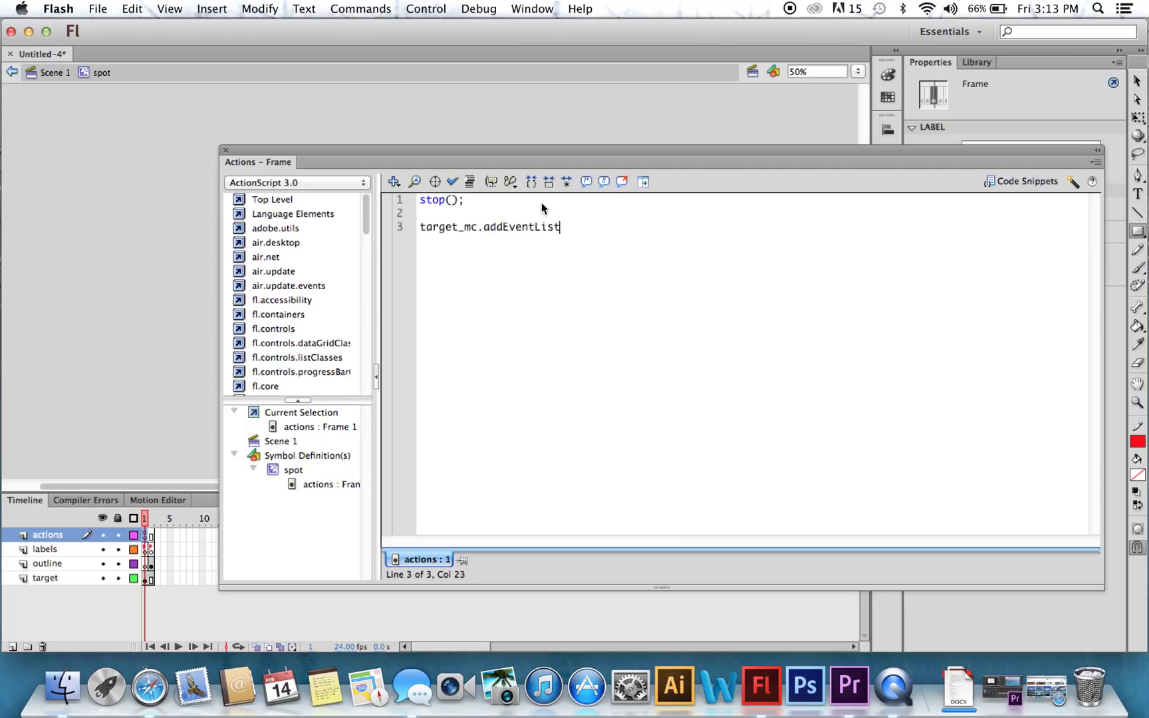
{"action": "type", "text": "e"}
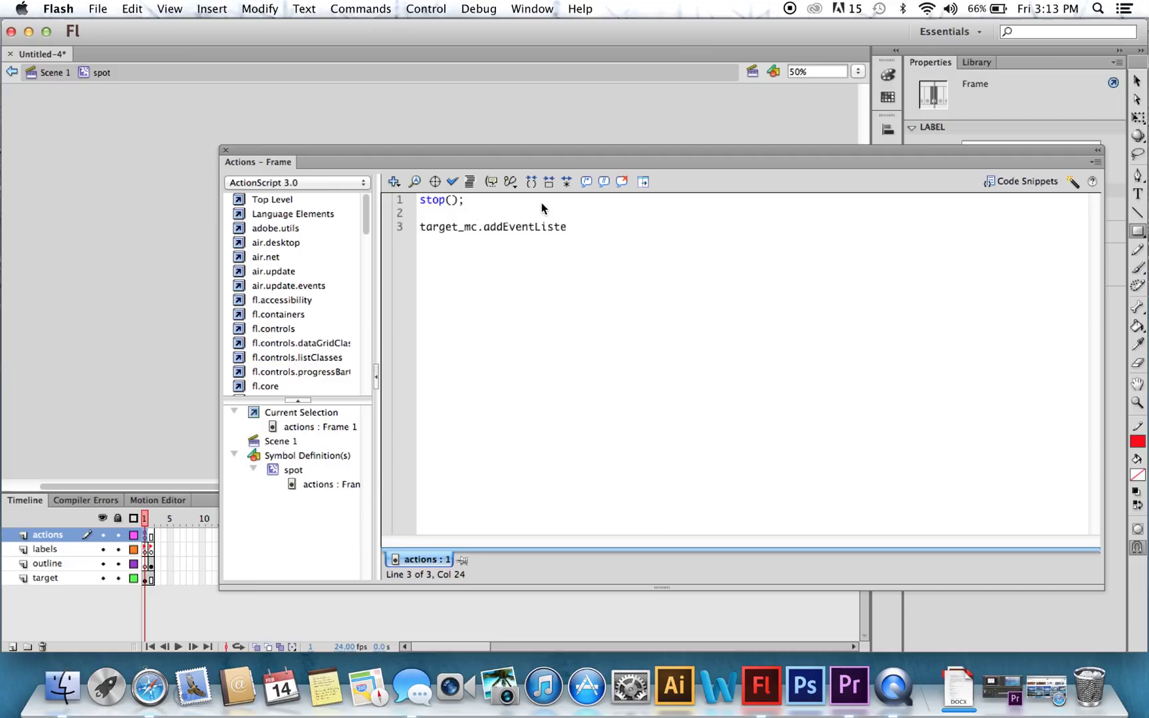
{"action": "type", "text": "ner (Mouse"}
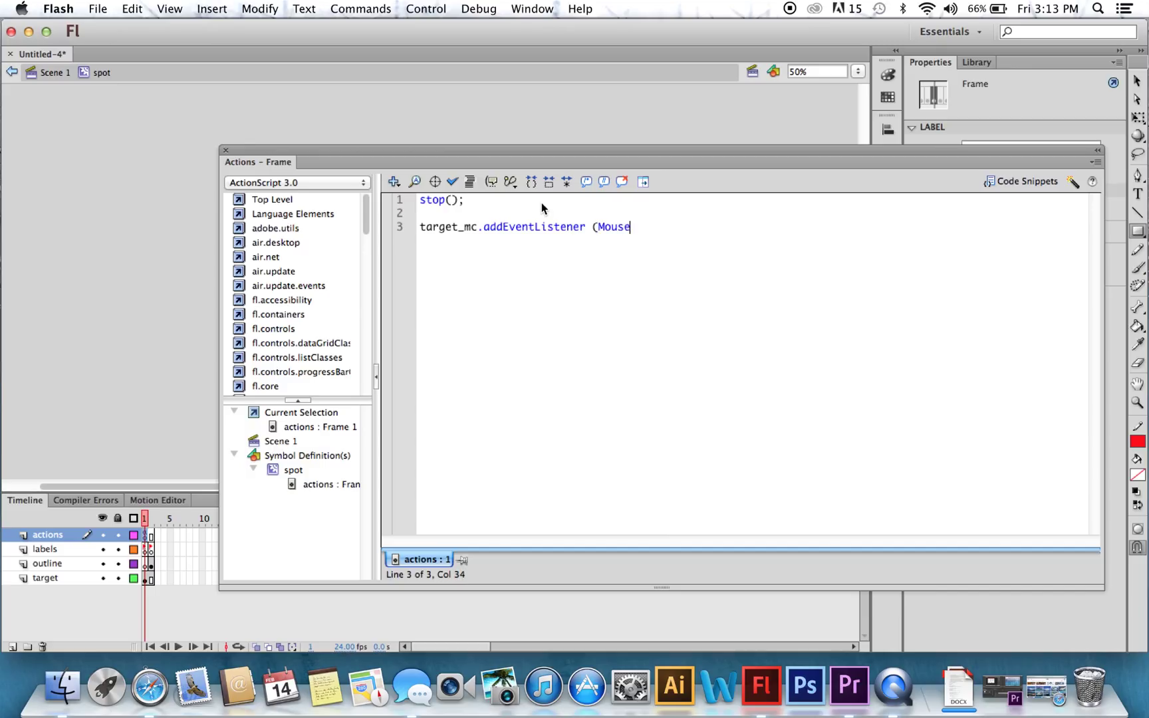
{"action": "type", "text": "Even"}
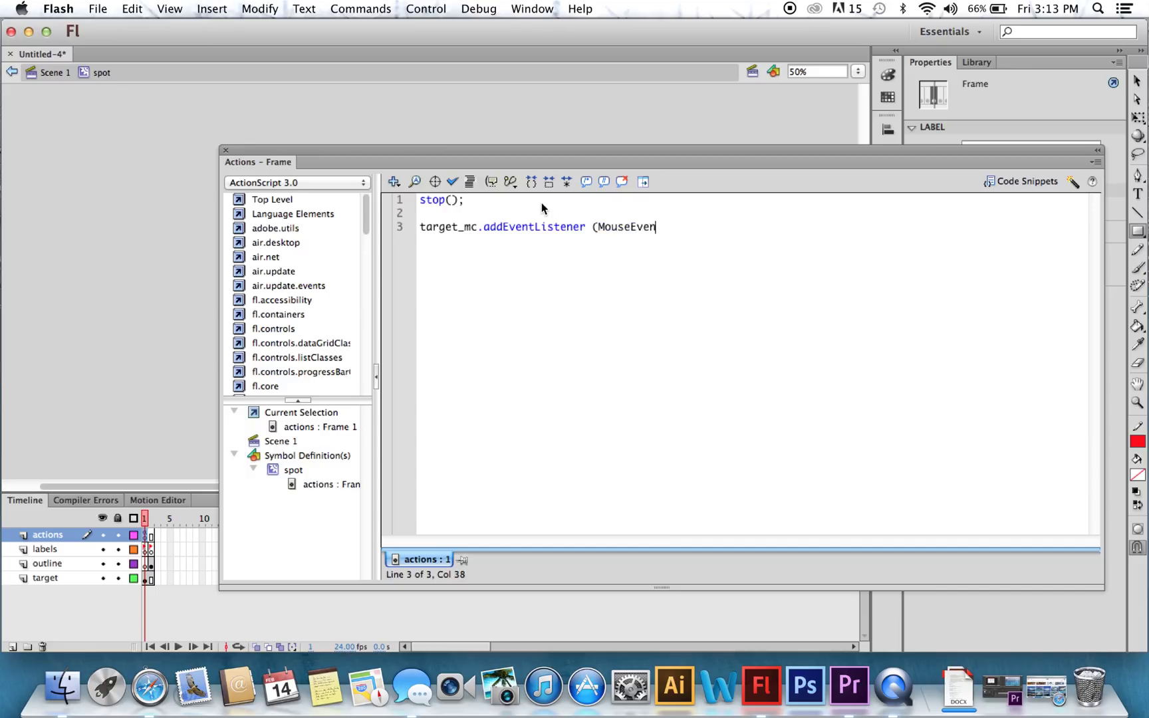
{"action": "type", "text": ".CL"}
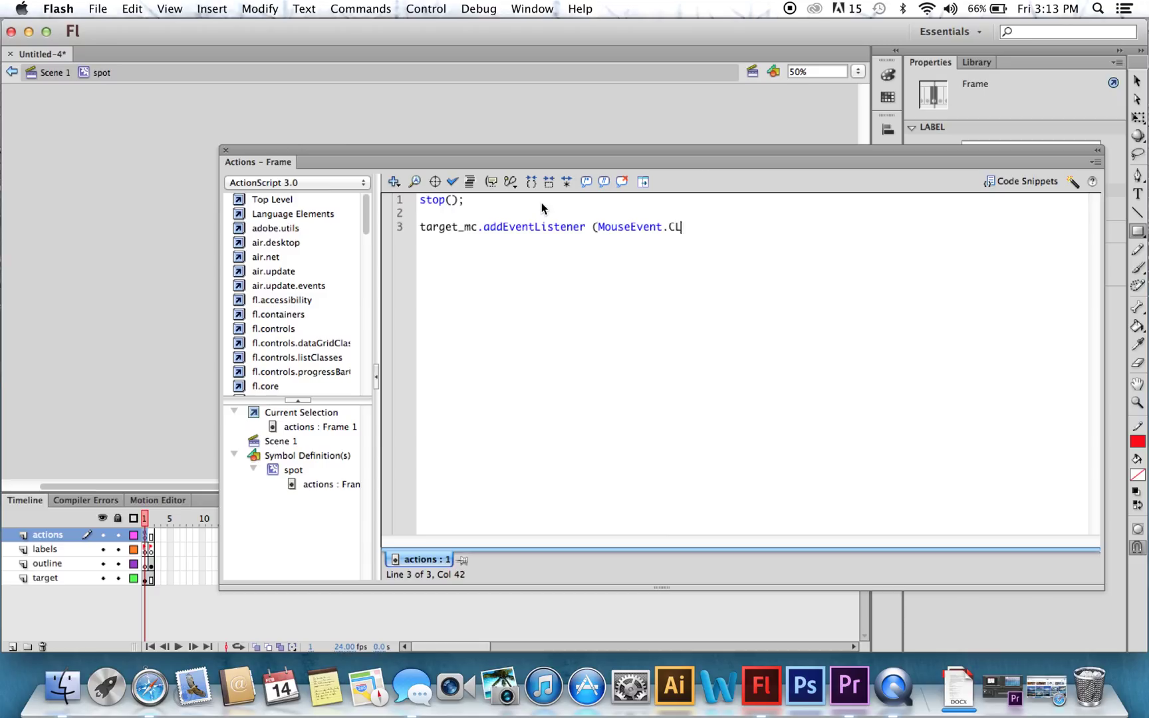
{"action": "type", "text": "ICK"}
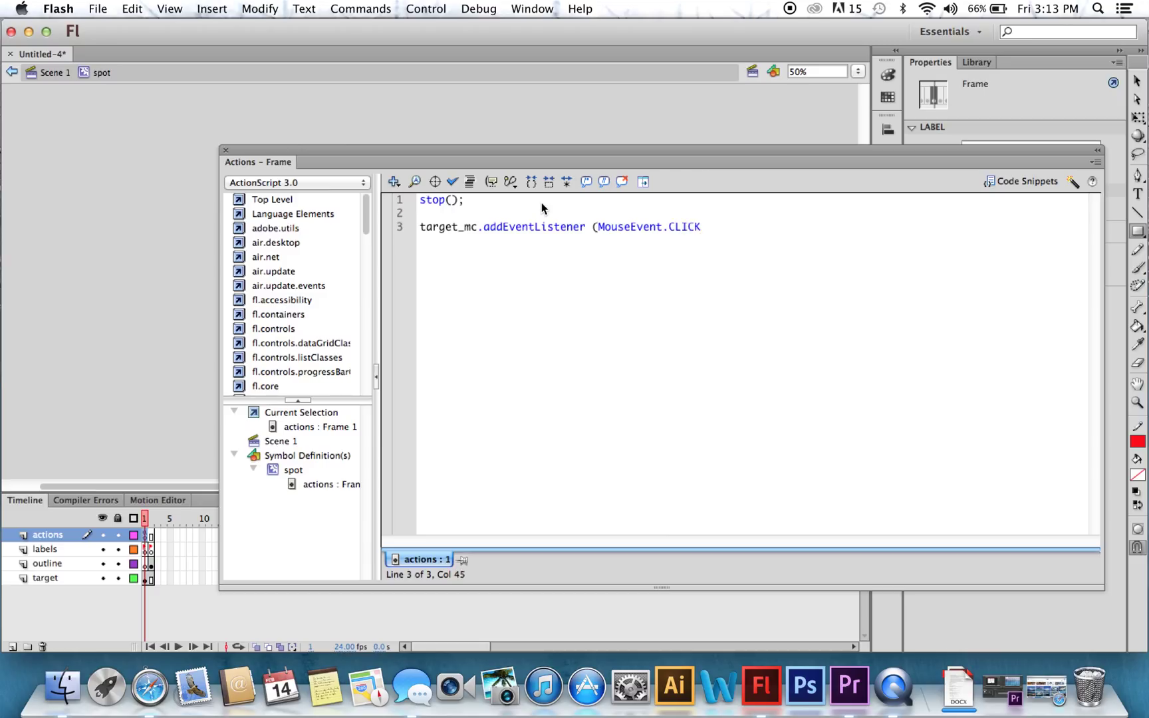
{"action": "type", "text": ", found"}
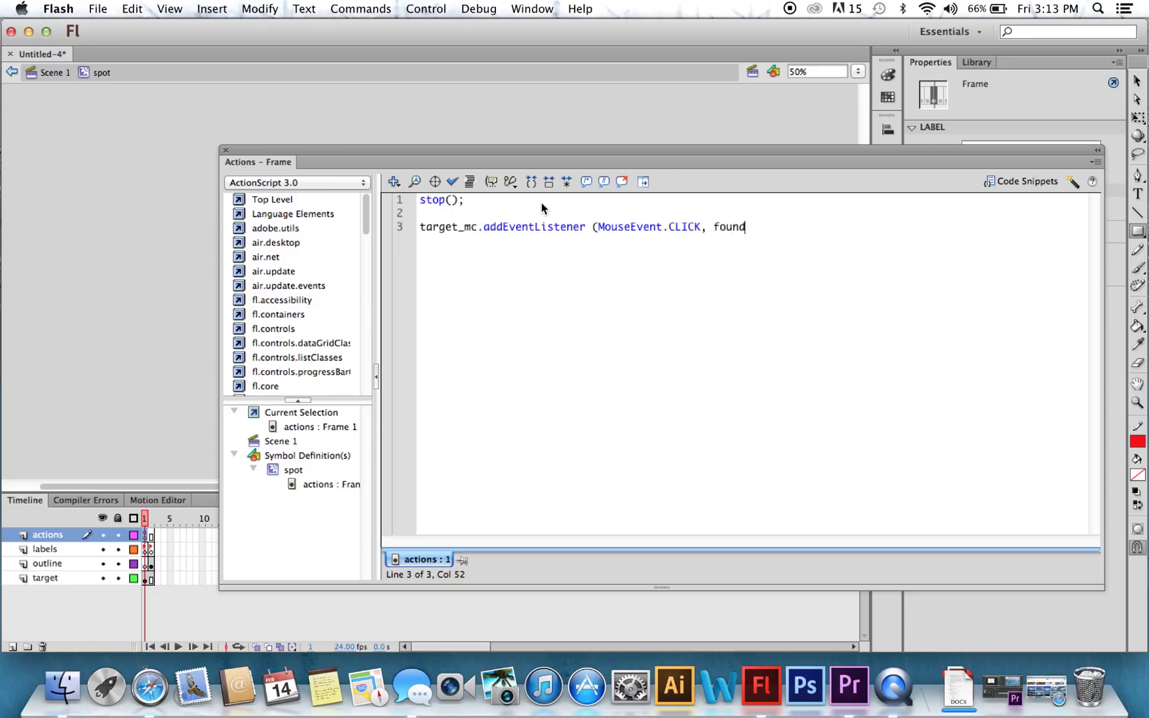
{"action": "type", "text": "it)"}
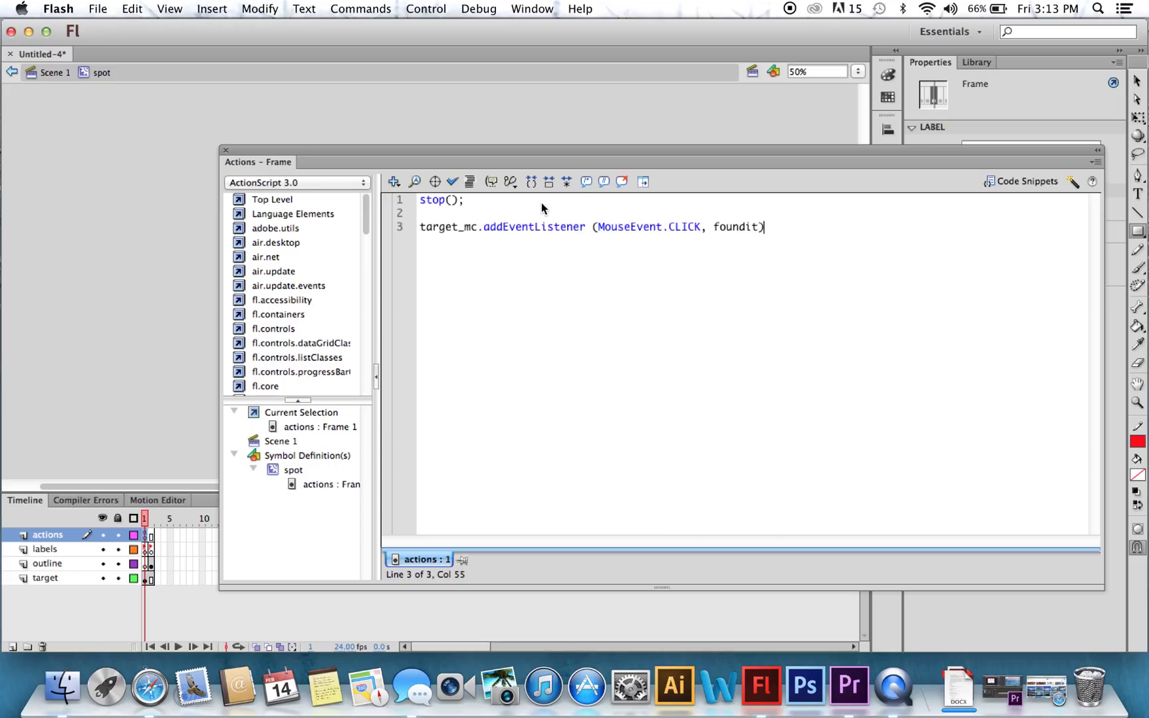
{"action": "type", "text": ";"}
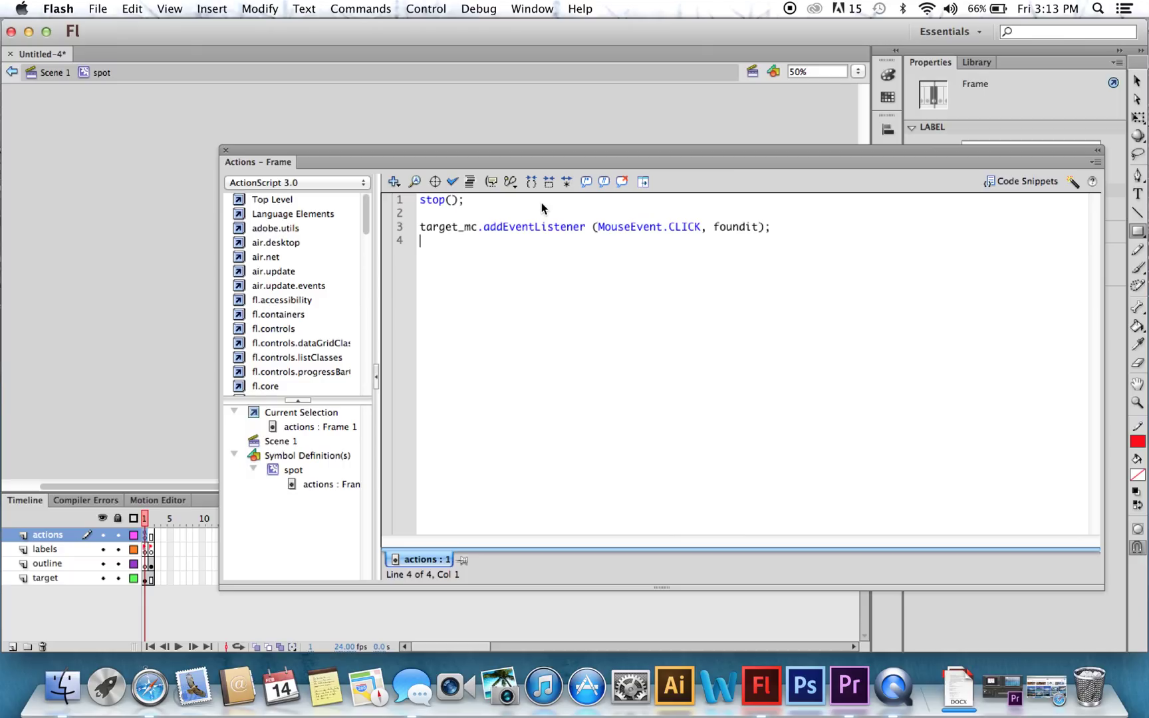
Step: Begin the handler declaration: function foundit(Event:MouseEvent
{"action": "type", "text": "function"}
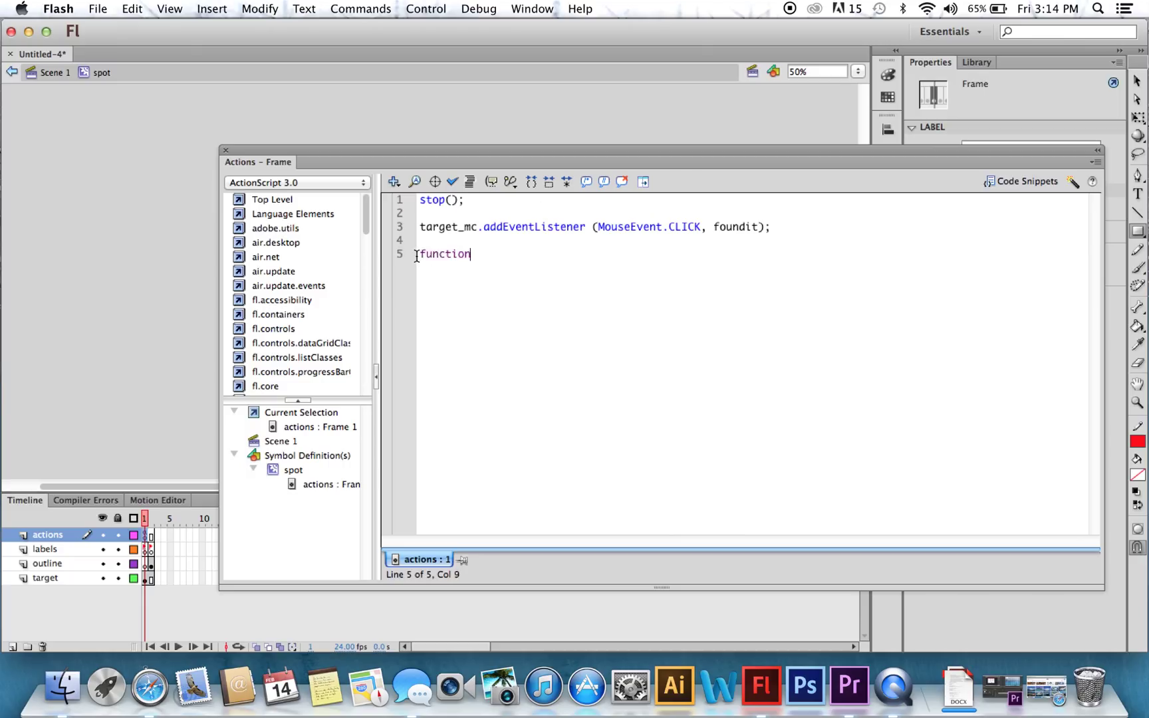
{"action": "type", "text": "\" \""}
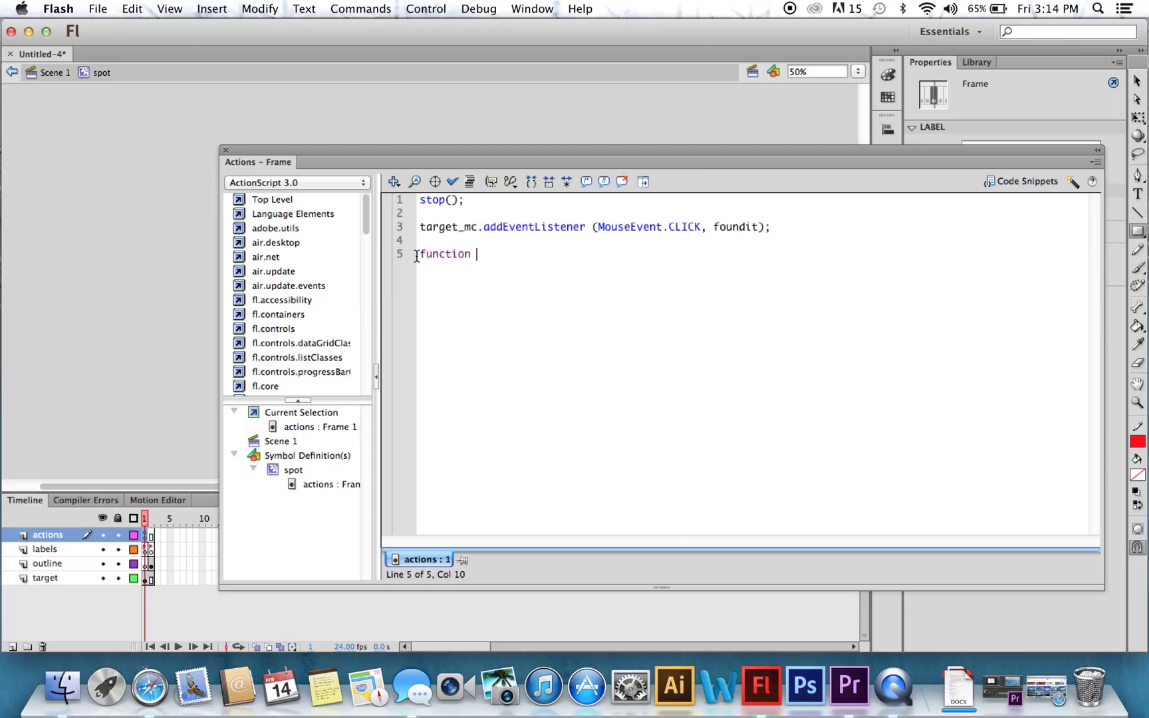
{"action": "type", "text": "found"}
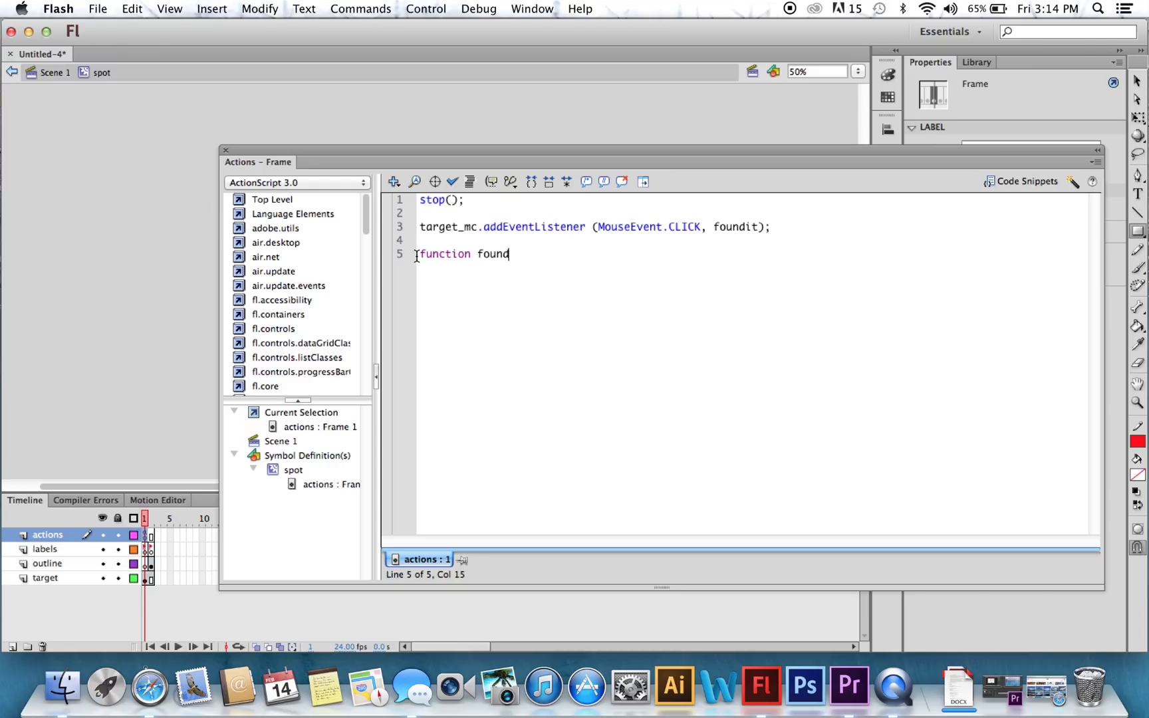
{"action": "type", "text": "it"}
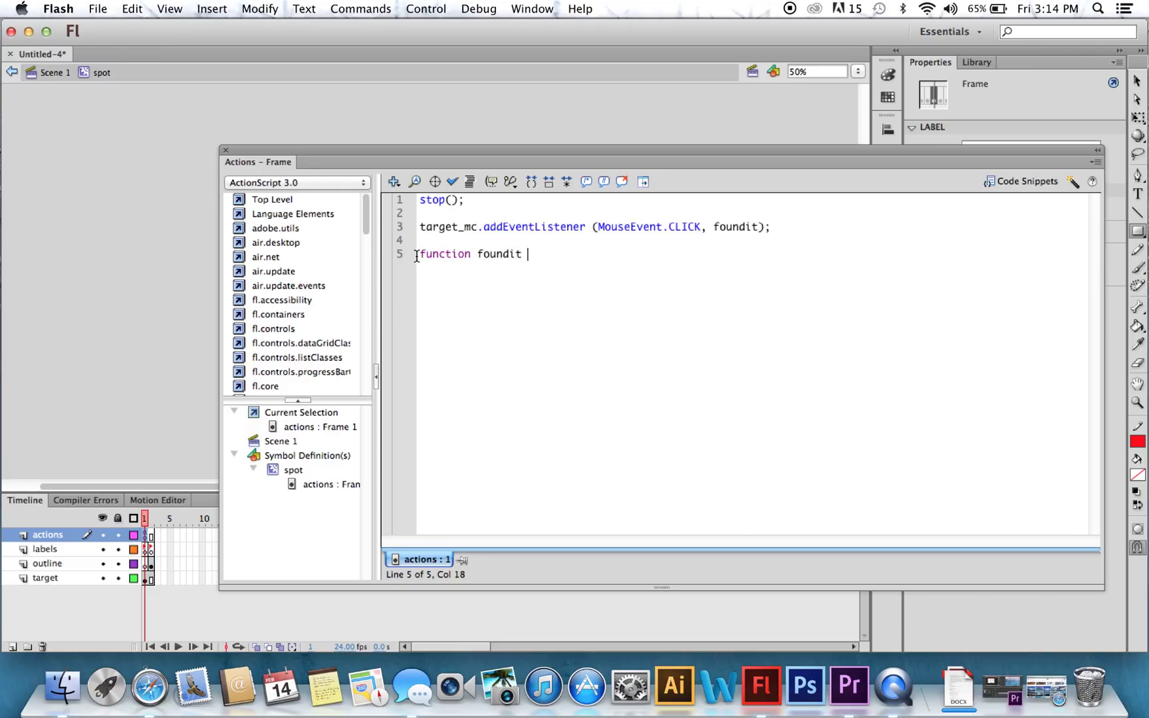
{"action": "type", "text": "(Eve"}
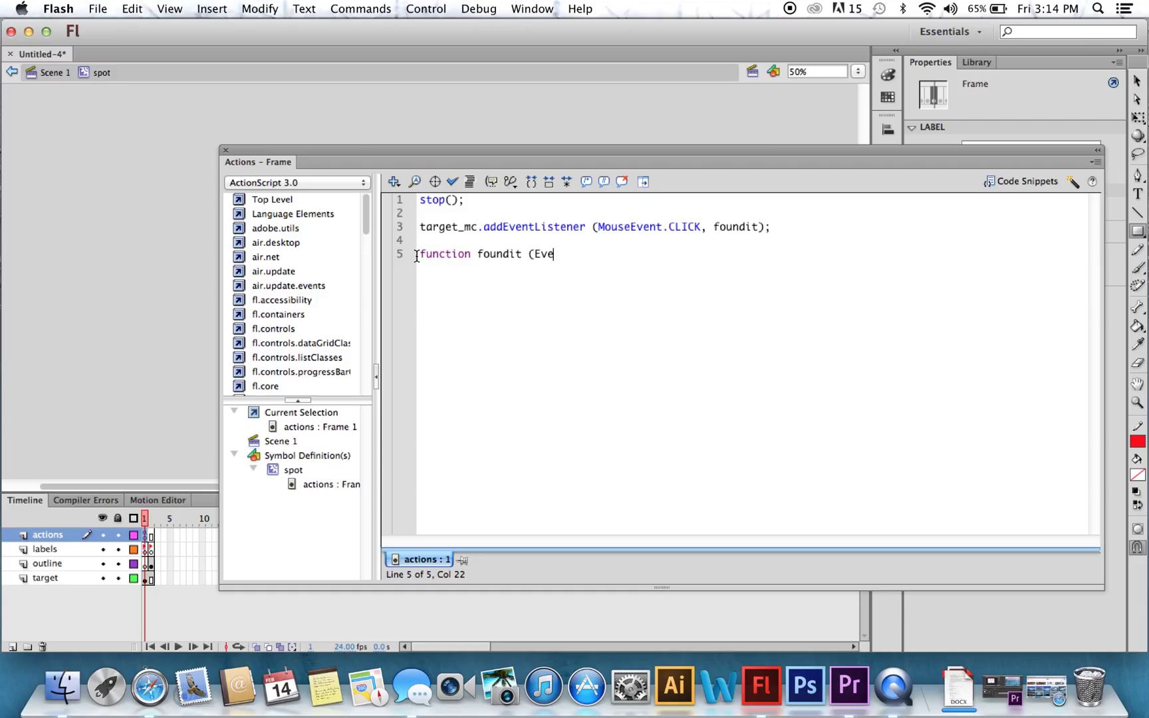
{"action": "type", "text": "n"}
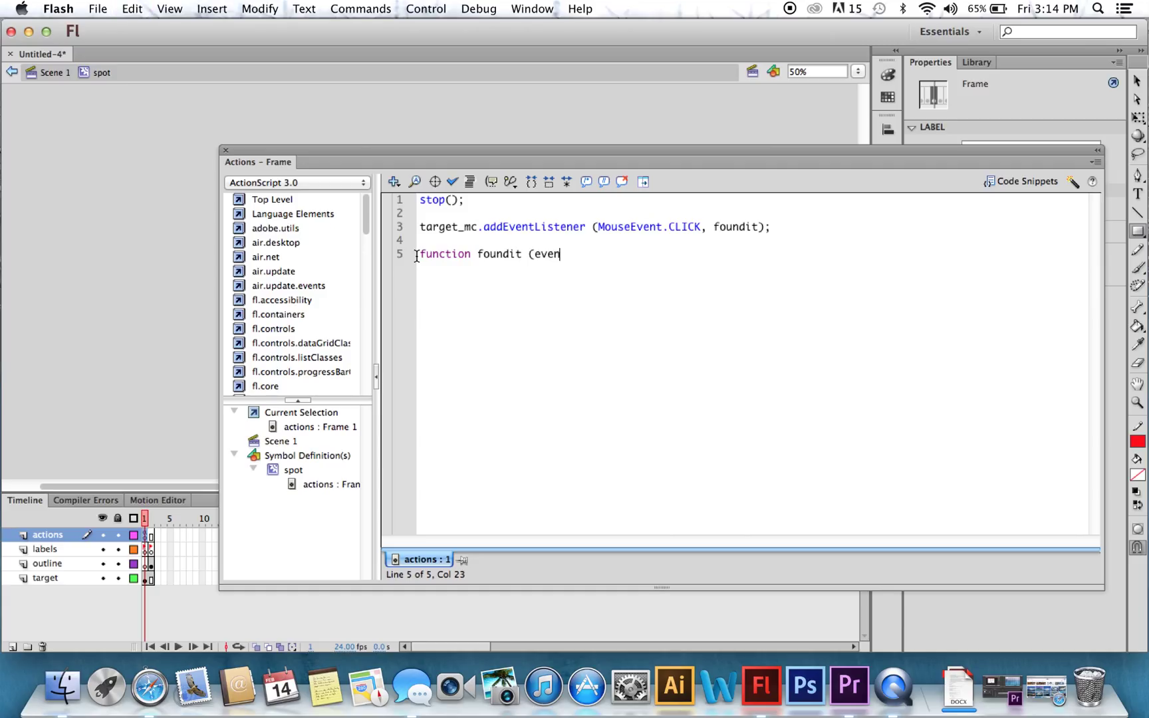
{"action": "type", "text": "t"}
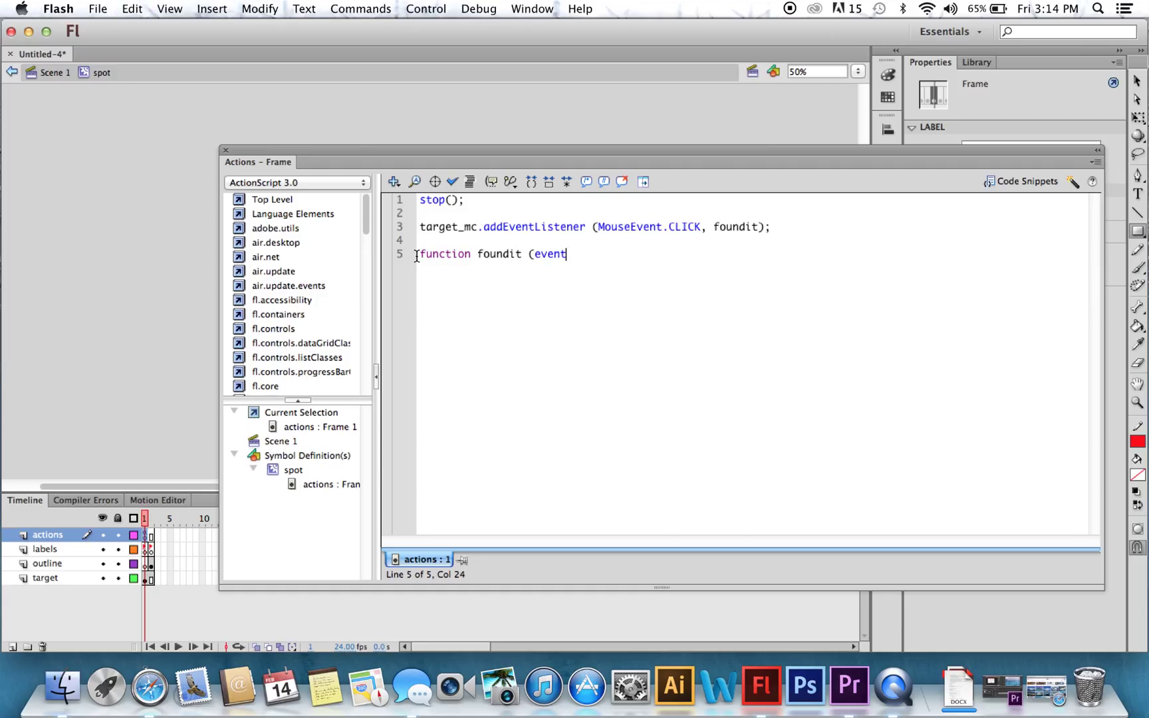
{"action": "type", "text": ":Mouse"}
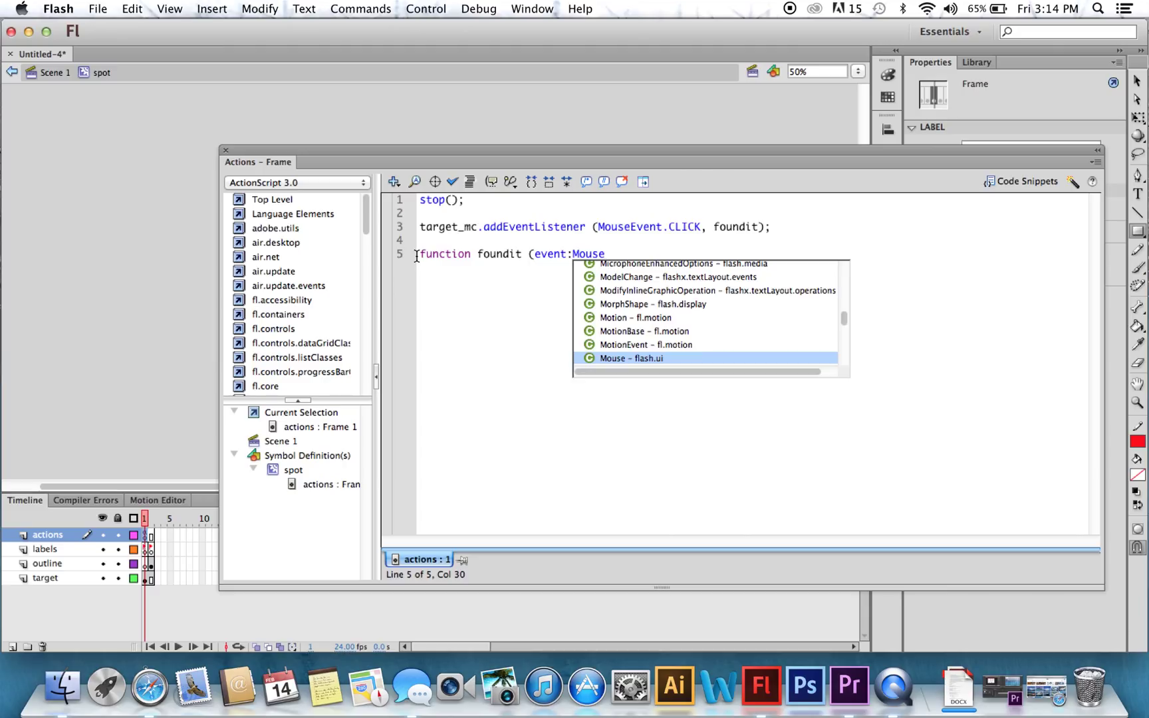
{"action": "type", "text": "Event)"}
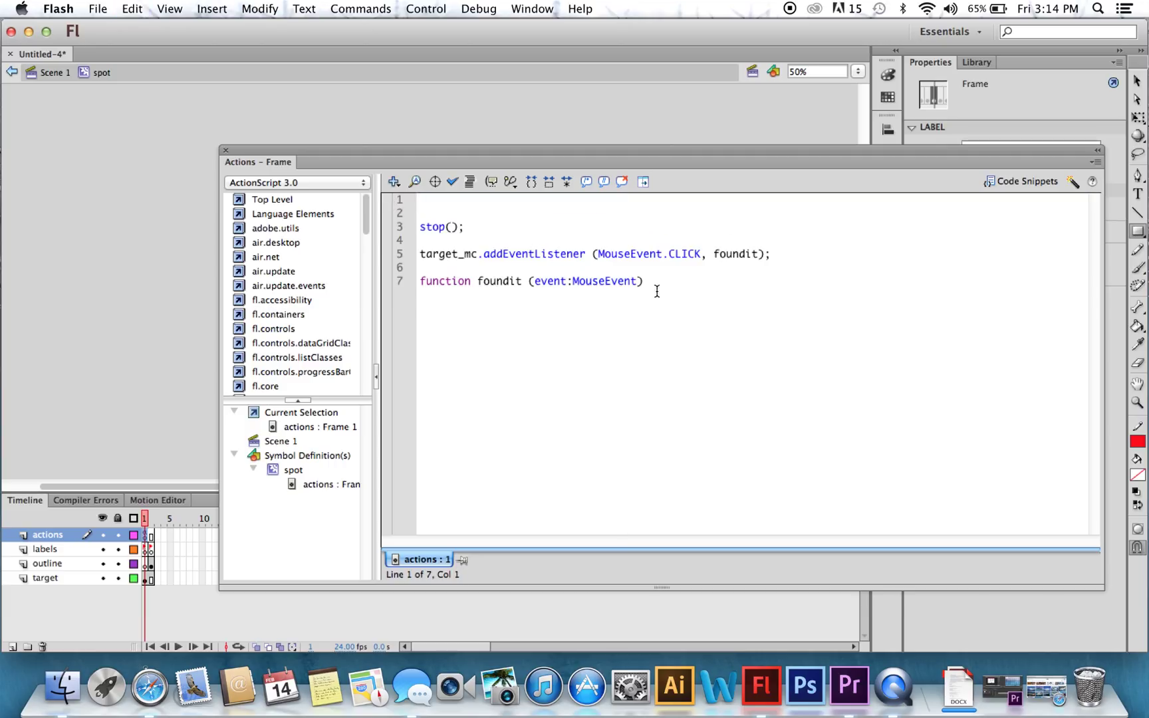
Step: Complete foundit as : void { gotoAndStop("hit") } so a click jumps to the hit frame
{"action": "left_click", "coordinate": [652, 282]}
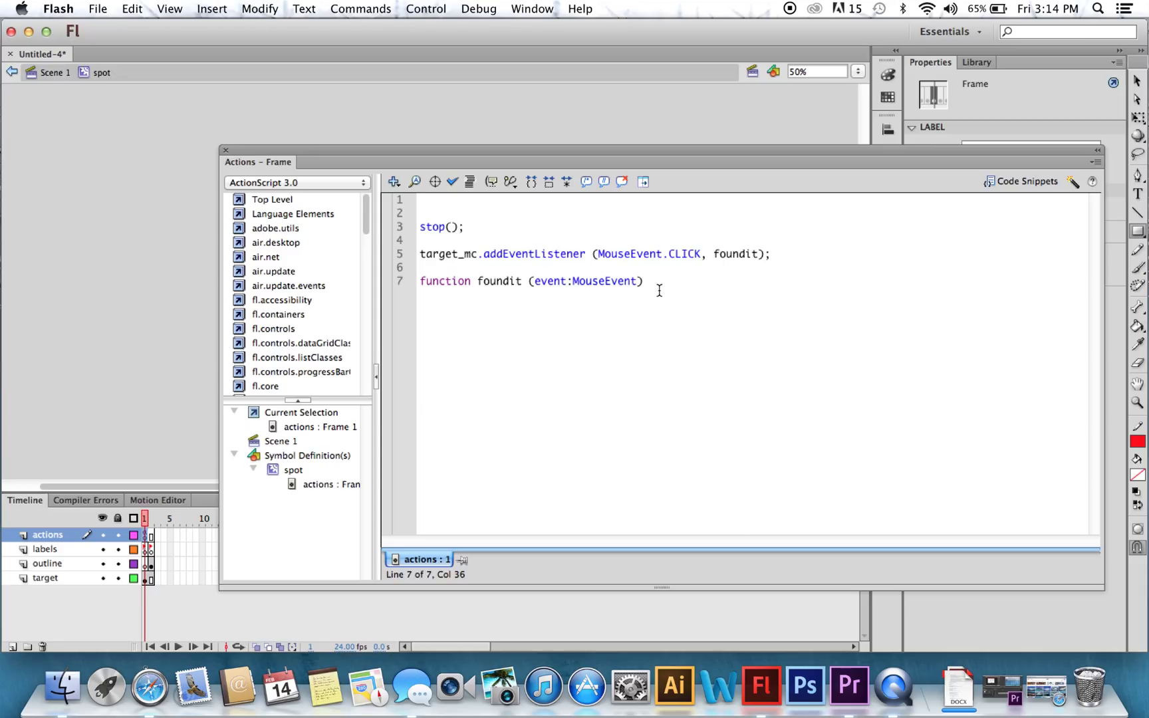
{"action": "type", "text": ": void"}
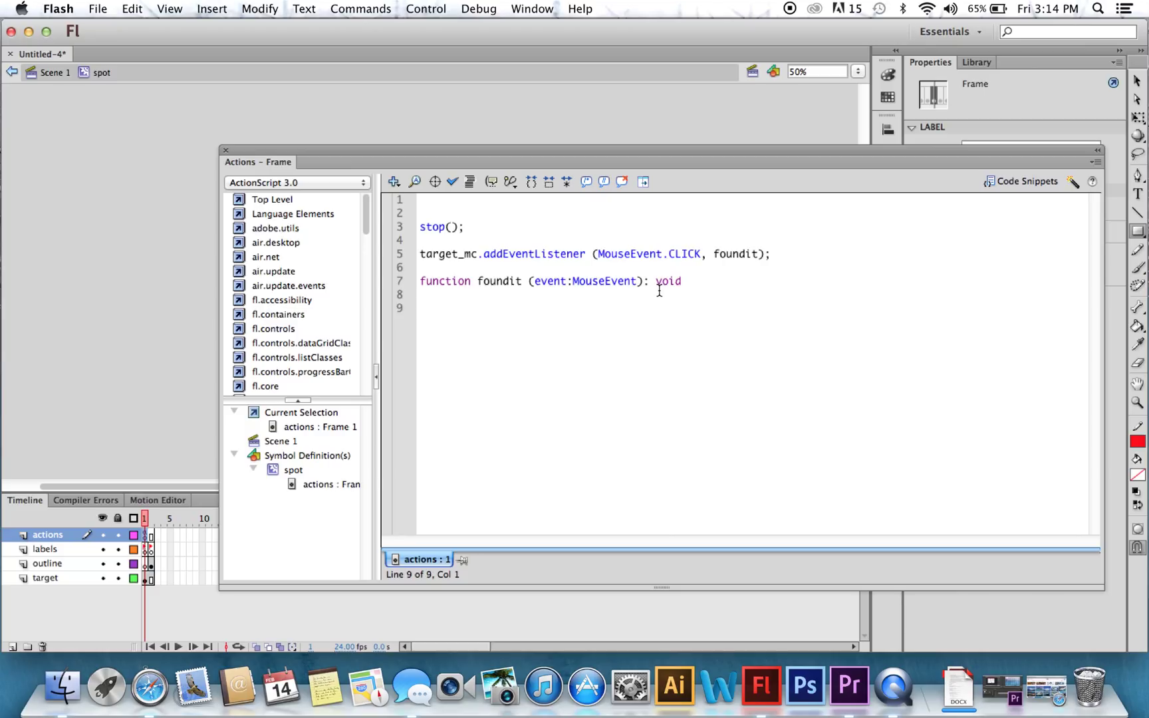
{"action": "type", "text": "{"}
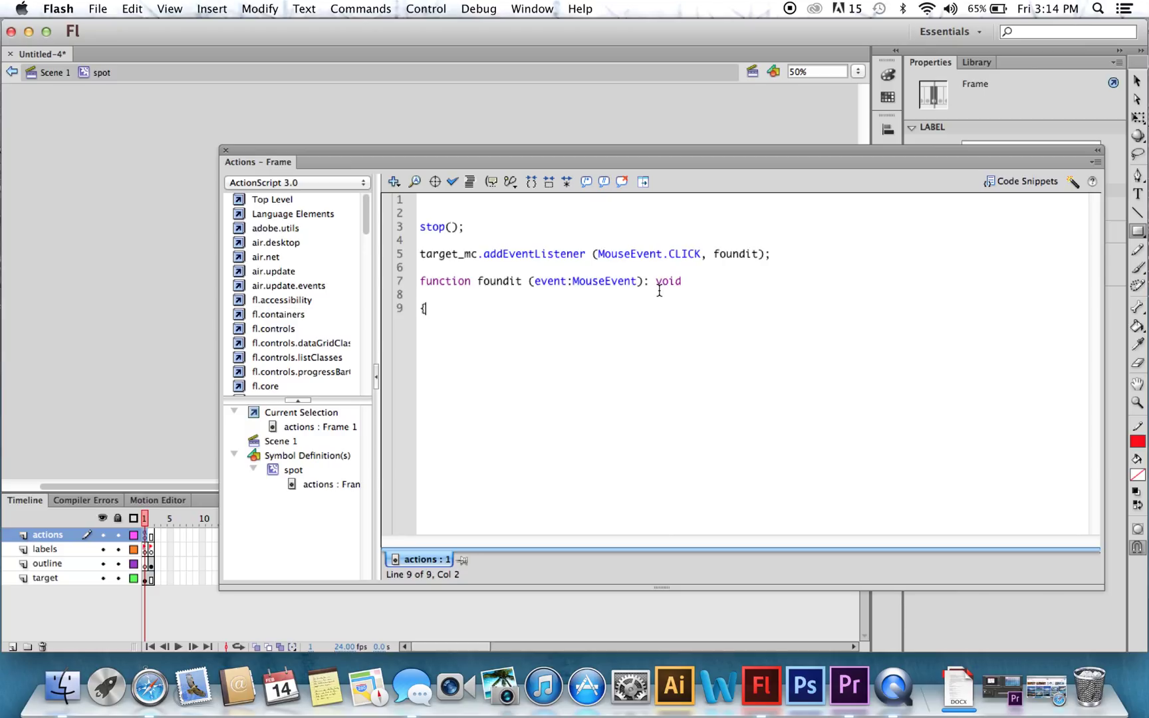
{"action": "type", "text": "go t"}
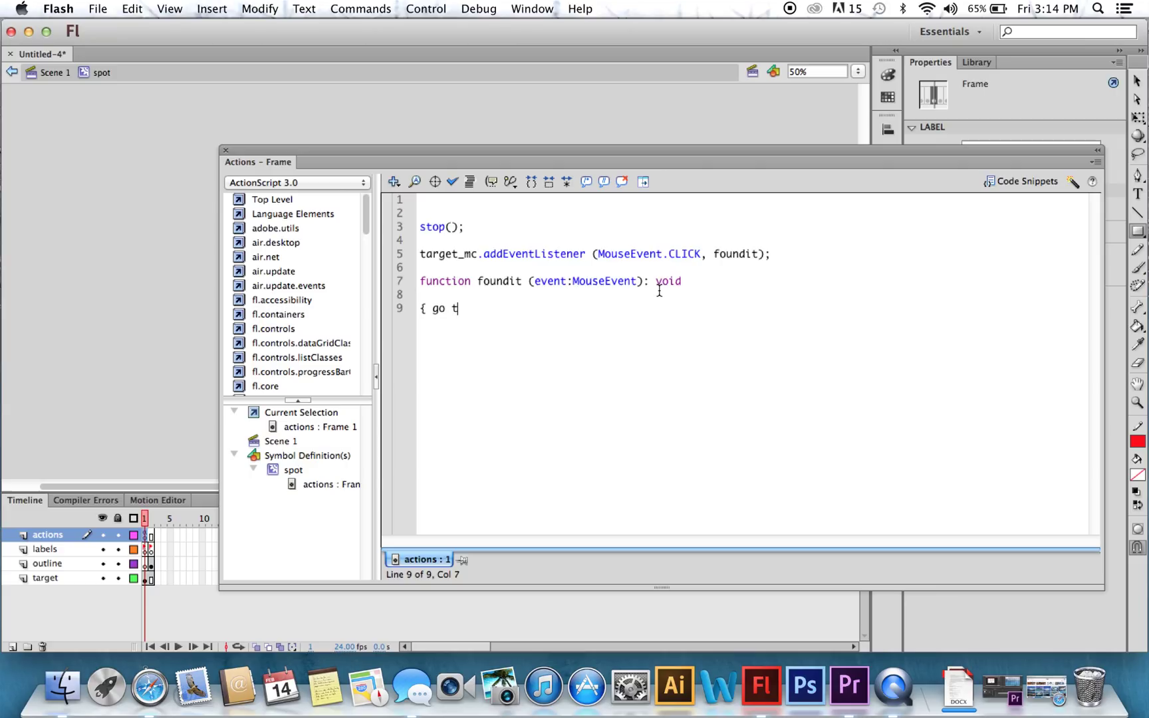
{"action": "type", "text": "otoA"}
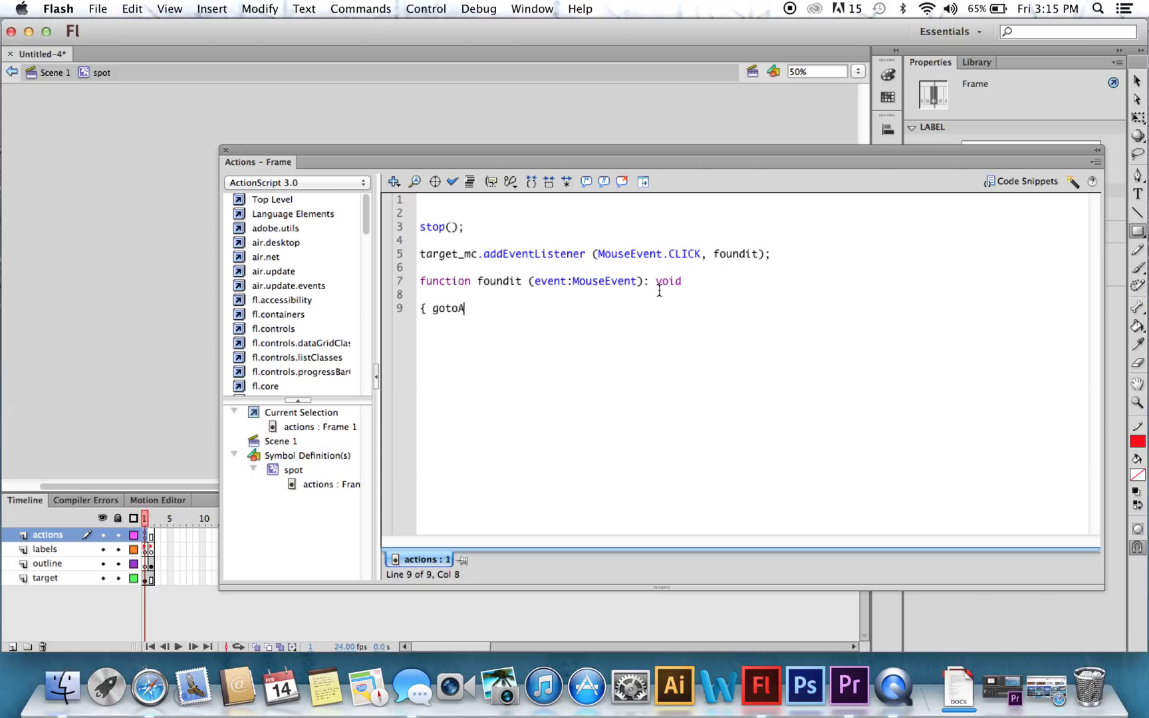
{"action": "type", "text": "ndStop"}
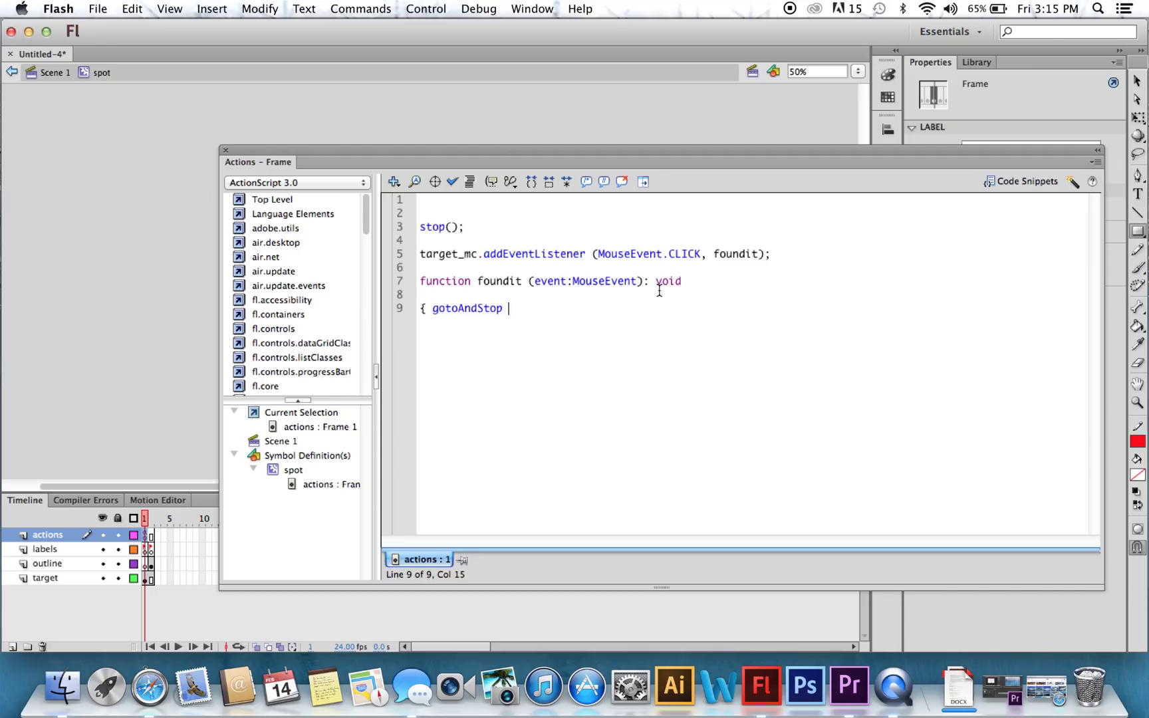
{"action": "type", "text": "("}
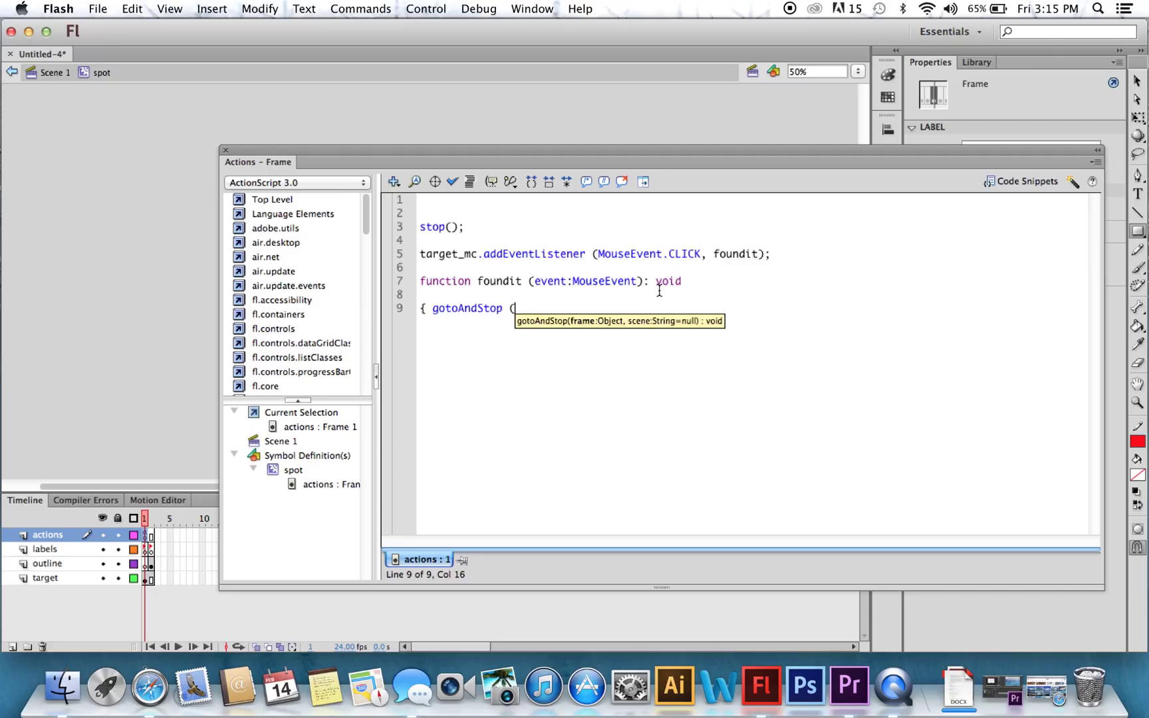
{"action": "type", "text": "\"hit"}
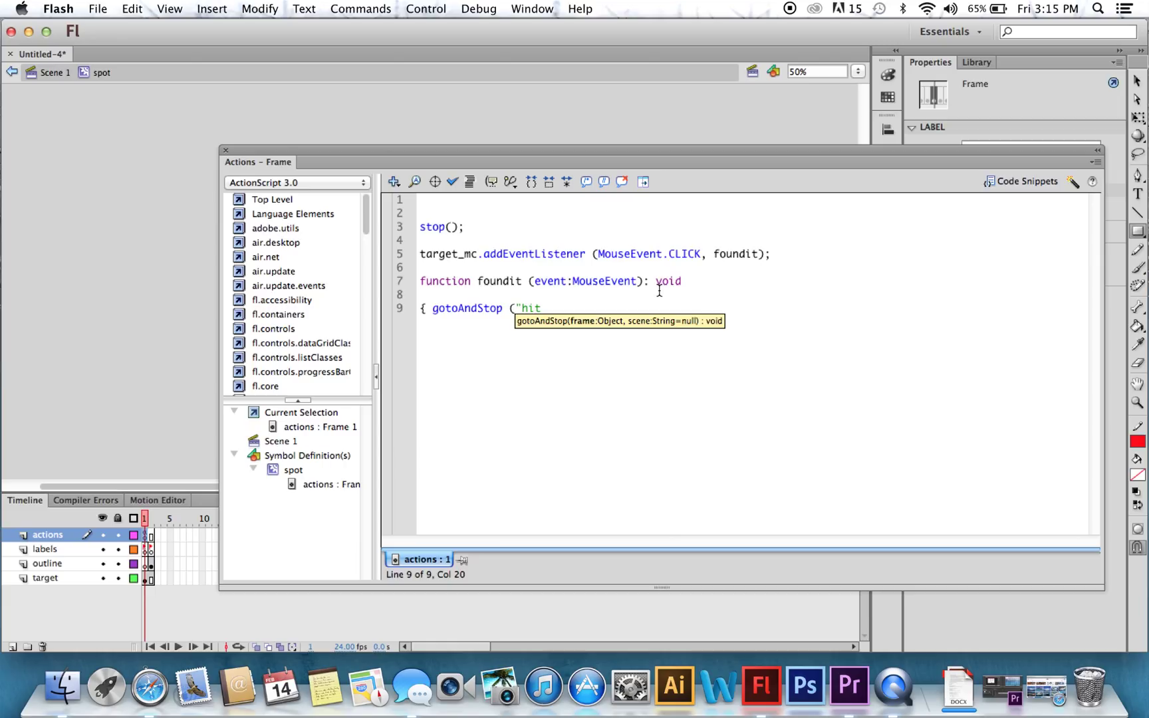
{"action": "type", "text": "\")"}
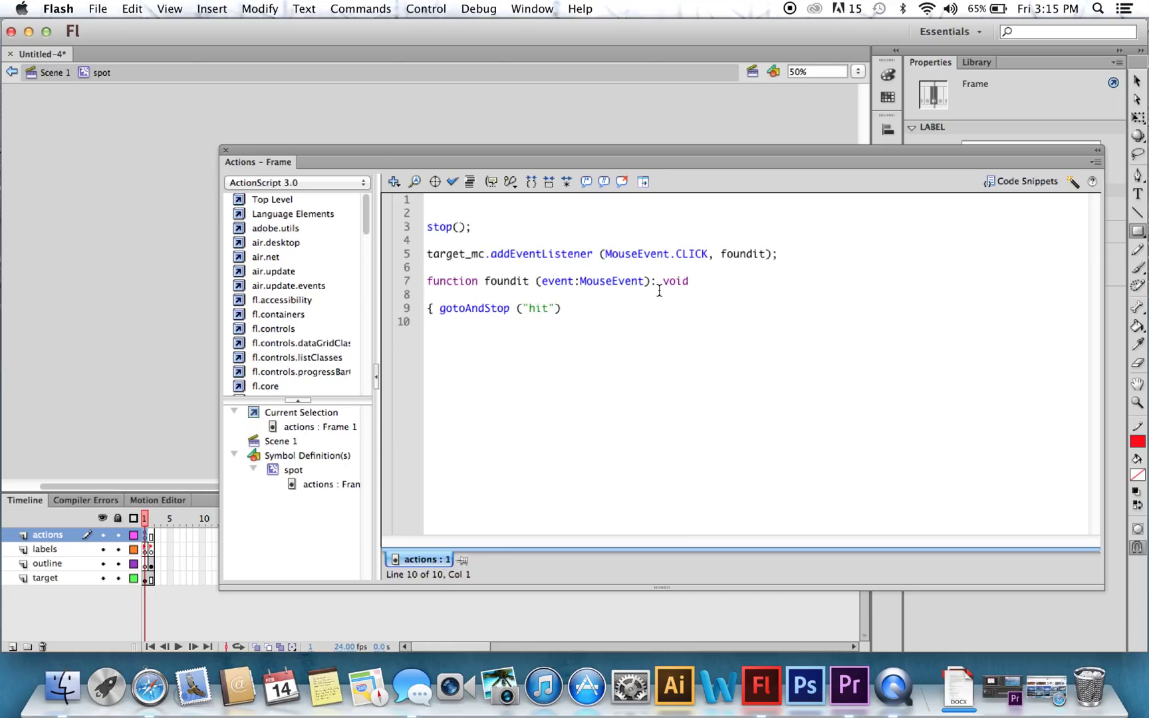
{"action": "type", "text": "}"}
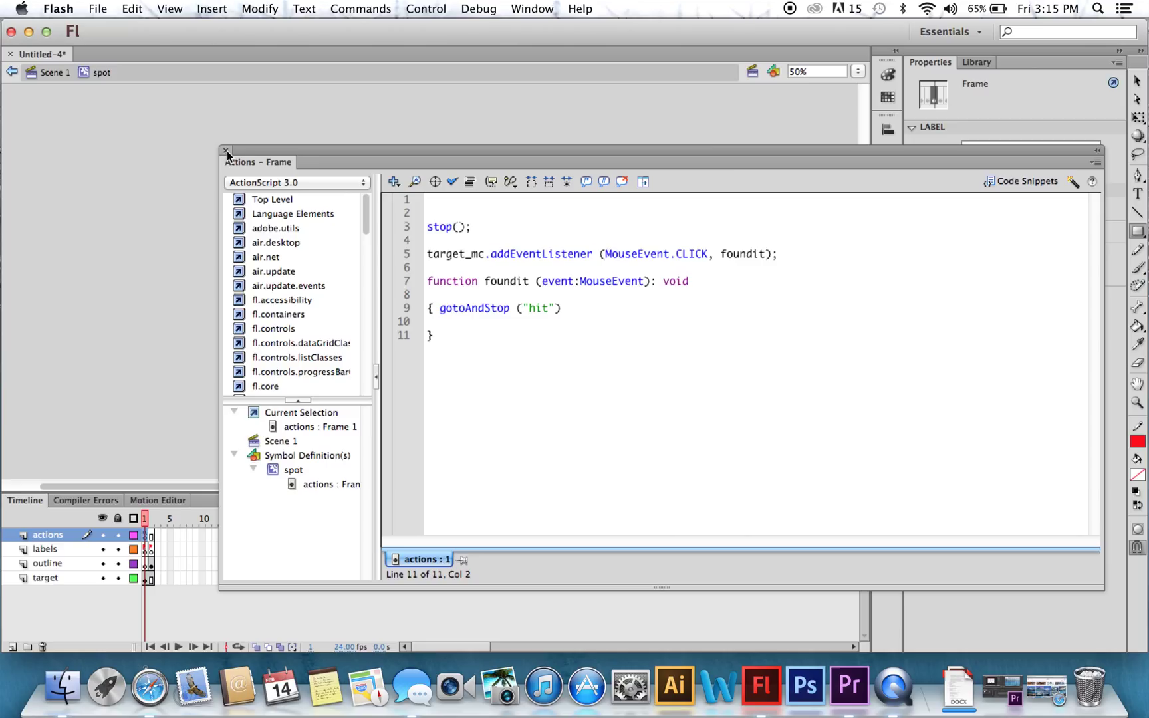
Step: Close the Actions panel, return to Scene 1, and test the movie to see the spot's red outline
{"action": "left_click", "coordinate": [227, 150]}
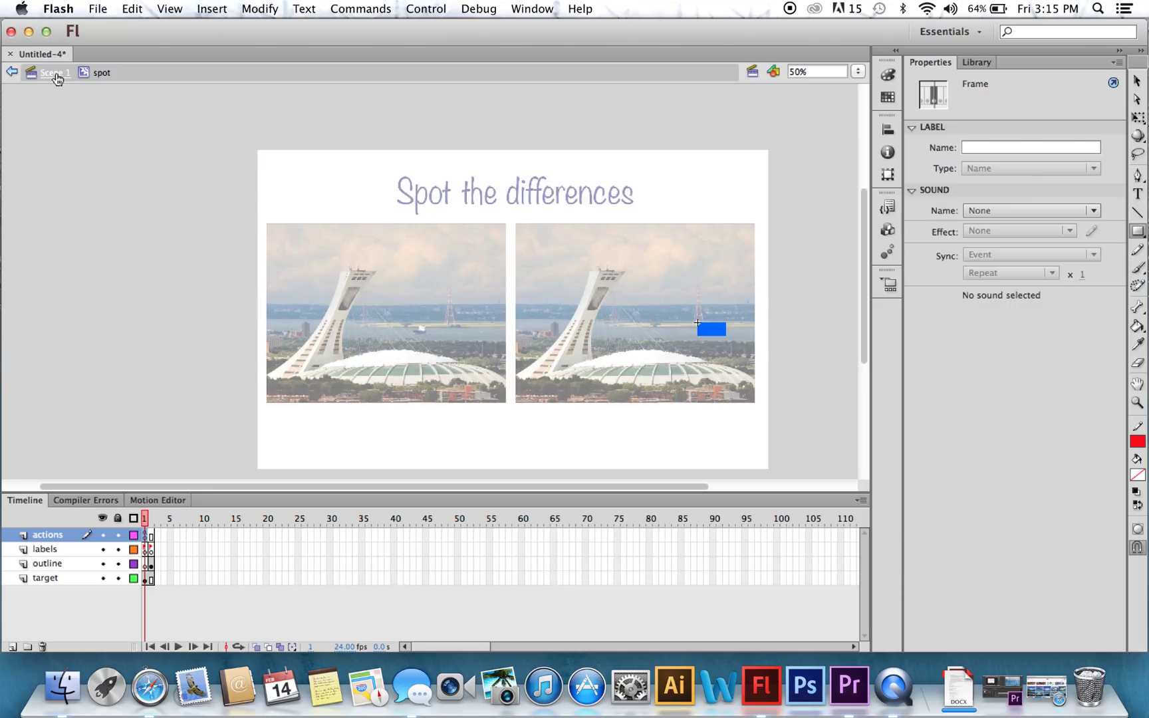
{"action": "left_click", "coordinate": [55, 72]}
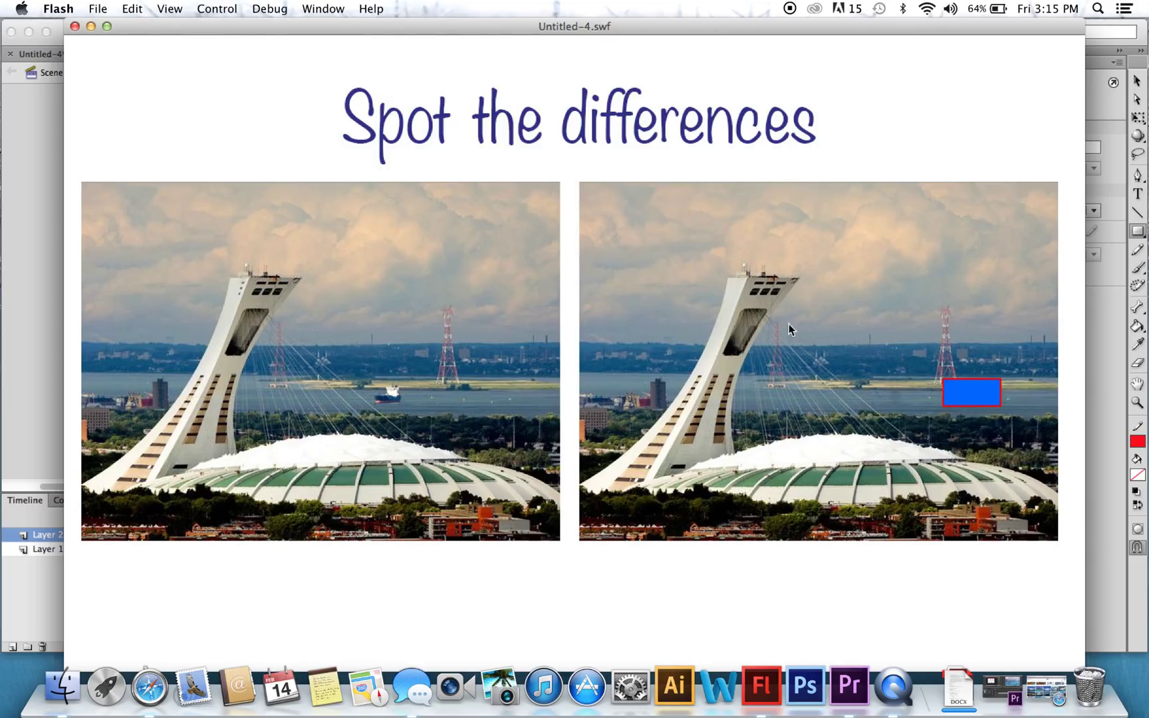
{"action": "left_click", "coordinate": [74, 27]}
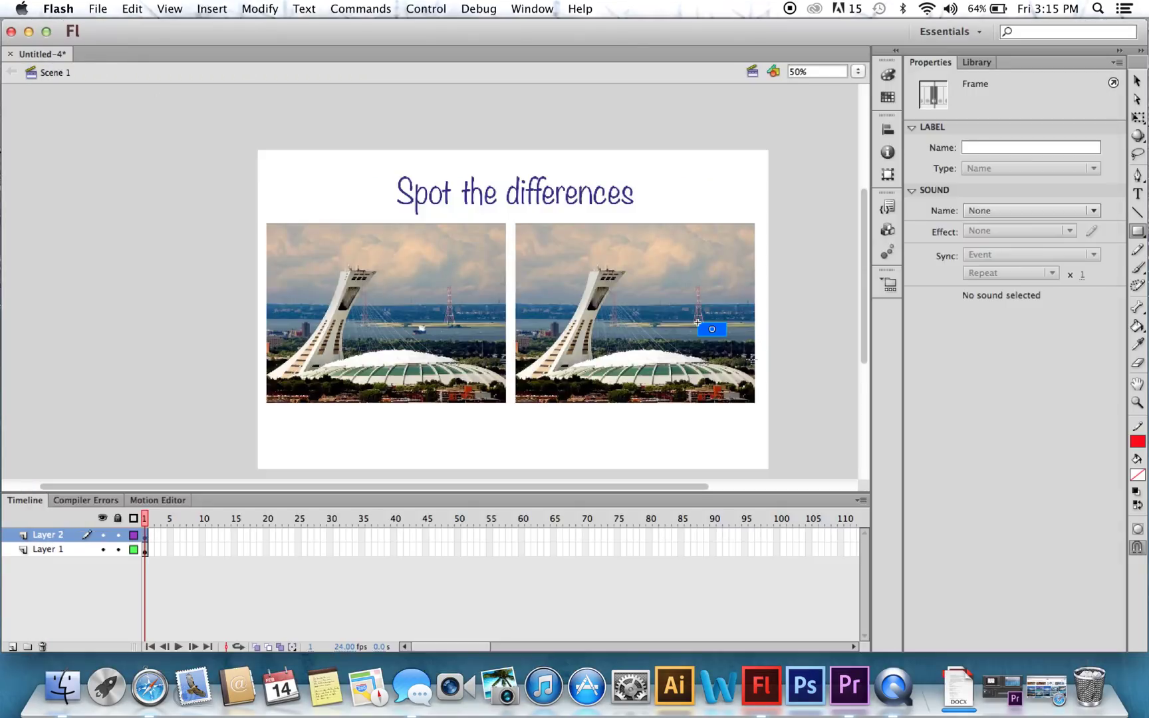
Step: Place a second spot instance from the Library on the tower top and resize it
{"action": "left_click", "coordinate": [976, 62]}
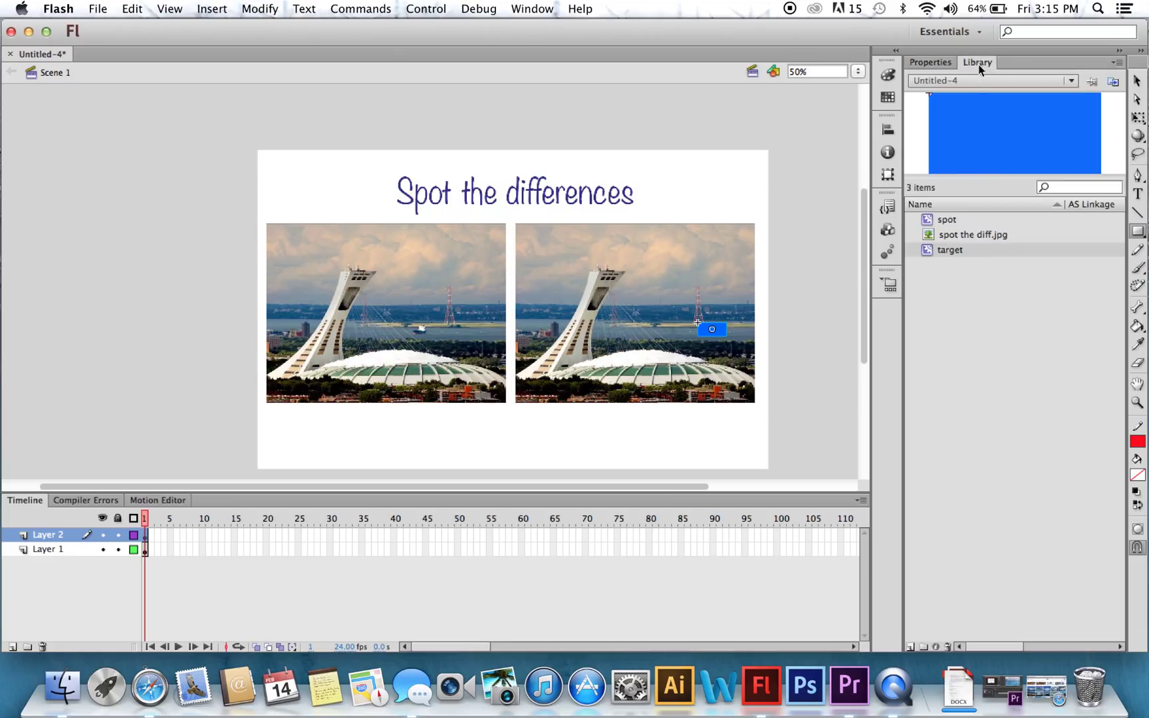
{"action": "left_click", "coordinate": [949, 250]}
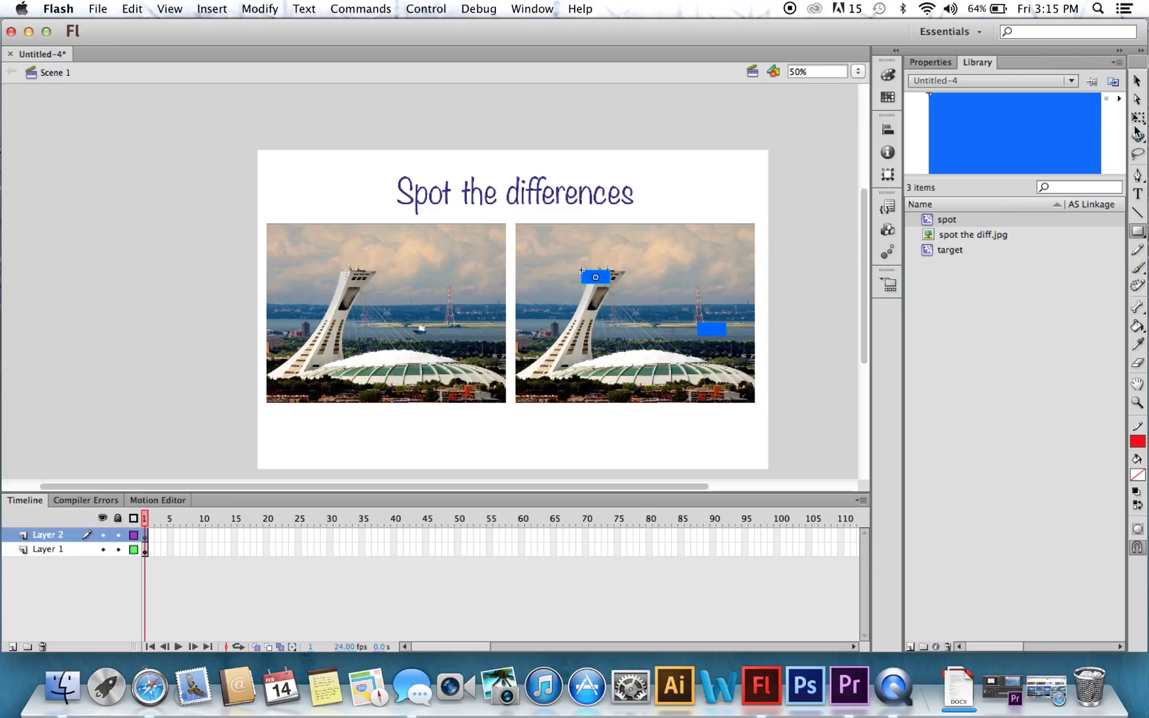
{"action": "left_click", "coordinate": [595, 276]}
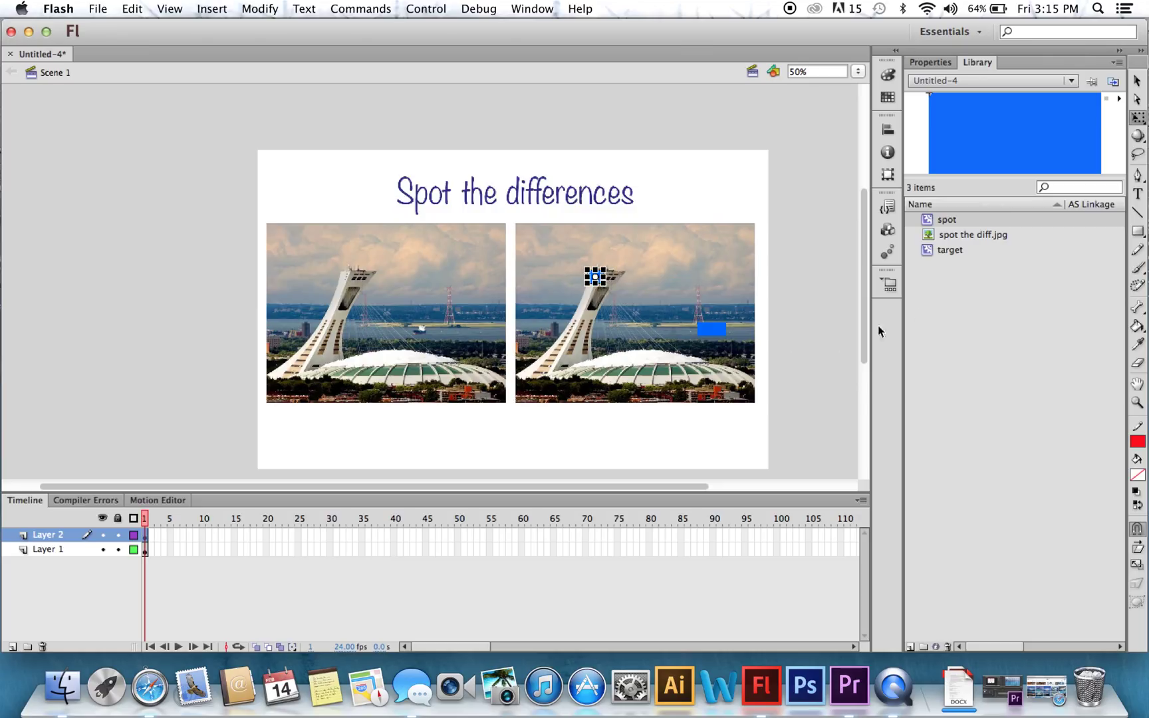
Step: Place a third spot near the shoreline, then test that all spots show red outlines
{"action": "left_click", "coordinate": [945, 220]}
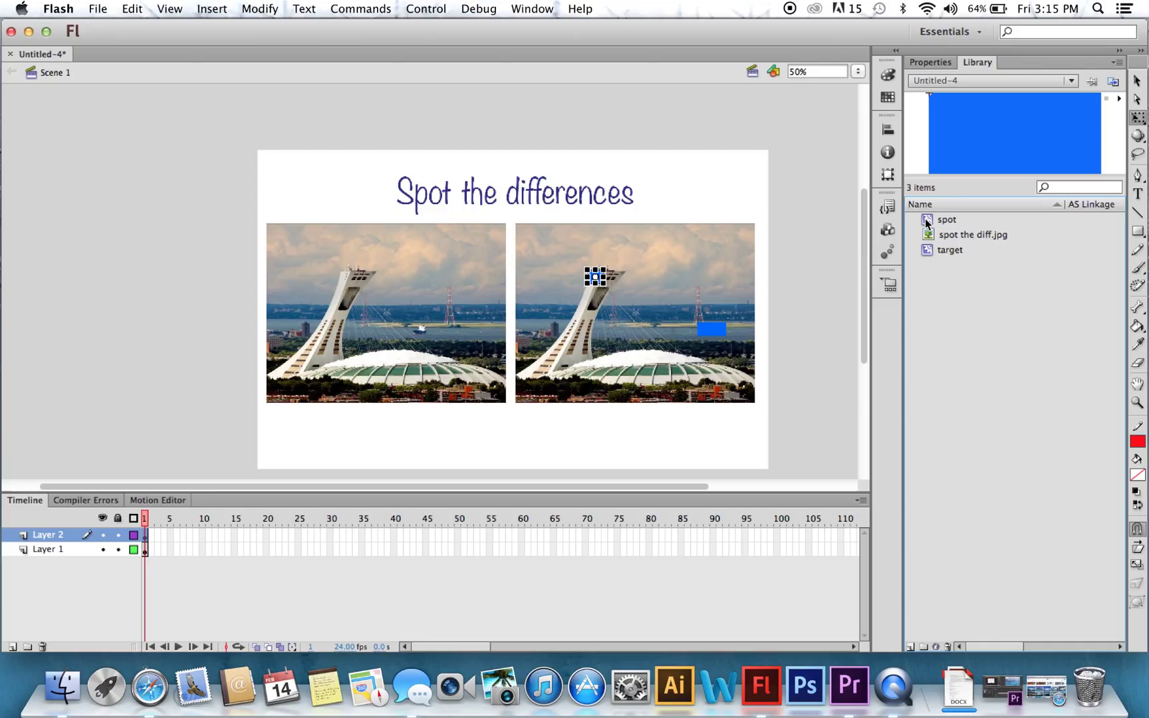
{"action": "left_click", "coordinate": [946, 220]}
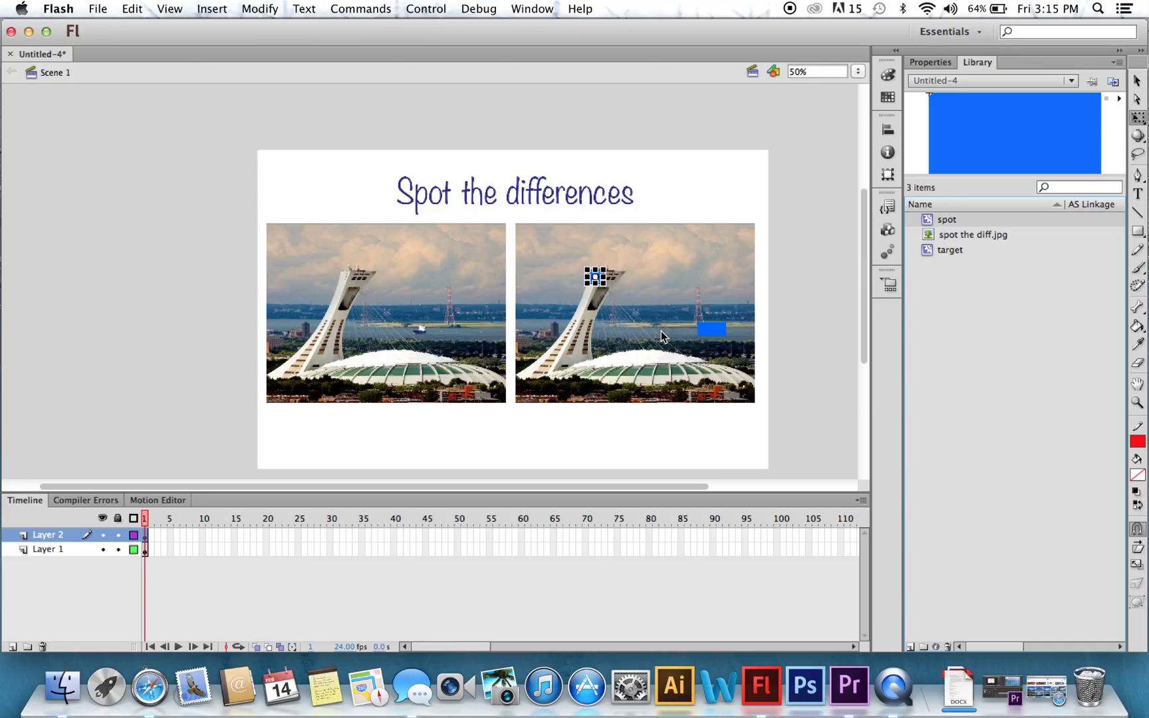
{"action": "left_click_drag", "start_coordinate": [593, 276], "coordinate": [660, 331]}
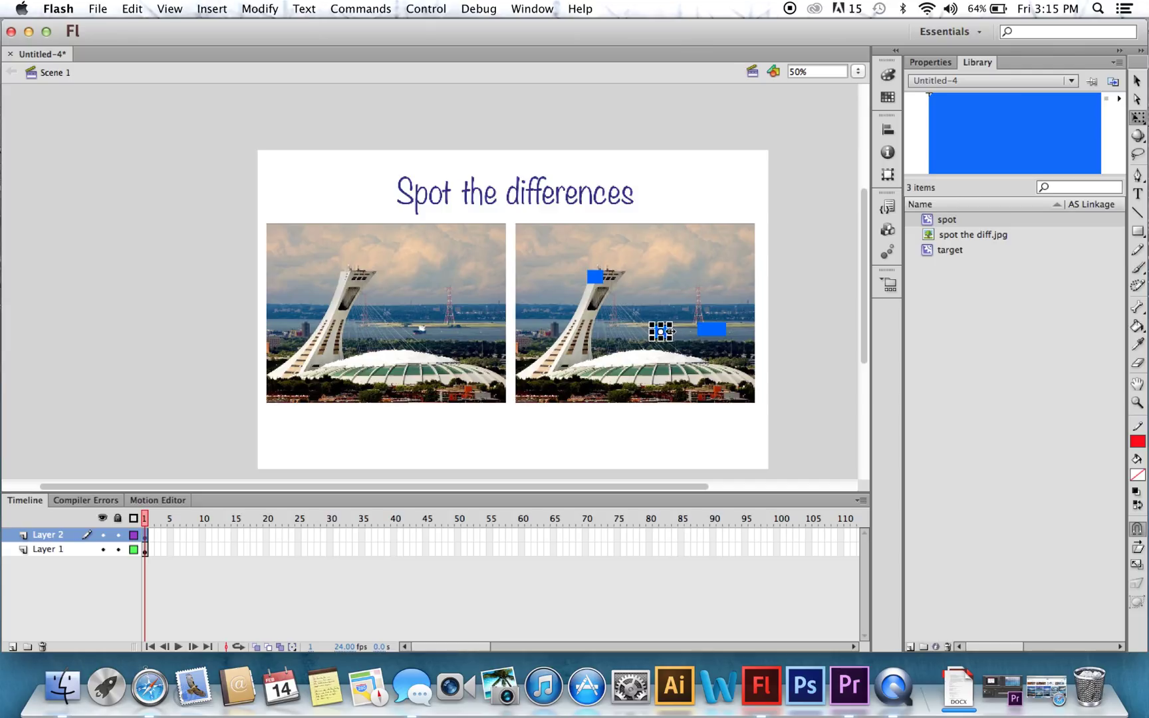
{"action": "mouse_move", "coordinate": [858, 343]}
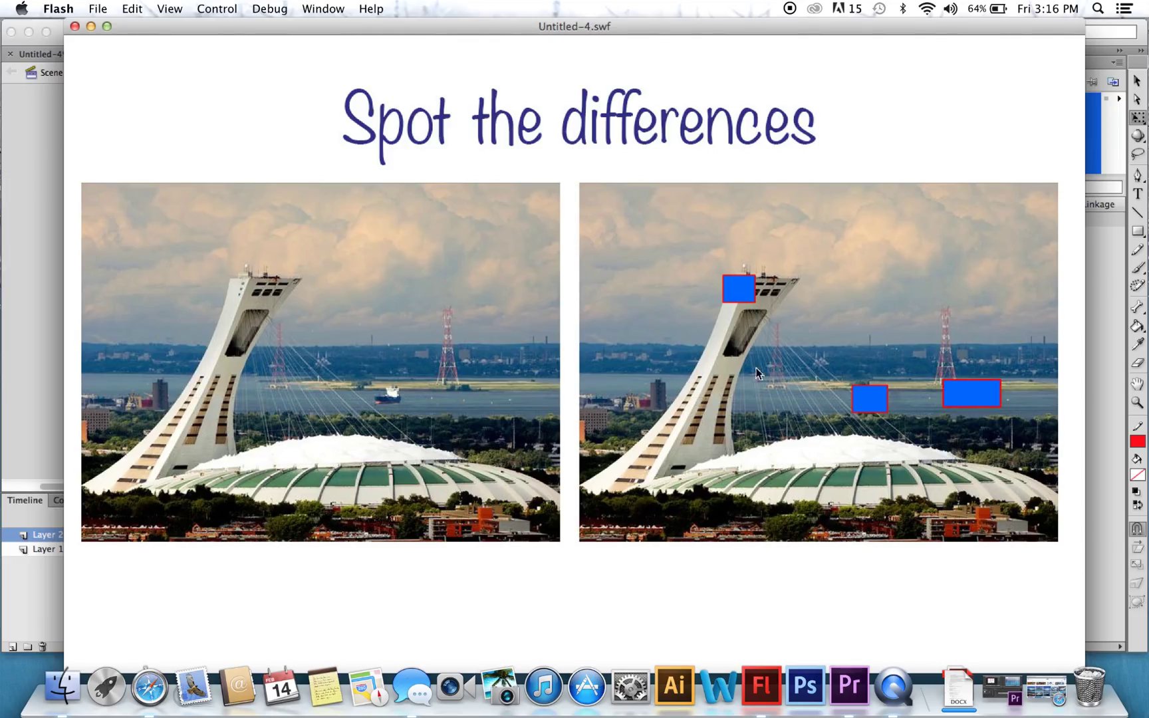
{"action": "left_click", "coordinate": [75, 27]}
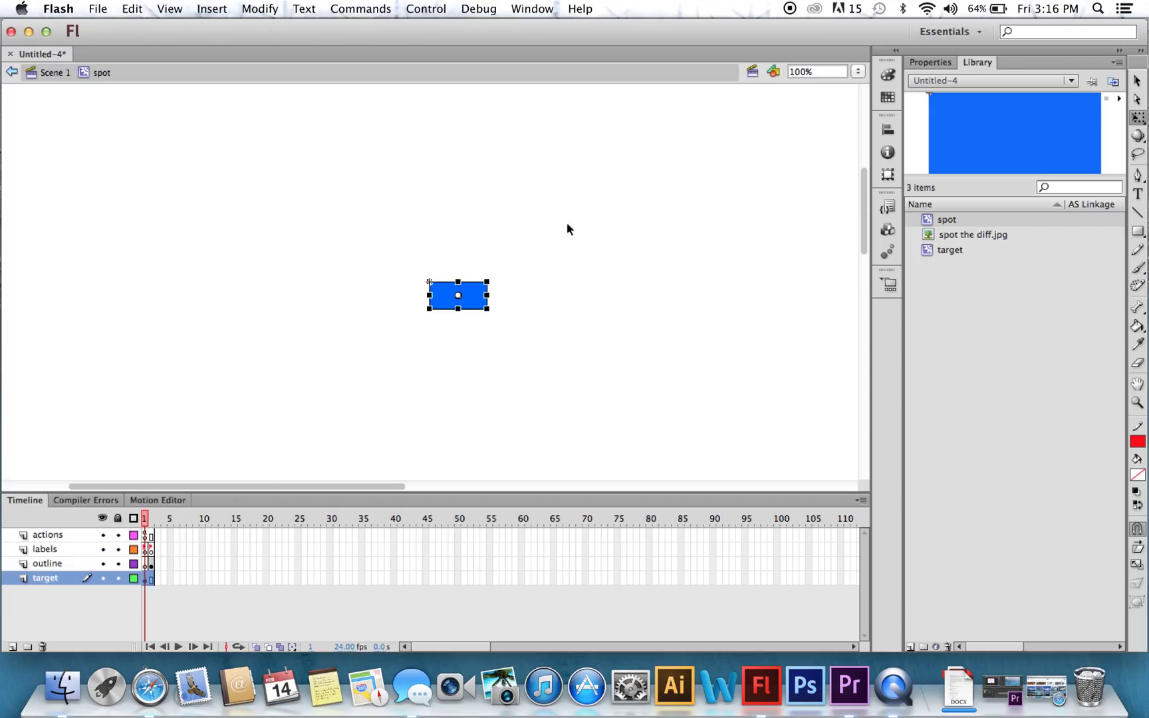
Step: Set target_mc's Color Effect to Alpha at 0% so the clickable spots become invisible
{"action": "left_click", "coordinate": [930, 62]}
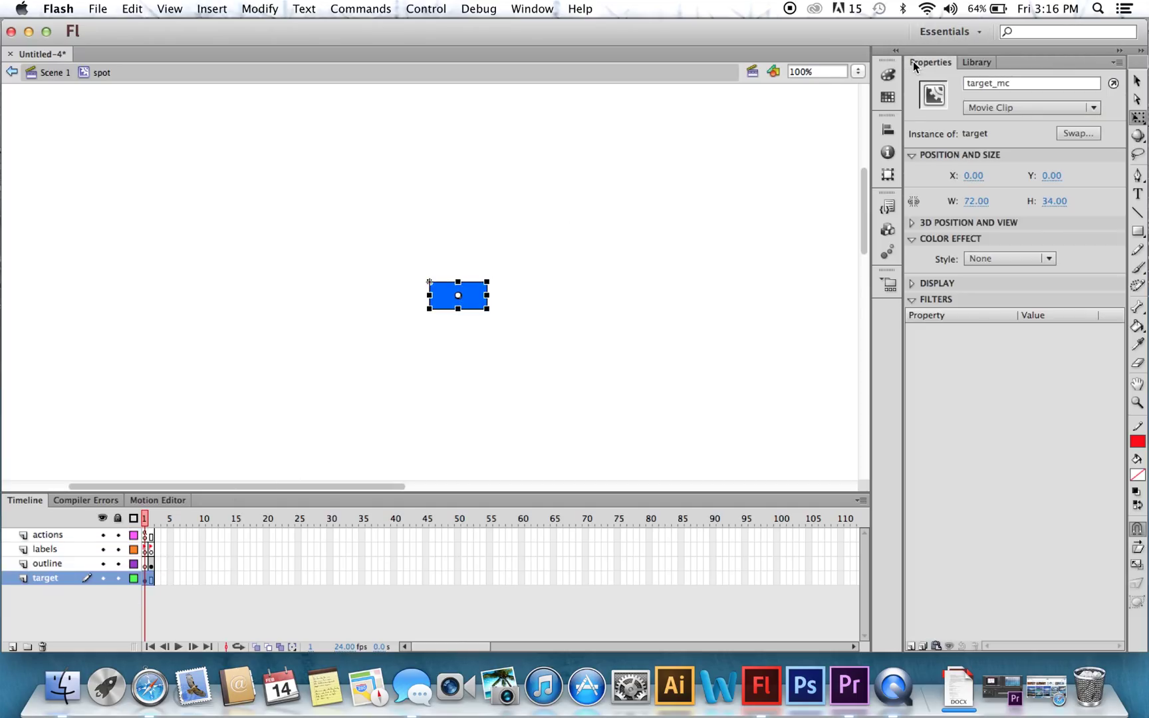
{"action": "left_click", "coordinate": [913, 238]}
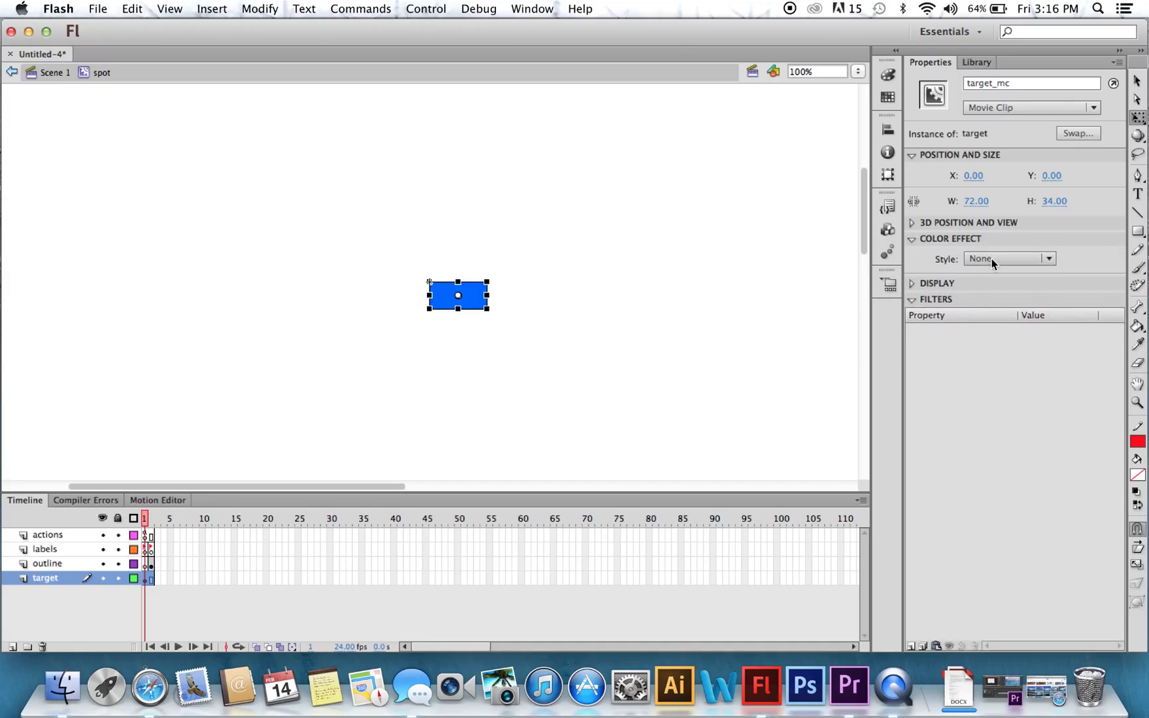
{"action": "left_click", "coordinate": [1008, 258]}
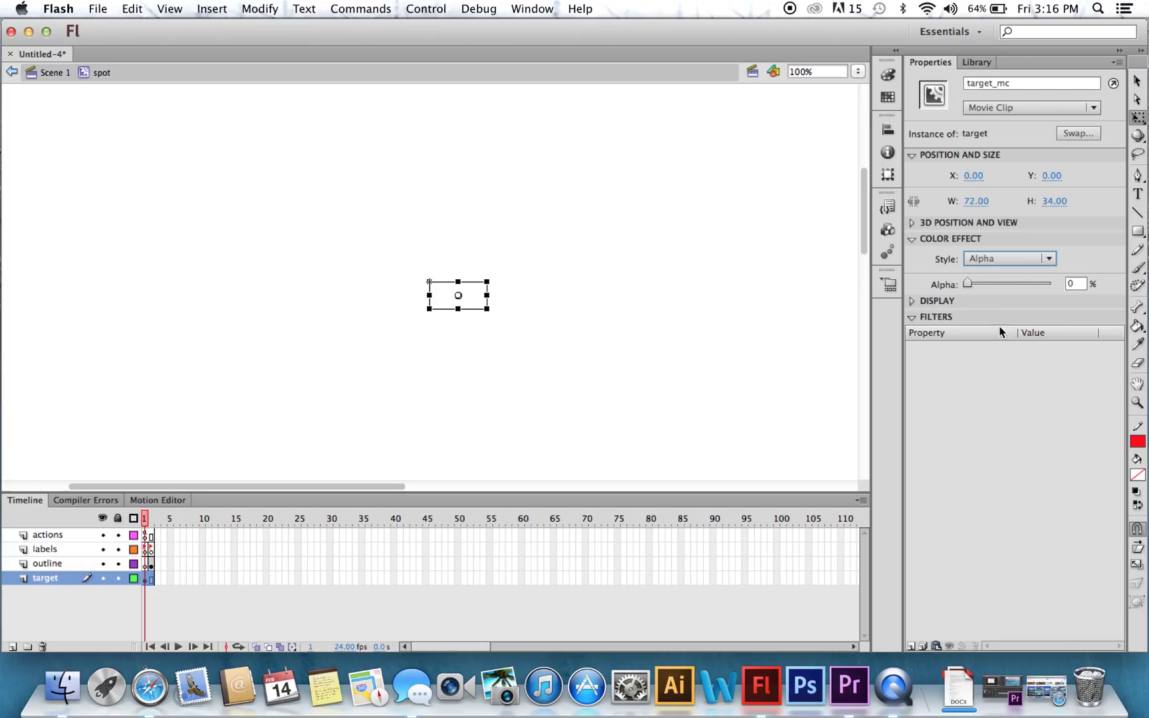
{"action": "left_click_drag", "start_coordinate": [966, 283], "coordinate": [1045, 283]}
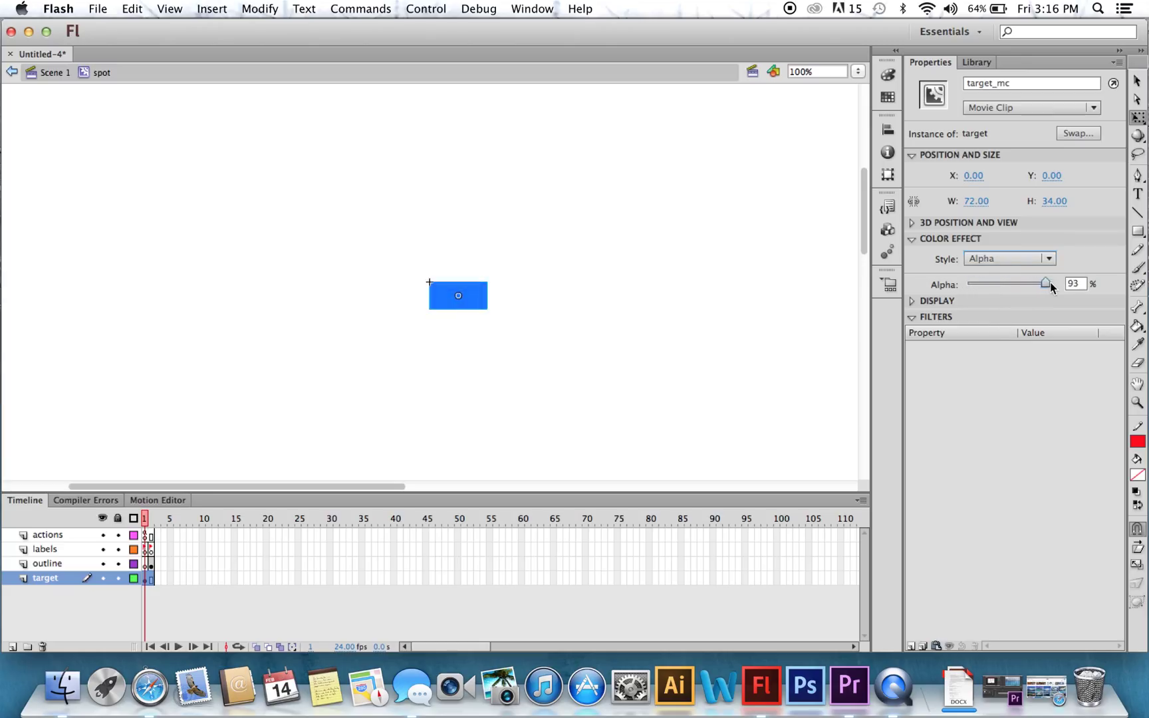
{"action": "left_click_drag", "start_coordinate": [1045, 284], "coordinate": [1023, 284]}
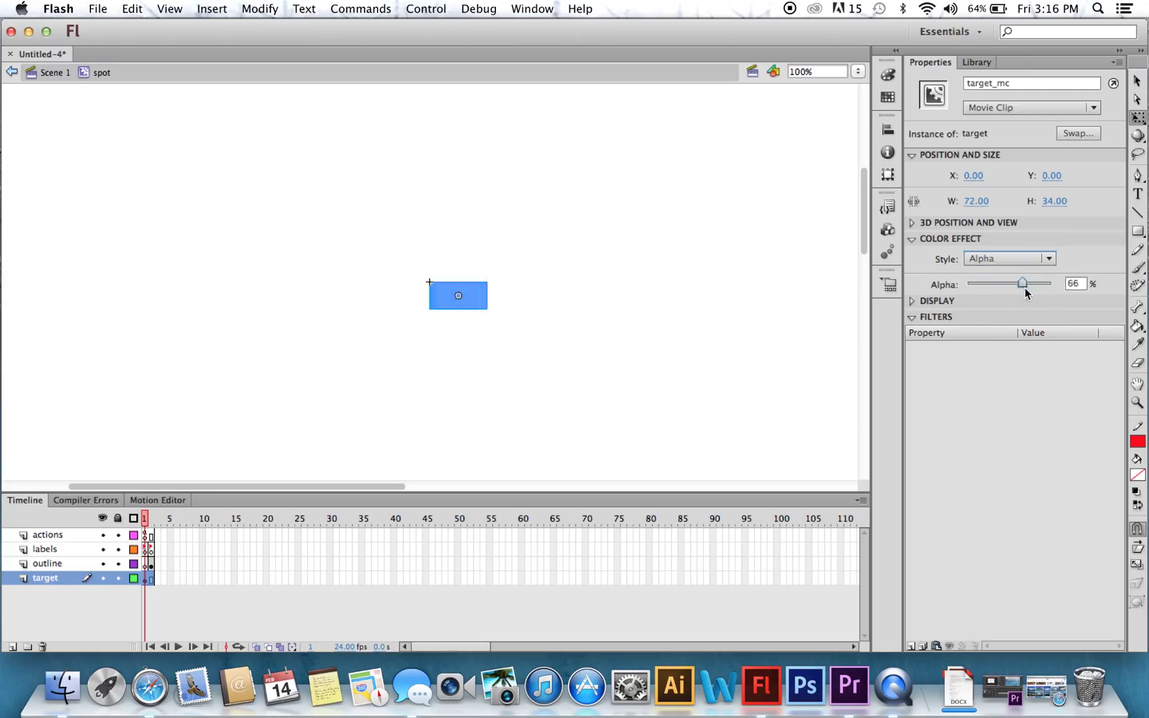
{"action": "left_click_drag", "start_coordinate": [1023, 284], "coordinate": [968, 283]}
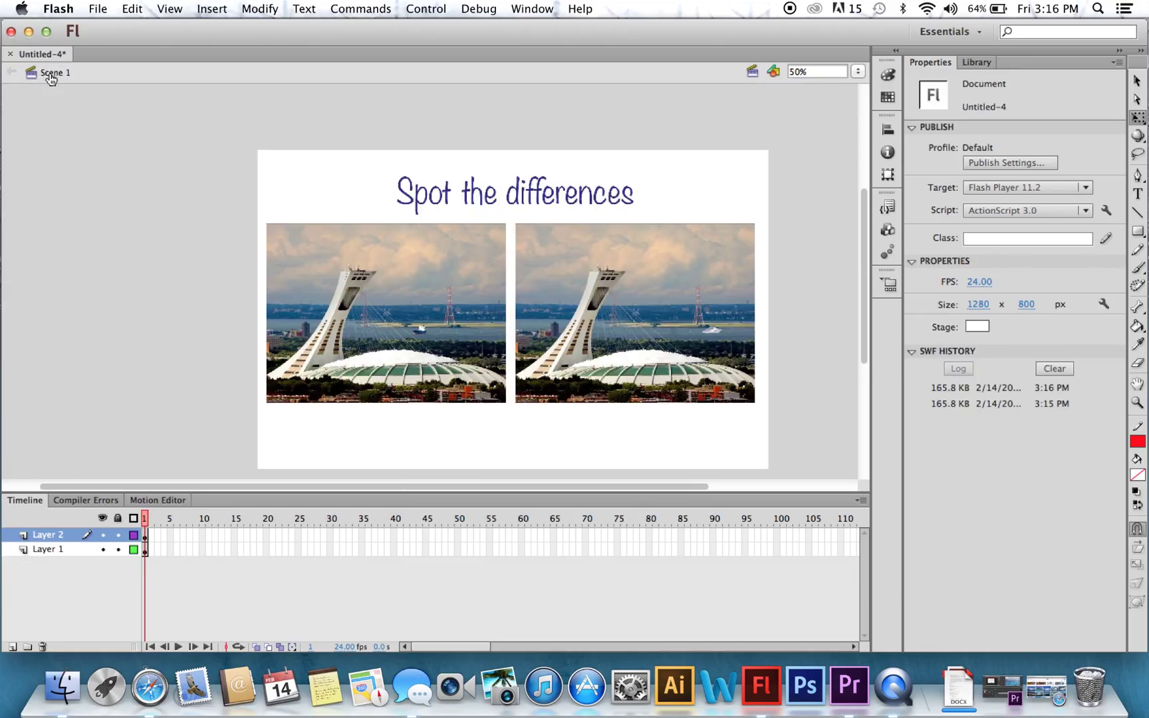
Step: Run the finished game and click the boat and shoreline spots to reveal their red outlines
{"action": "left_click", "coordinate": [425, 9]}
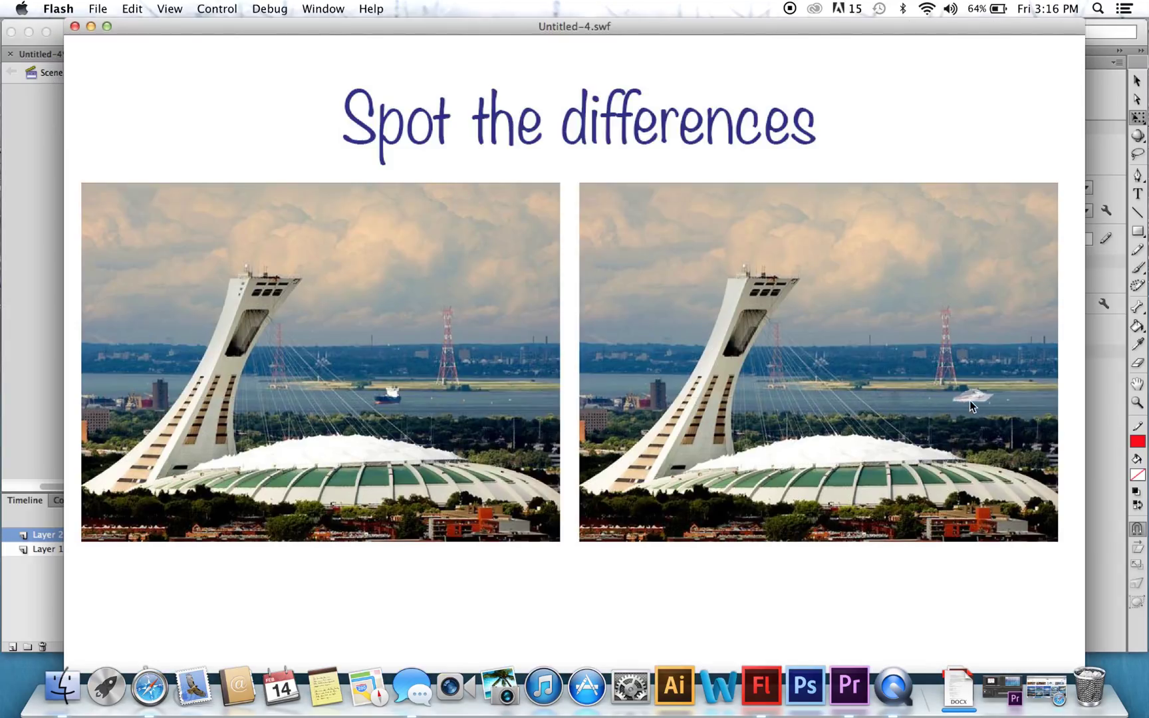
{"action": "left_click", "coordinate": [971, 394]}
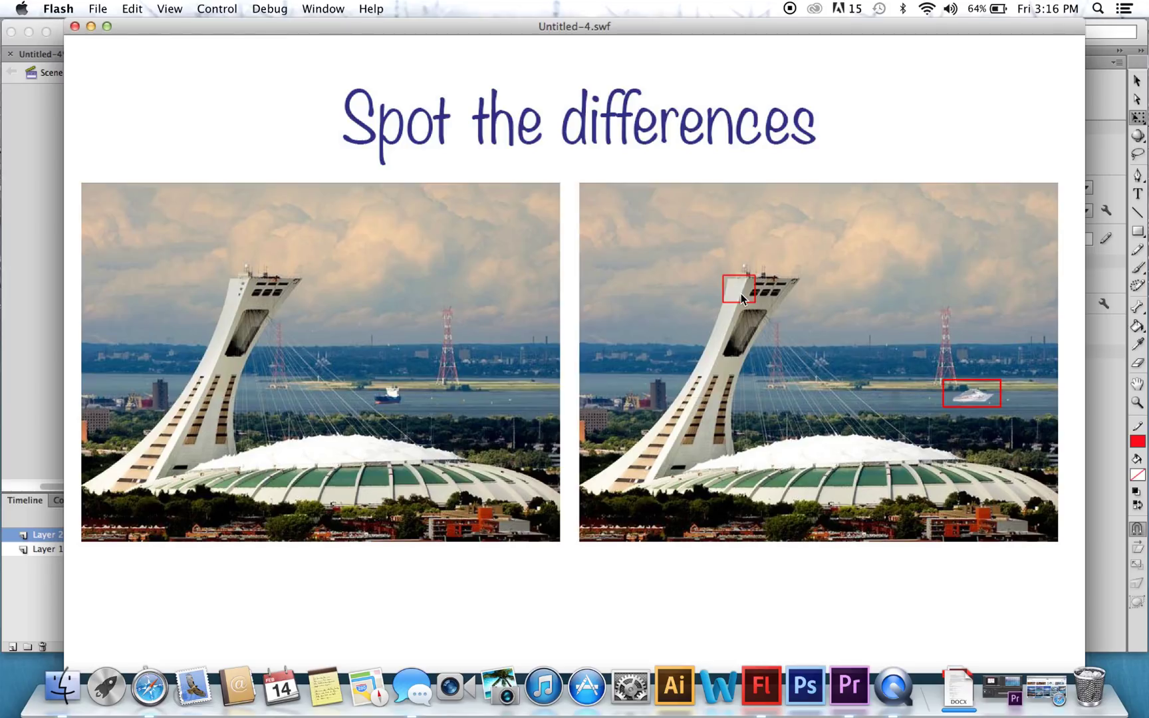
{"action": "left_click", "coordinate": [873, 406]}
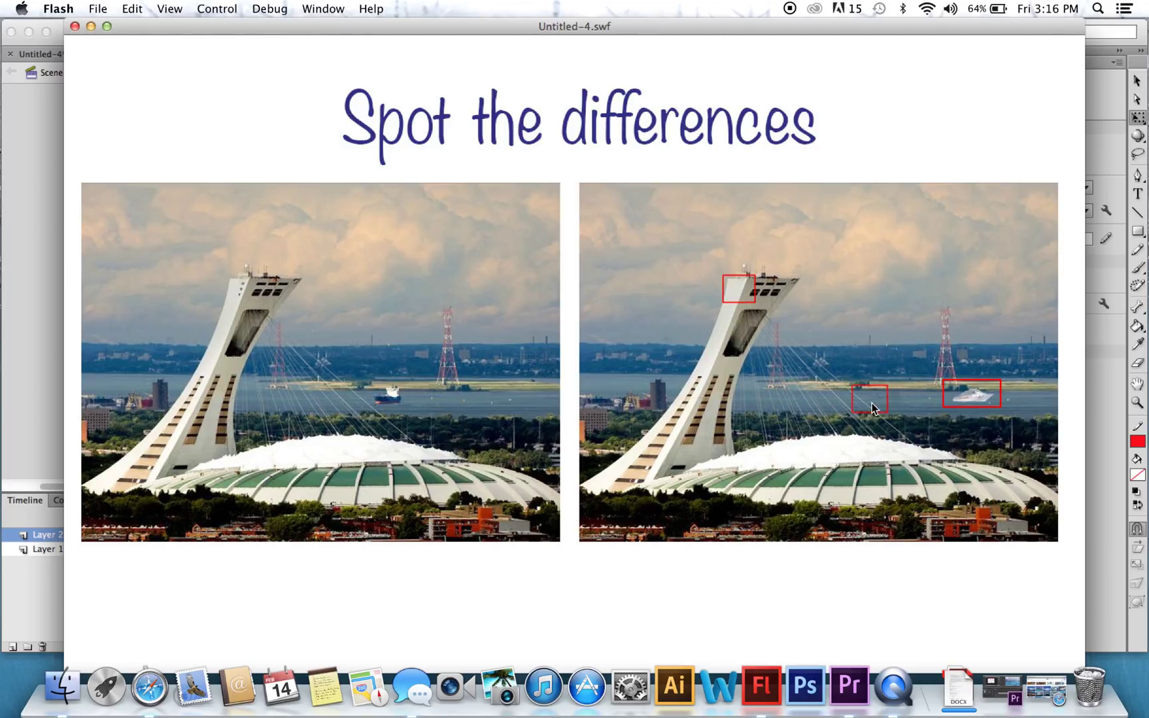